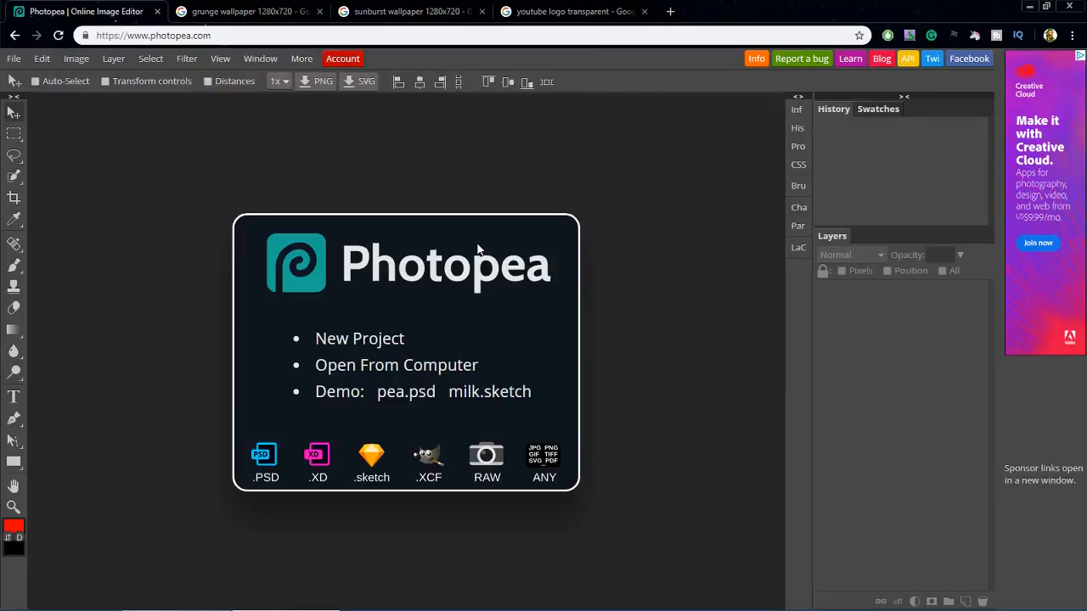
mouse_move(494, 233)
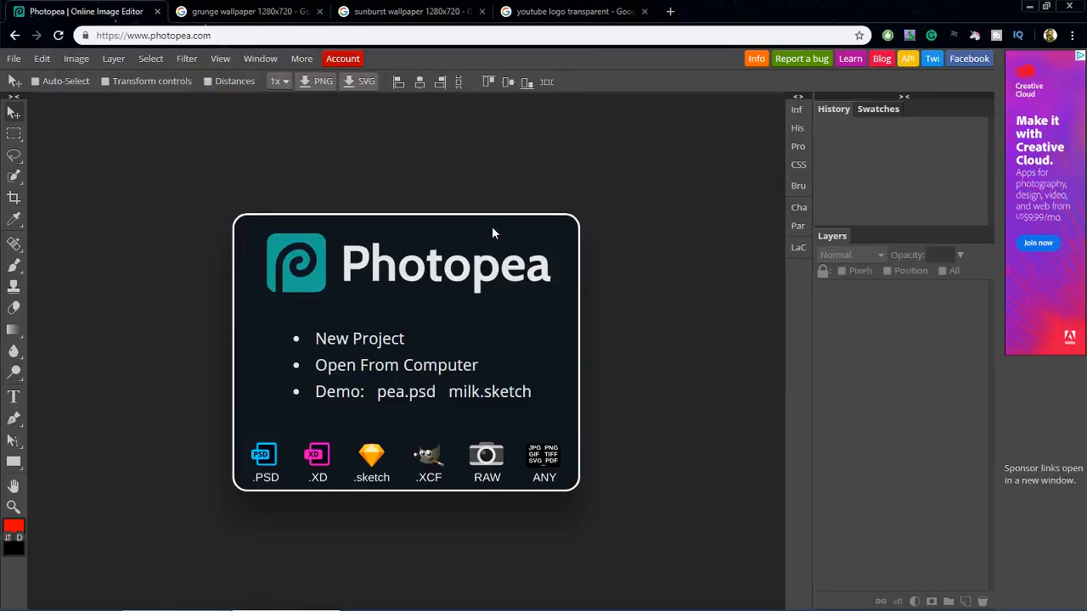
mouse_move(360, 338)
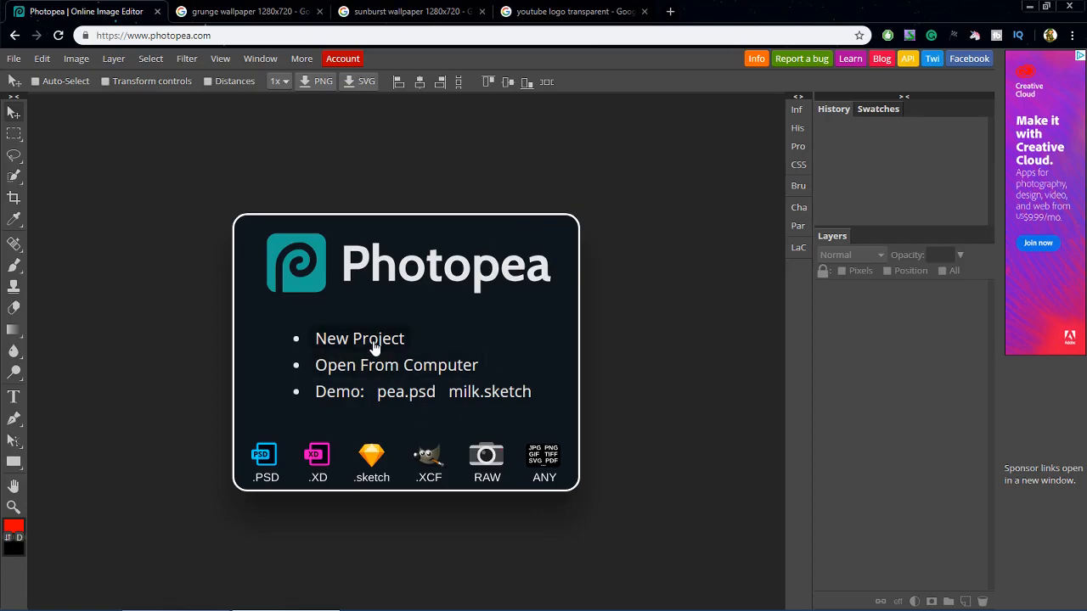
Step: Create a new 1280×720 project with a transparent background
click(359, 338)
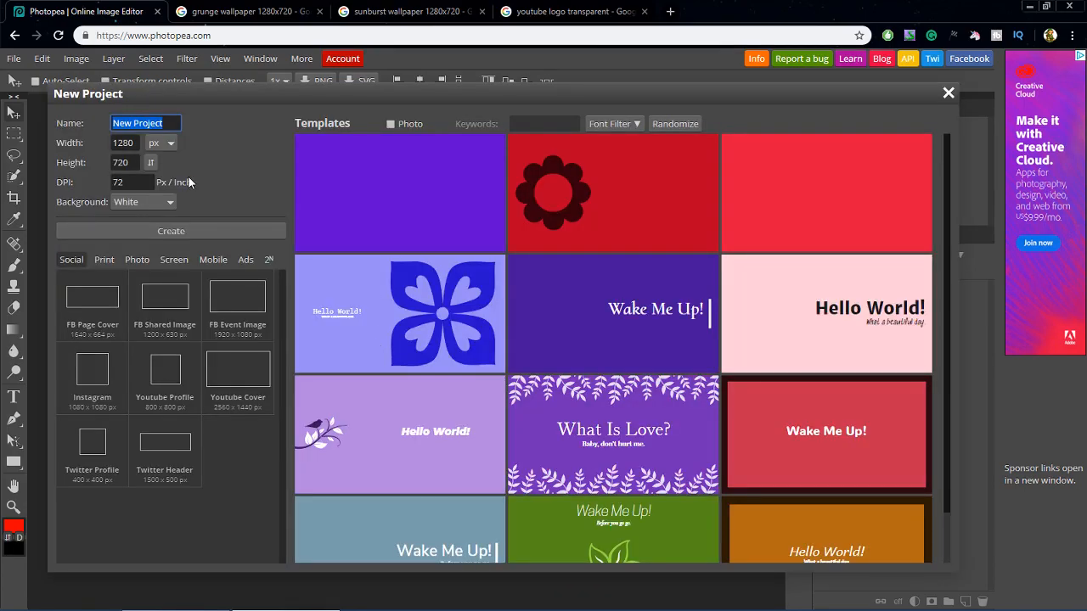
click(142, 201)
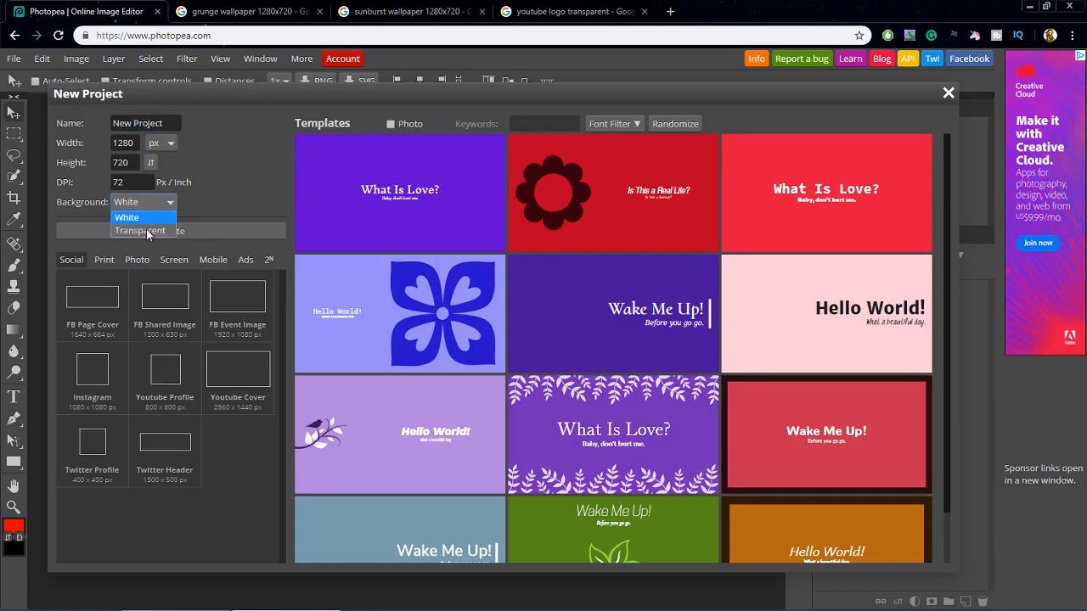
click(139, 231)
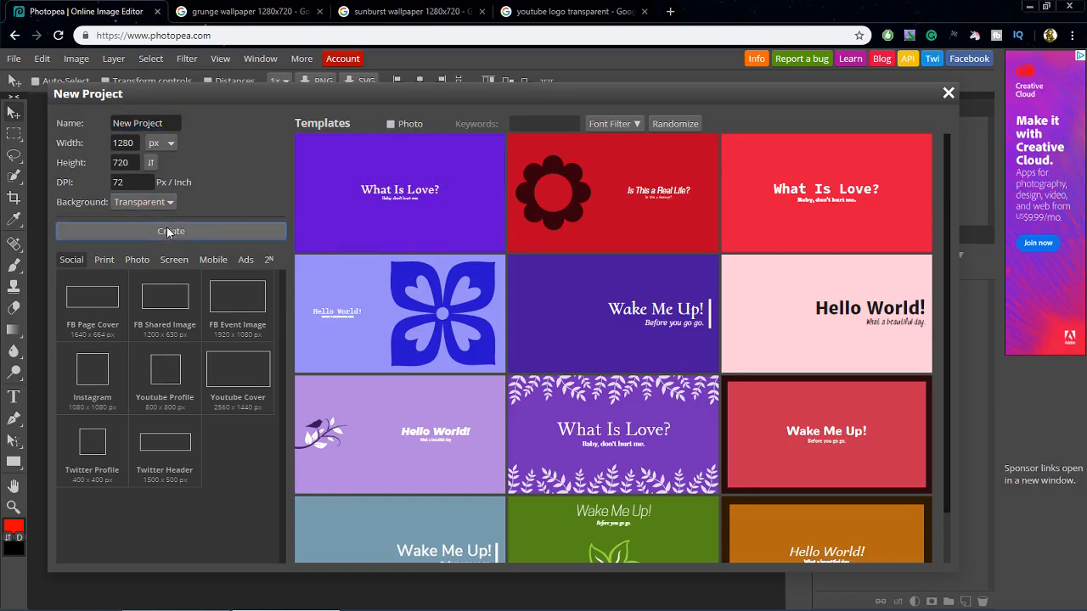
click(169, 231)
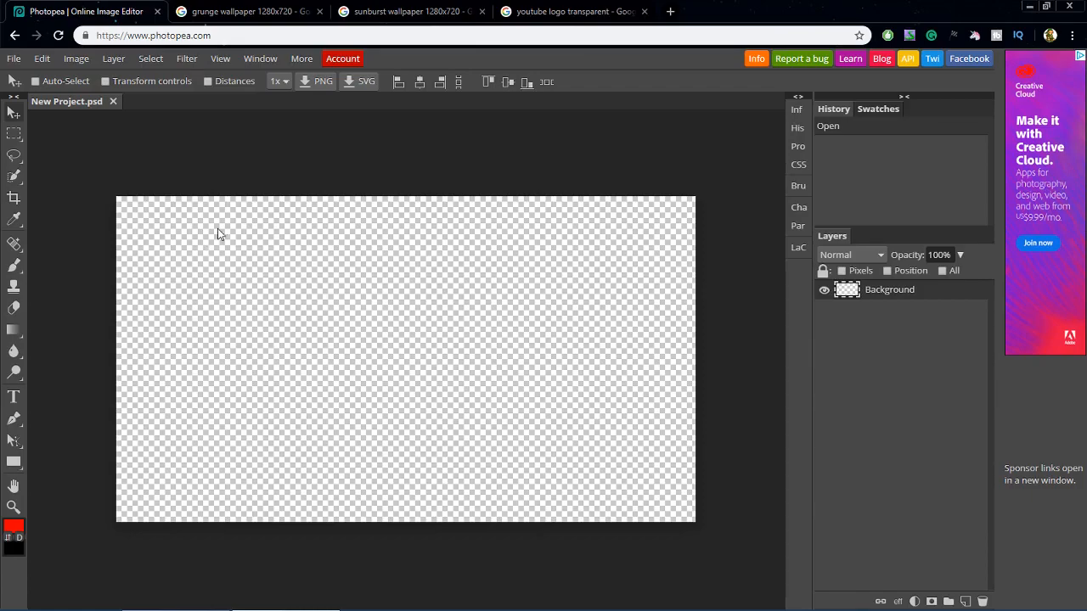
mouse_move(489, 321)
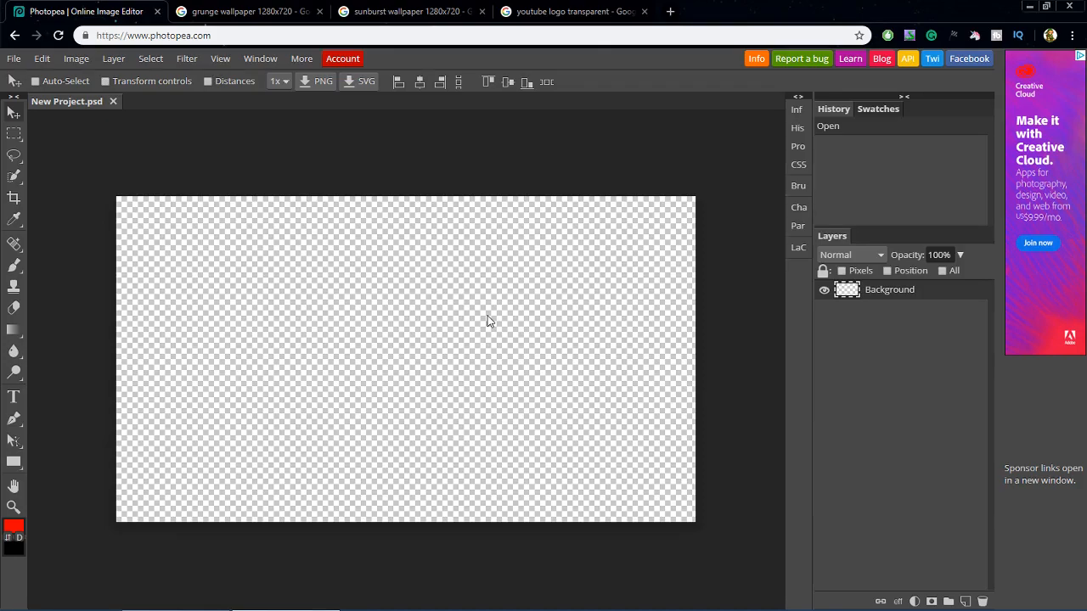
mouse_move(111, 175)
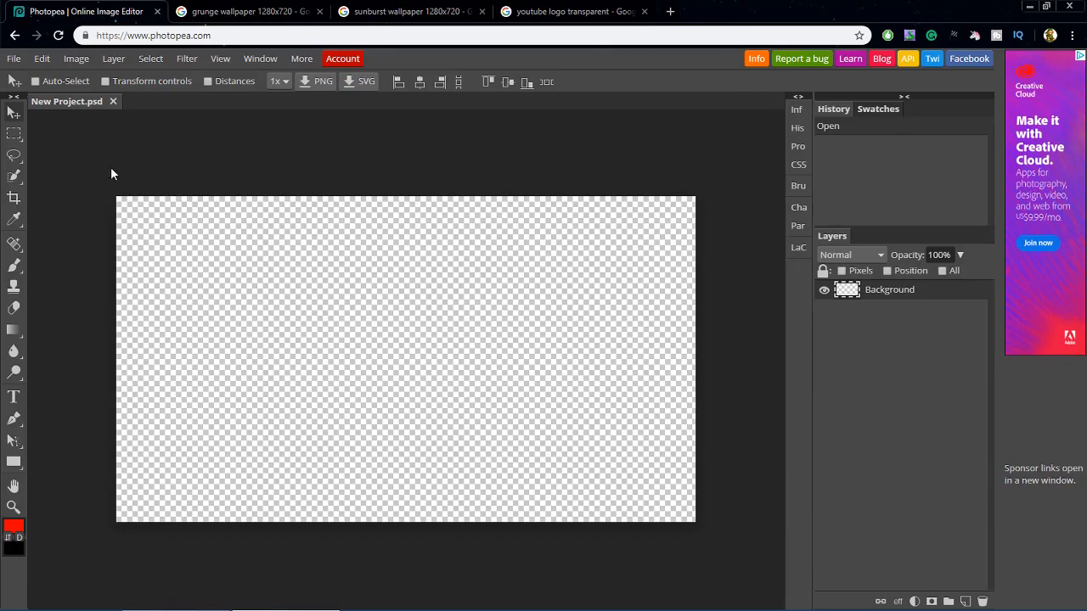
click(14, 58)
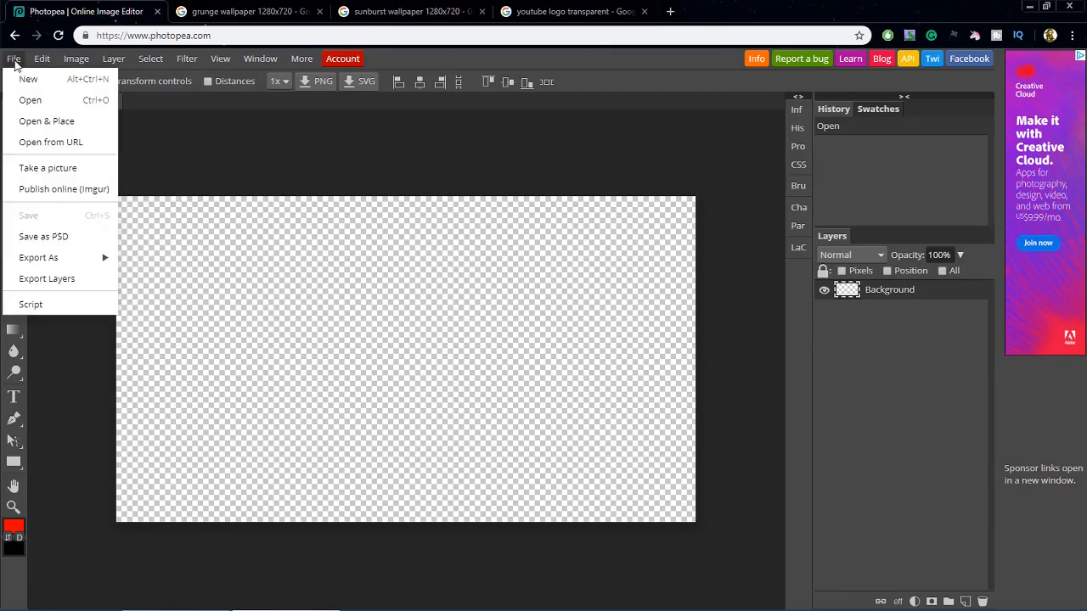
click(28, 78)
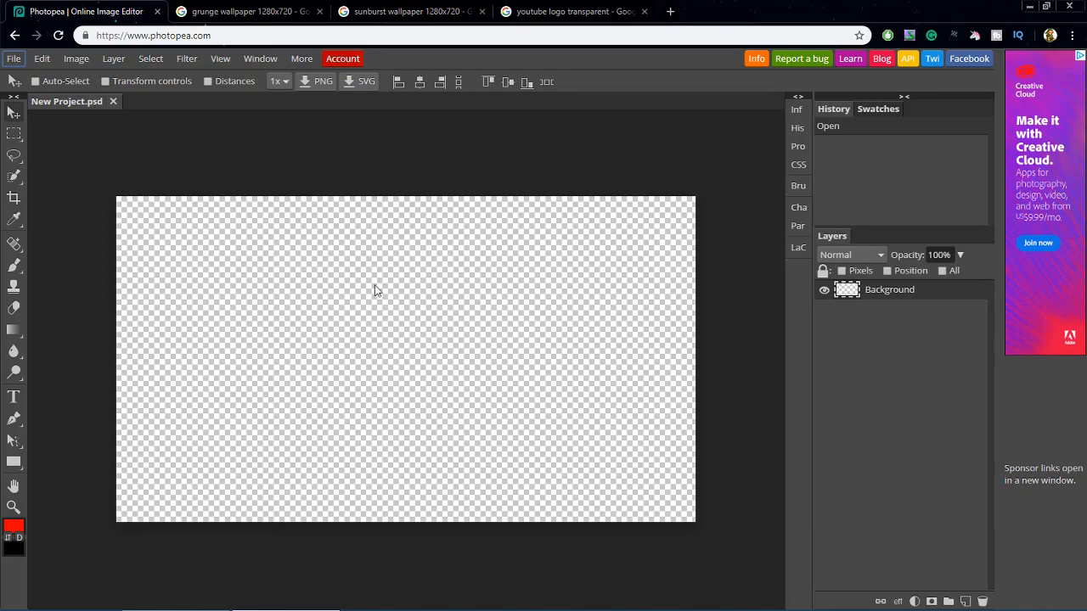
mouse_move(17, 75)
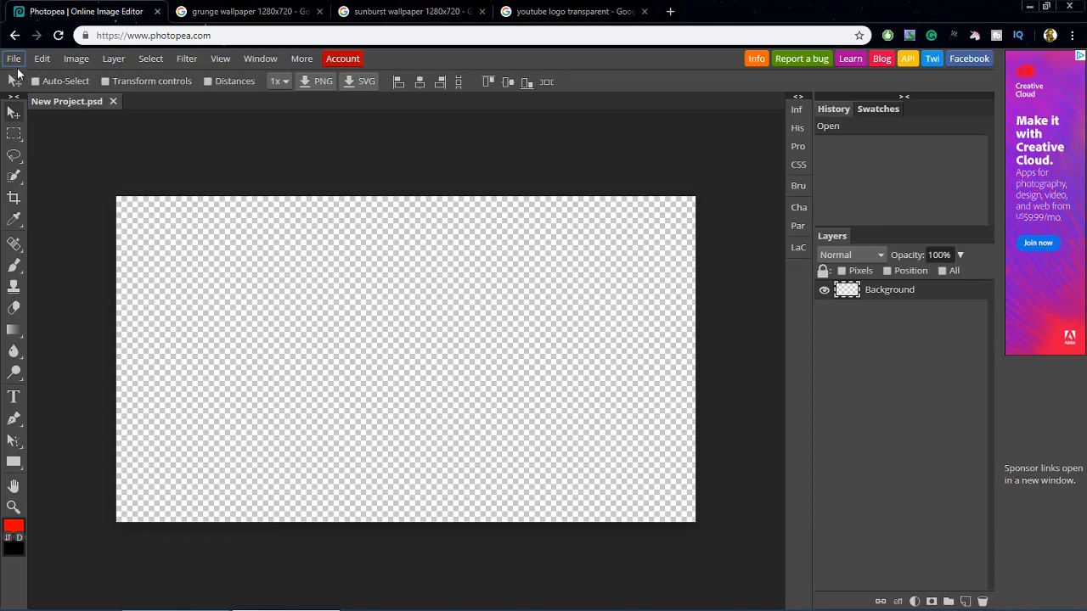
click(14, 57)
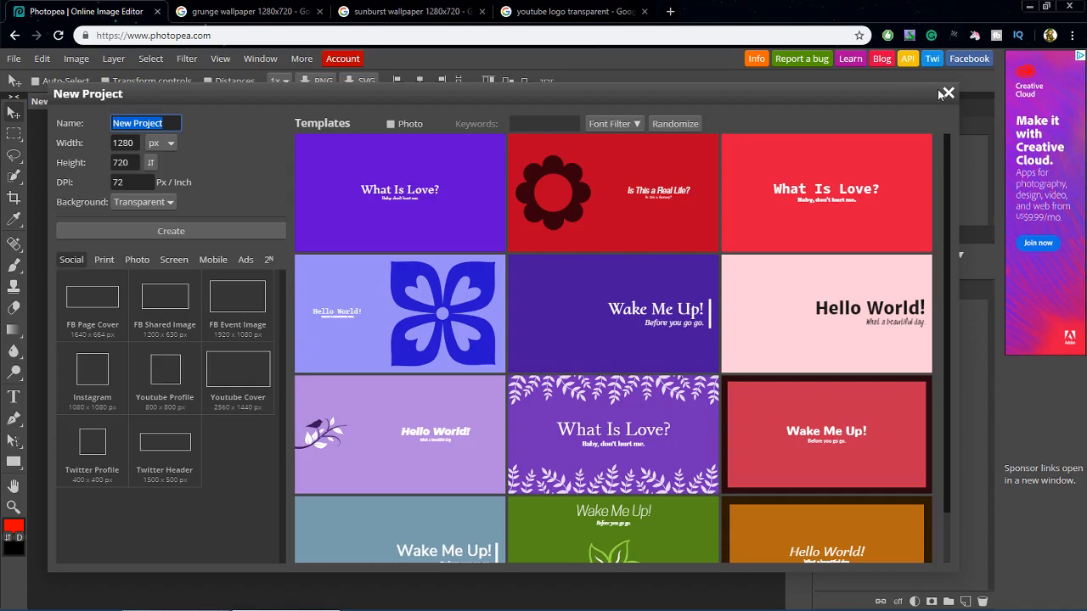
click(170, 231)
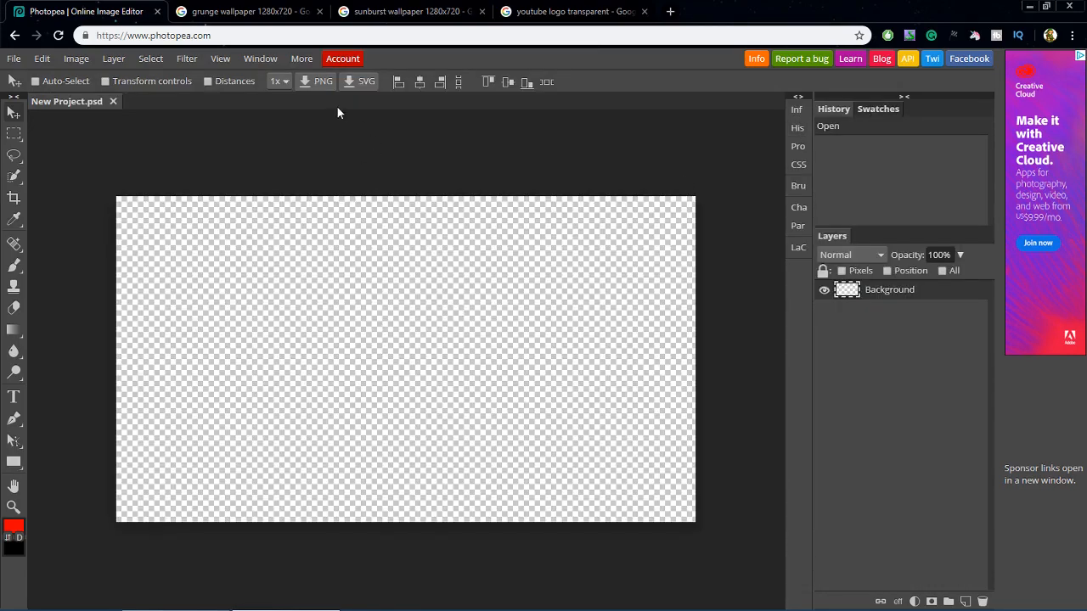
Step: Compare the grunge and sunburst wallpaper search results in Google Images
click(246, 11)
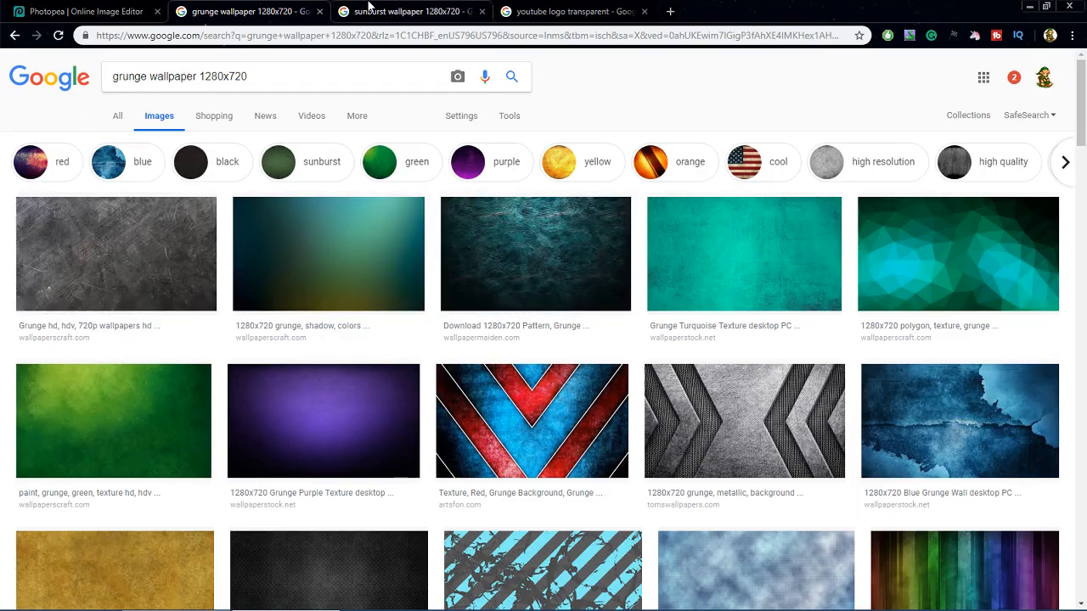
click(408, 11)
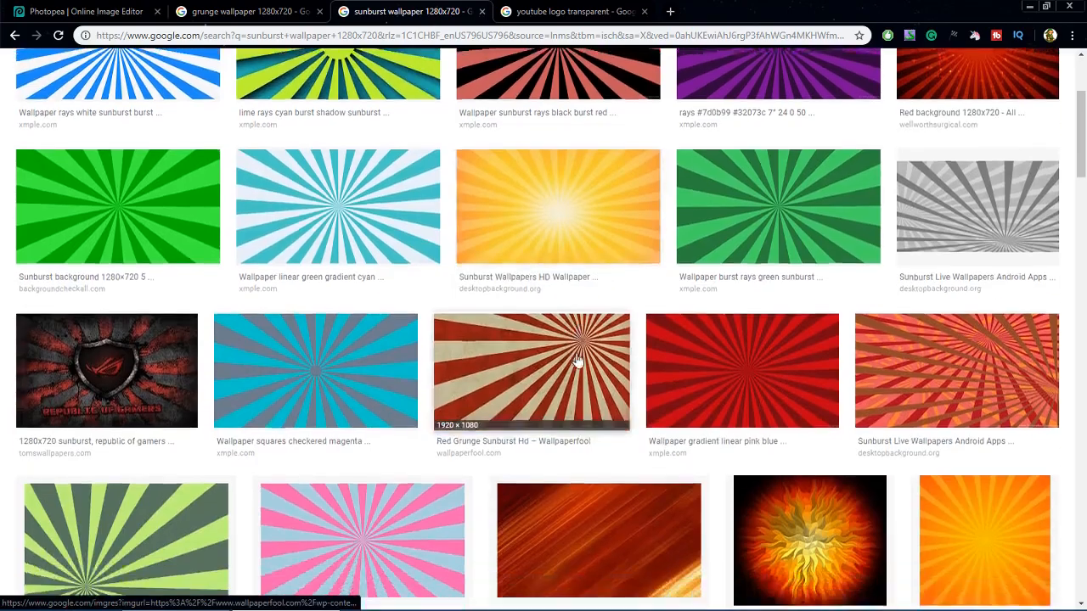
scroll(up, 3)
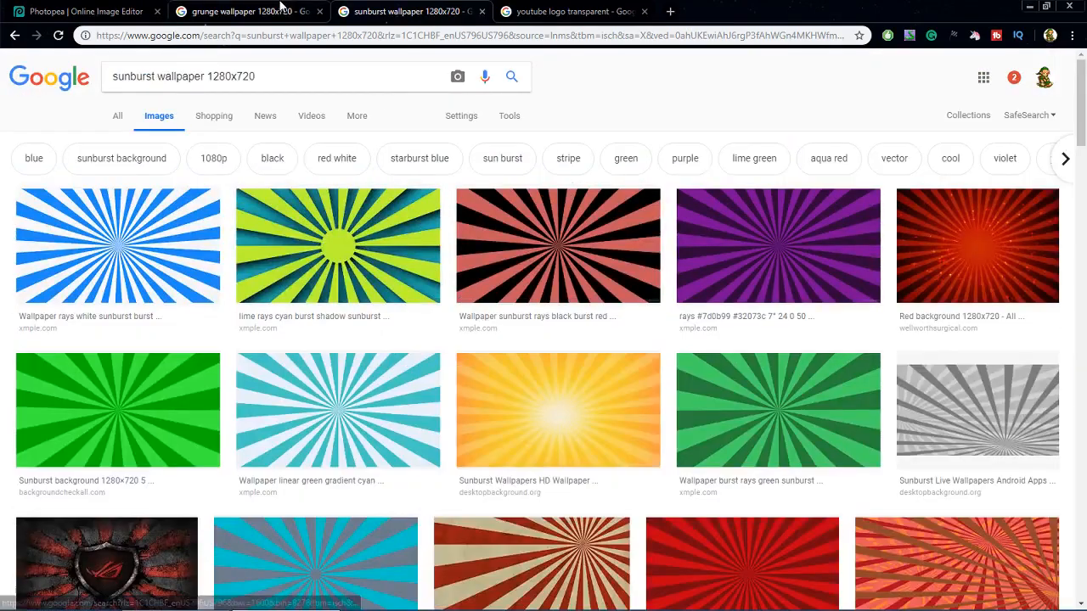
click(247, 11)
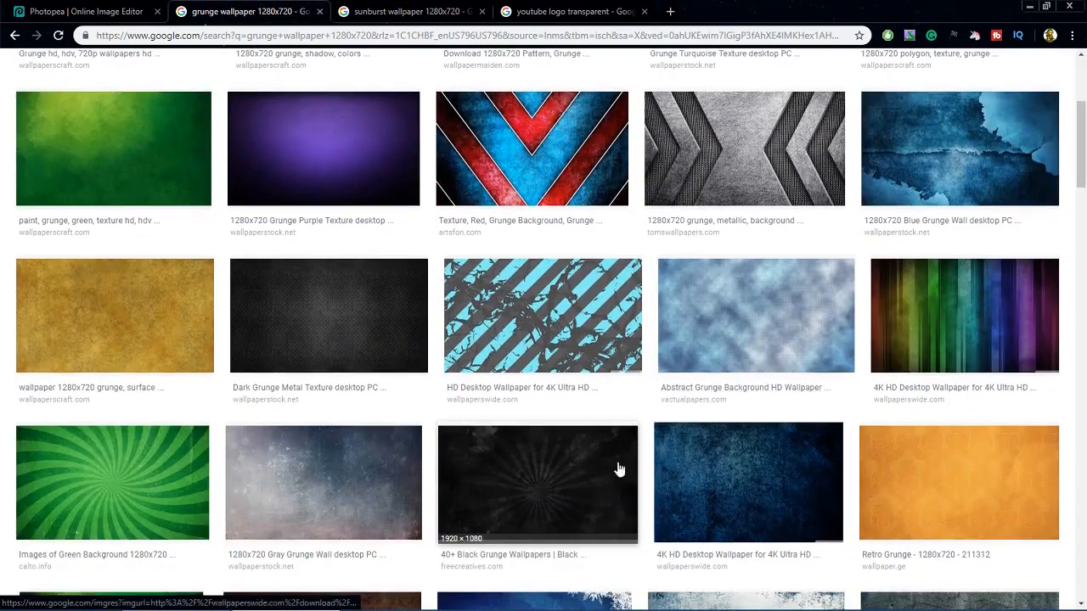
scroll(down, 3)
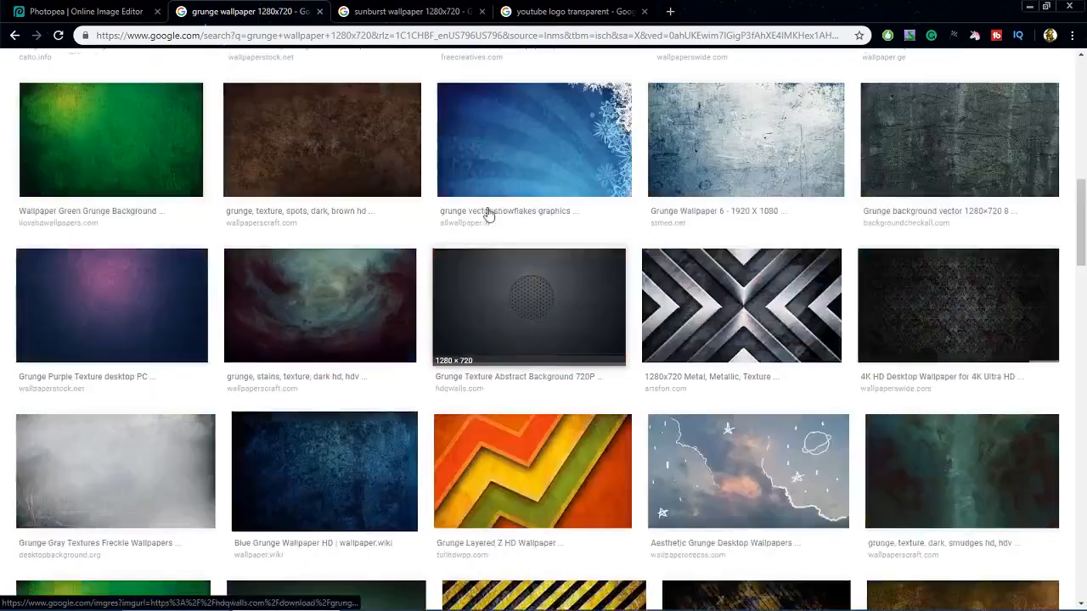
click(412, 11)
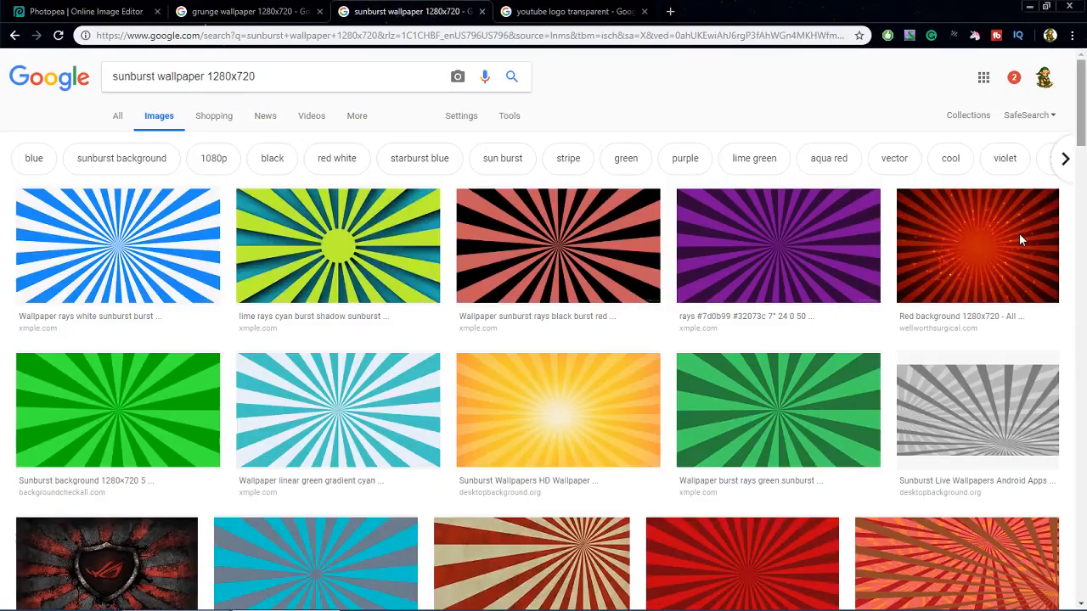
Step: Save the red starry sunburst wallpaper to Pictures as red-background-1280x720-1.jpg
click(978, 246)
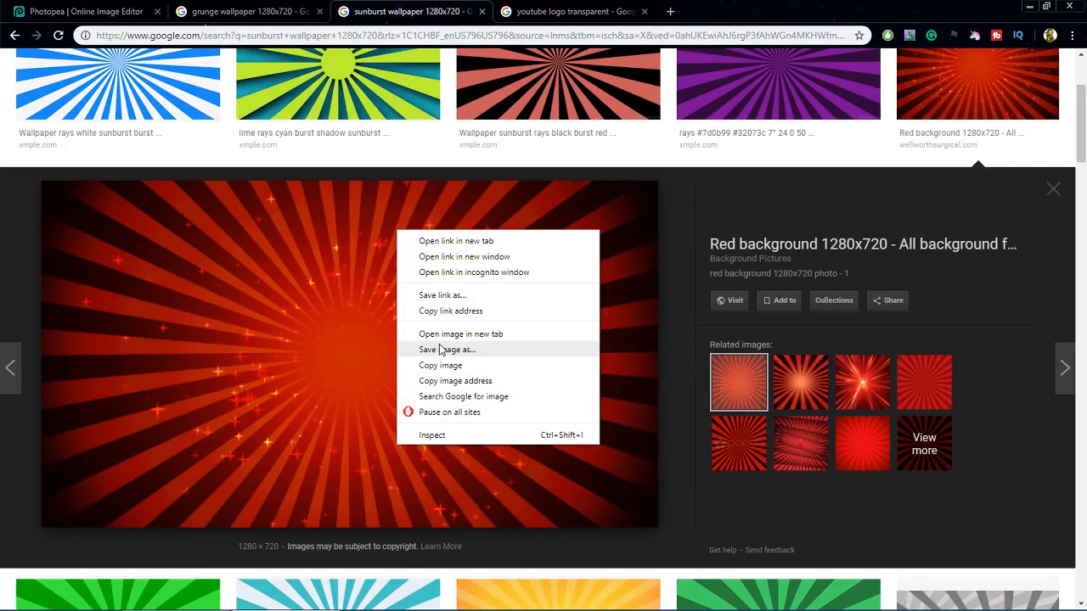
click(446, 349)
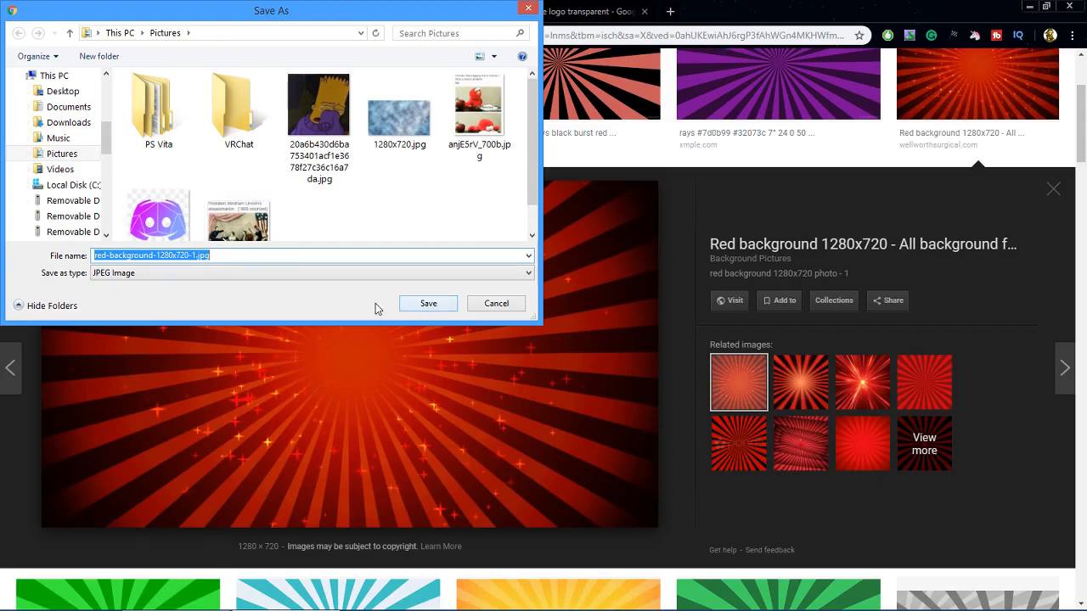
click(428, 303)
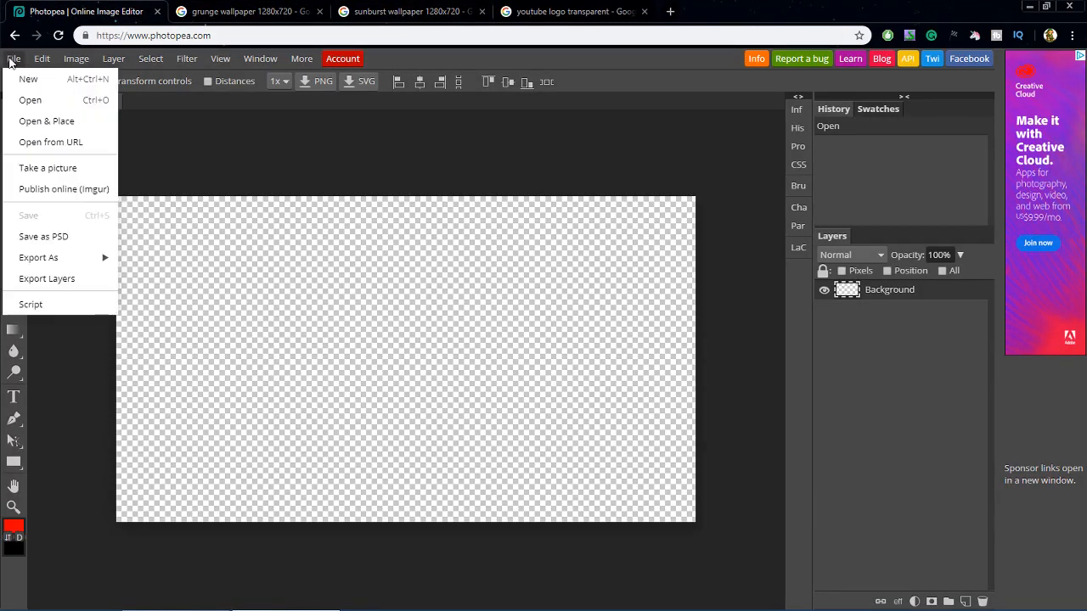
Step: Open red-background-1280x720-1.jpg and paste it into the 1280×720 project
click(30, 99)
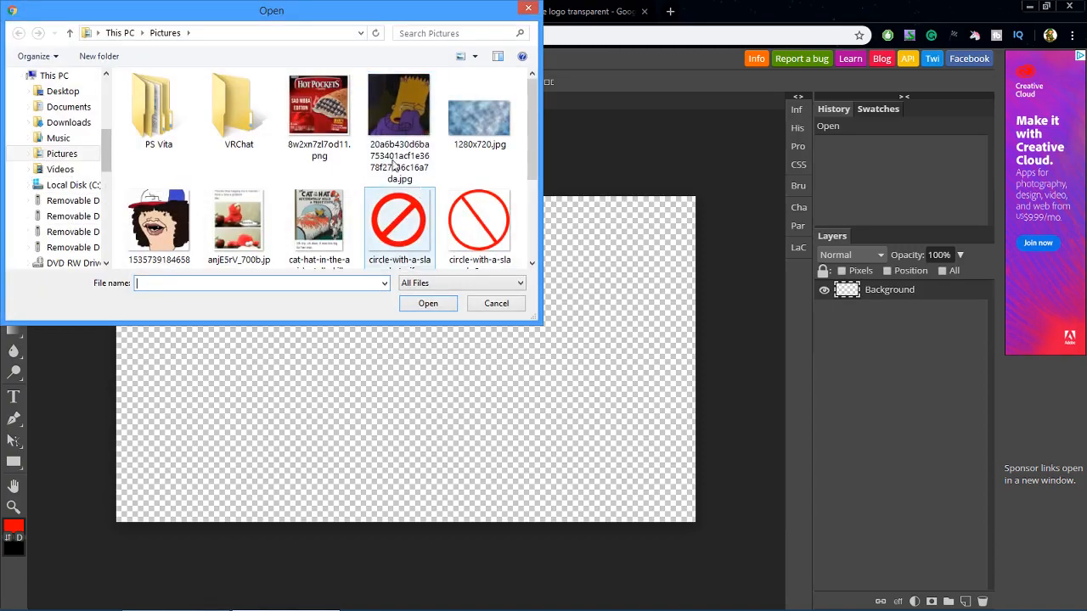
scroll(down, 3)
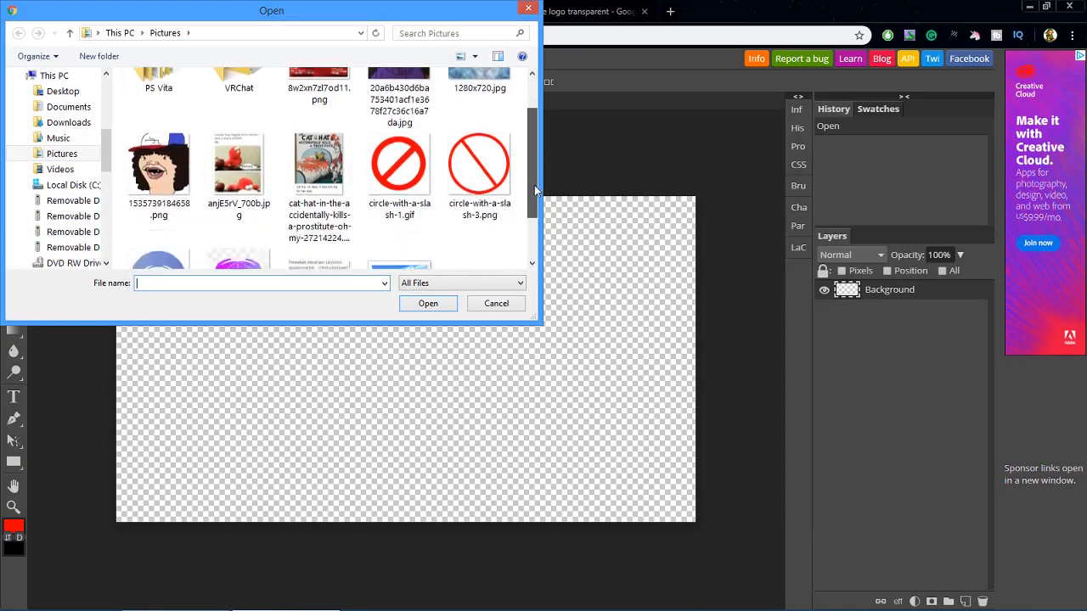
click(399, 209)
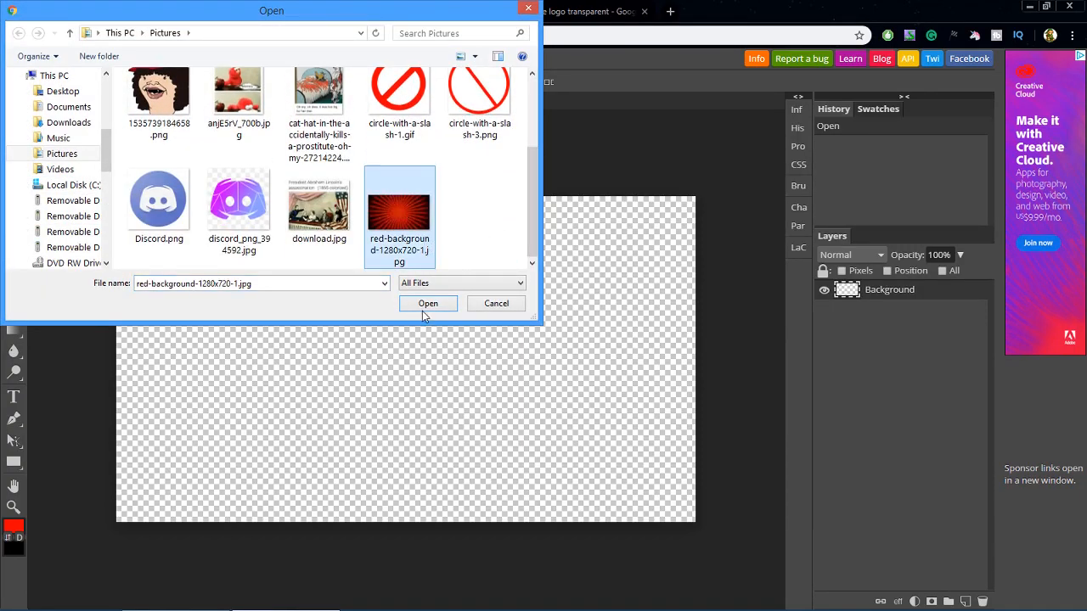
click(428, 303)
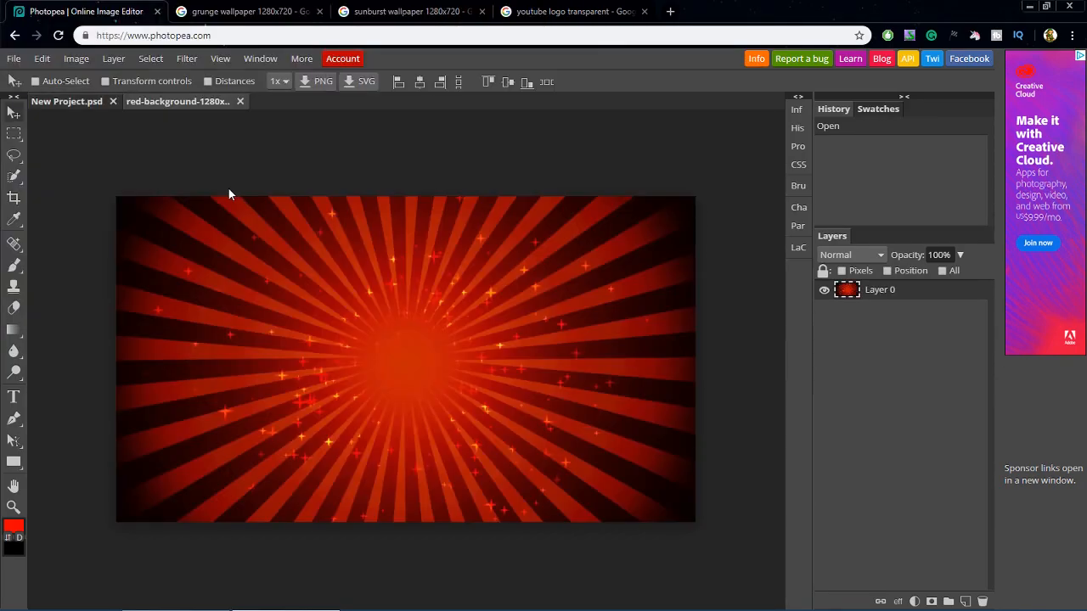
key(Ctrl+a)
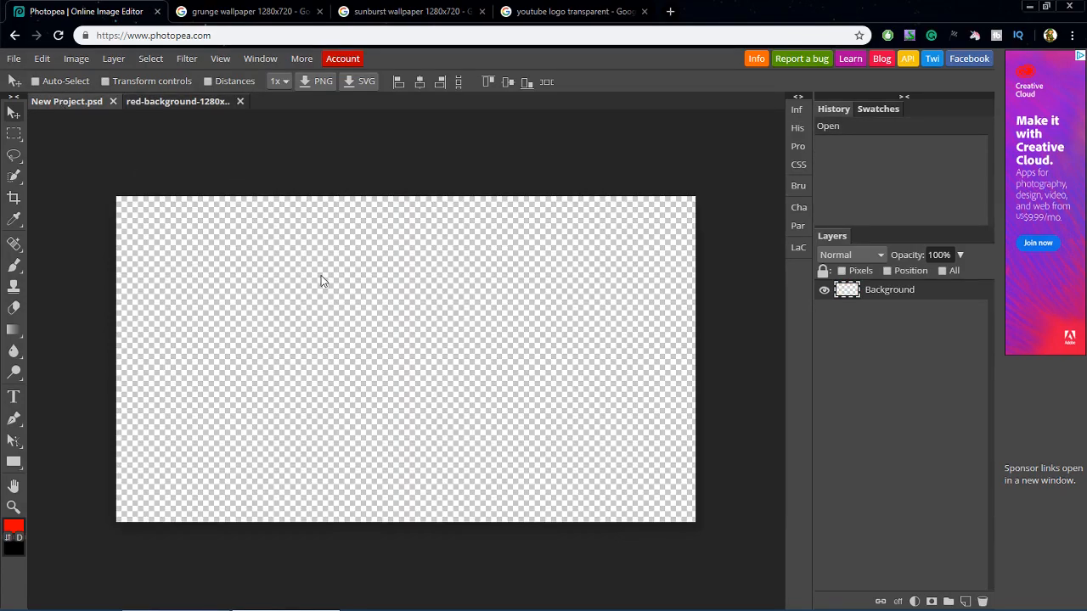
key(ctrl+v)
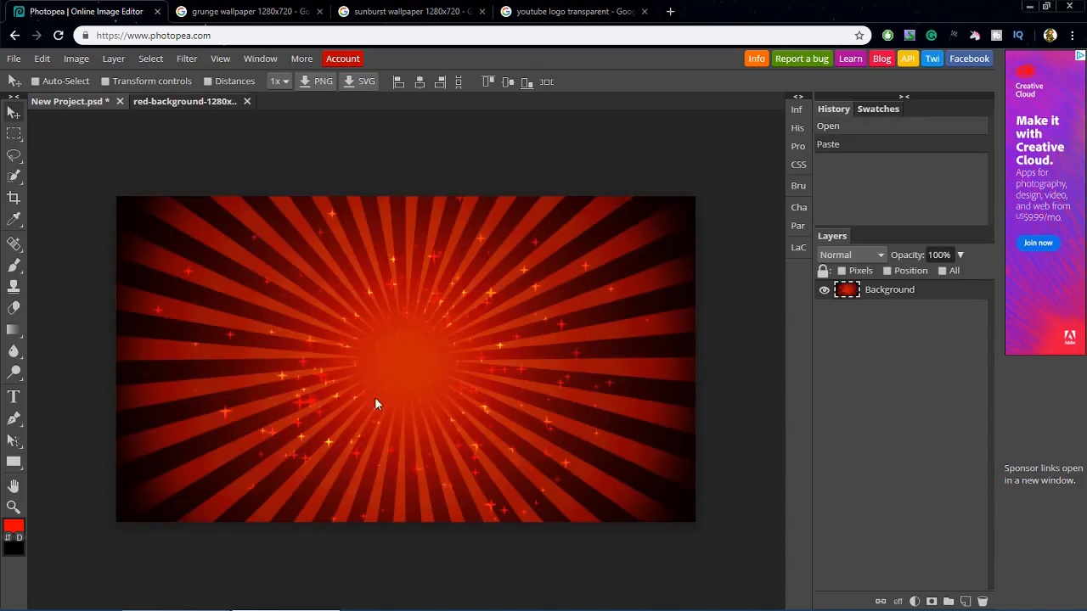
mouse_move(735, 343)
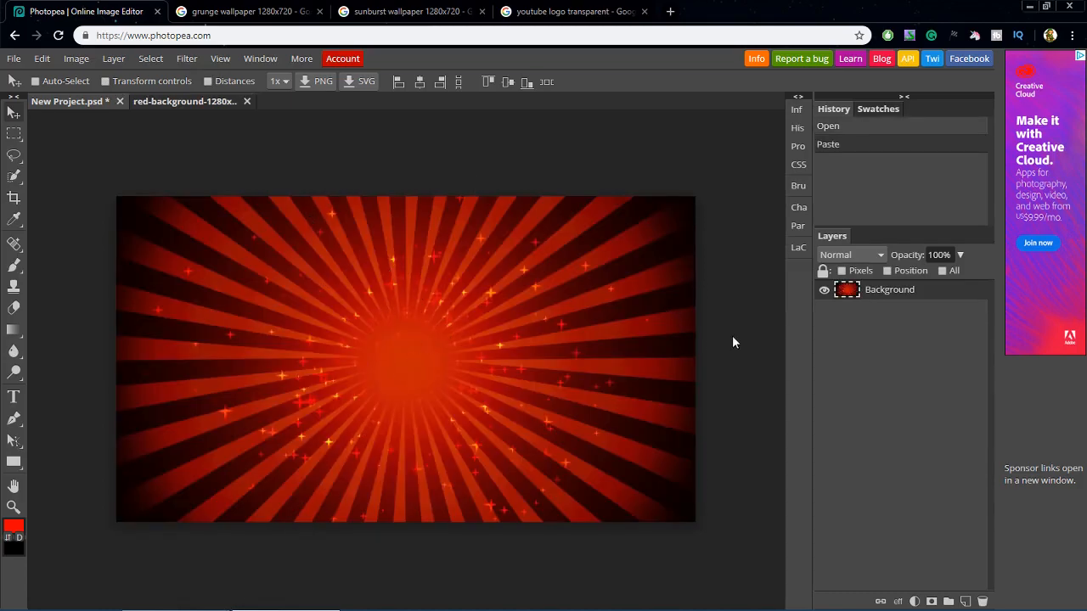
Step: Apply a 7 px Gaussian Blur to the red sunburst background
click(186, 58)
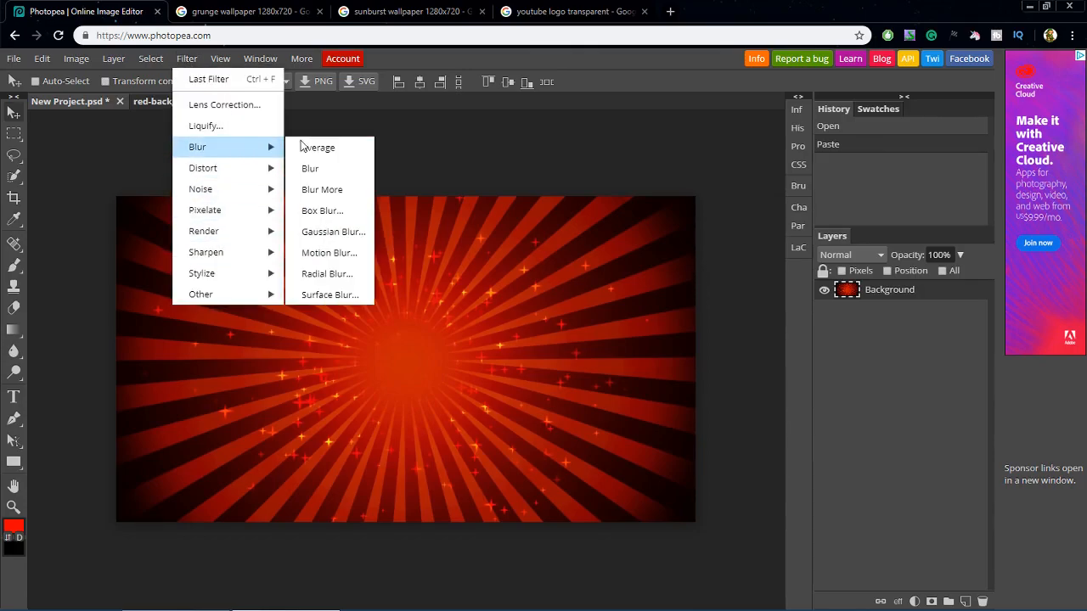
mouse_move(333, 231)
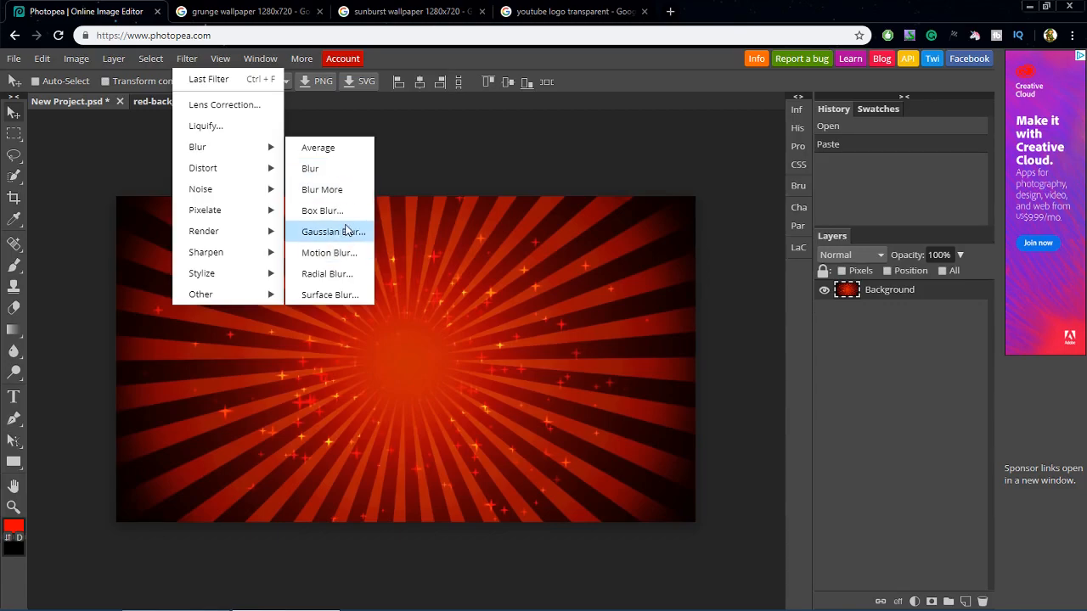
click(332, 232)
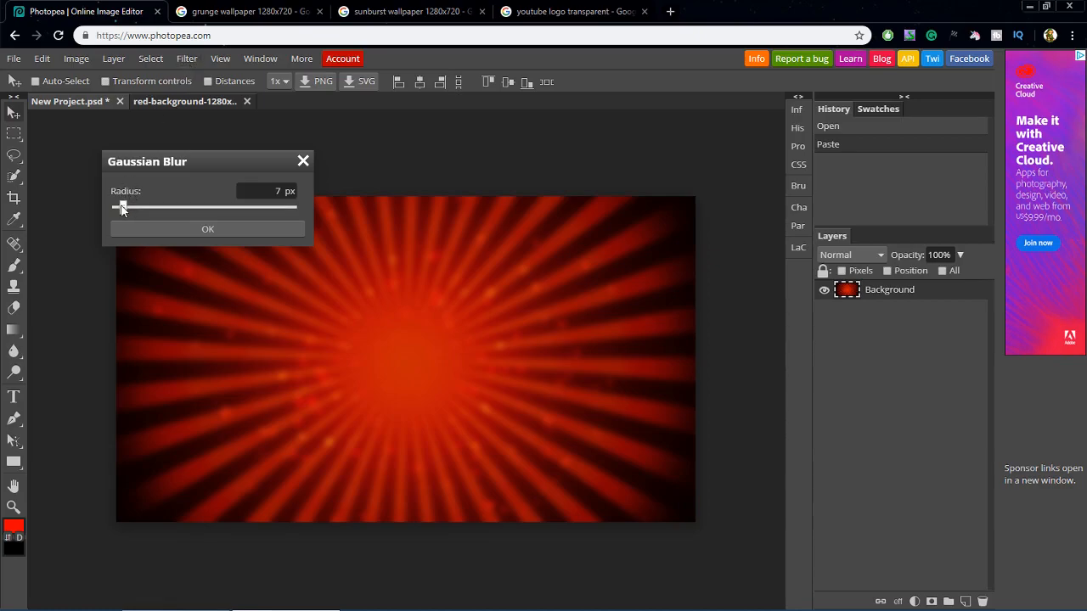
drag(122, 208, 118, 208)
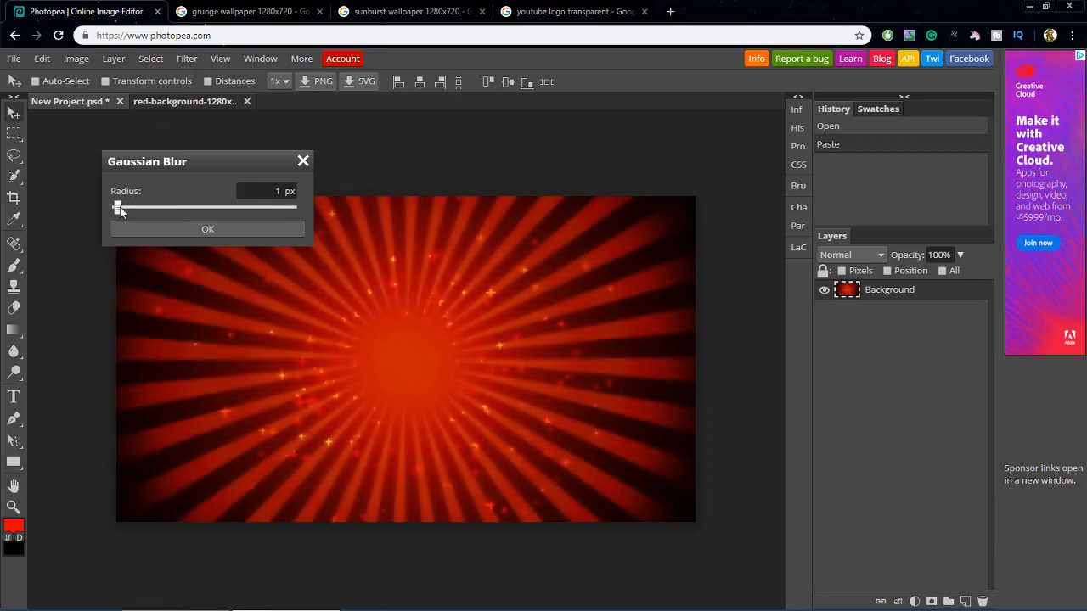
drag(116, 208, 127, 208)
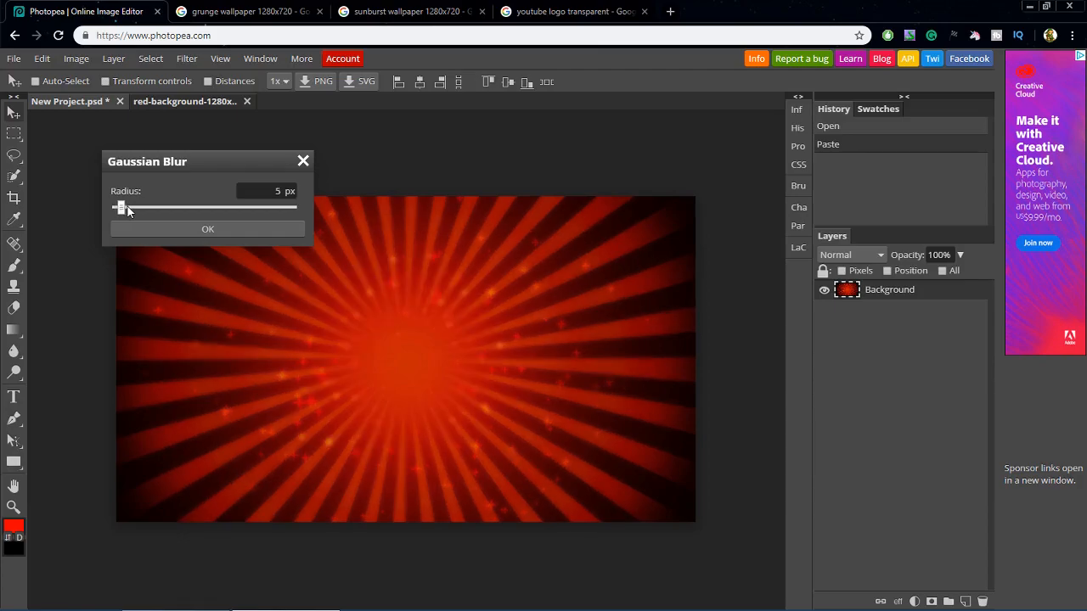
drag(120, 208, 124, 208)
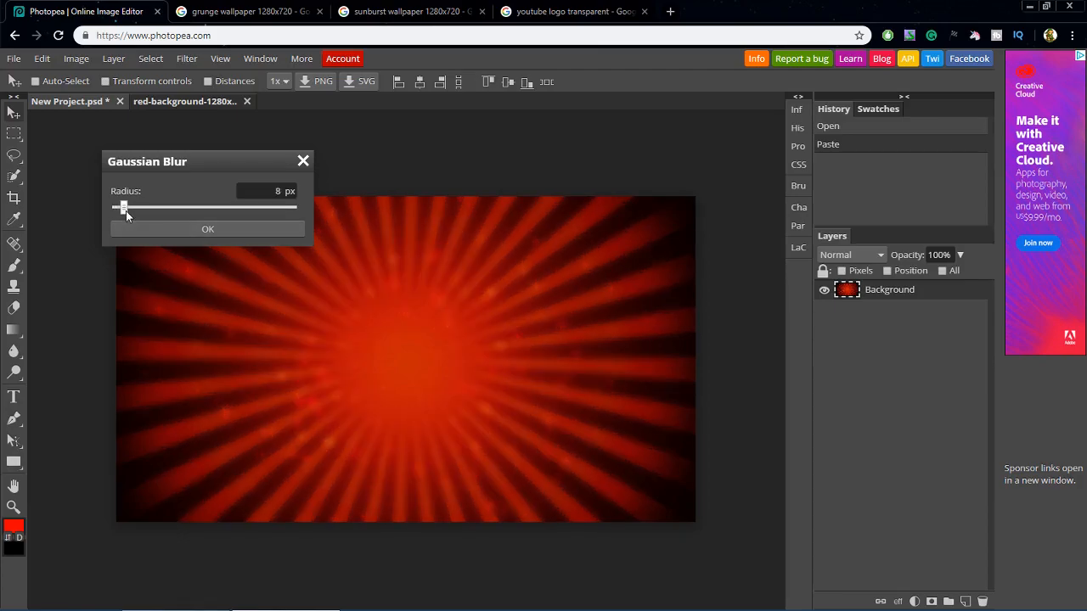
drag(124, 208, 121, 208)
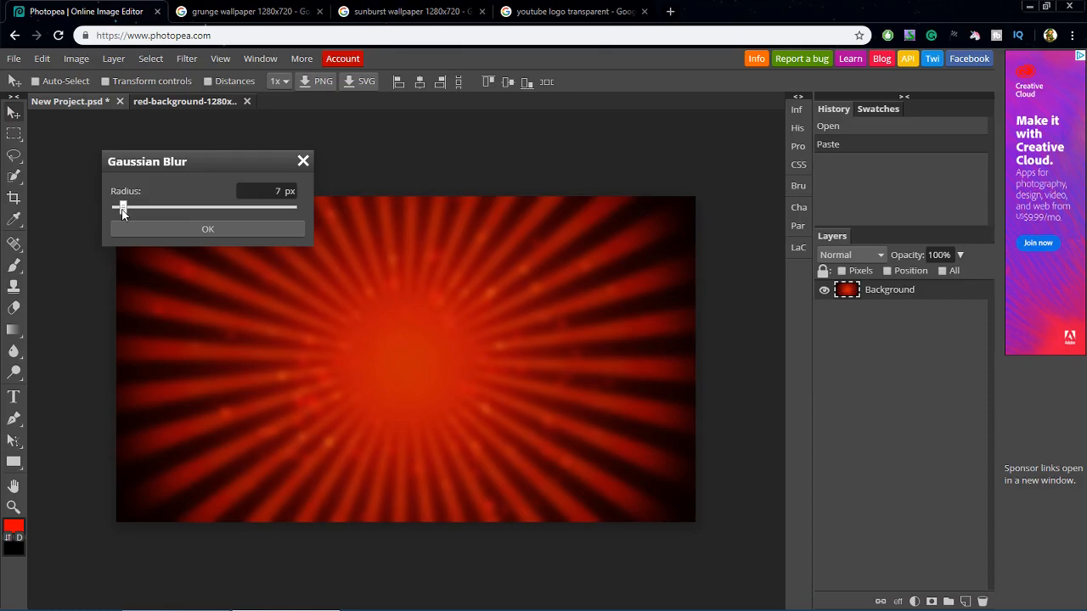
click(208, 228)
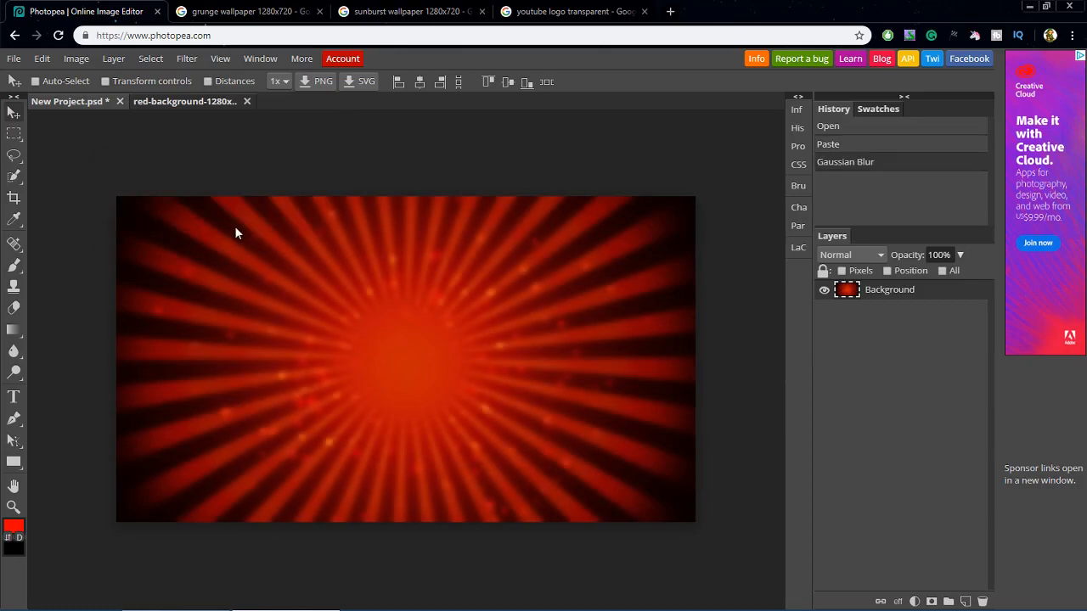
mouse_move(546, 280)
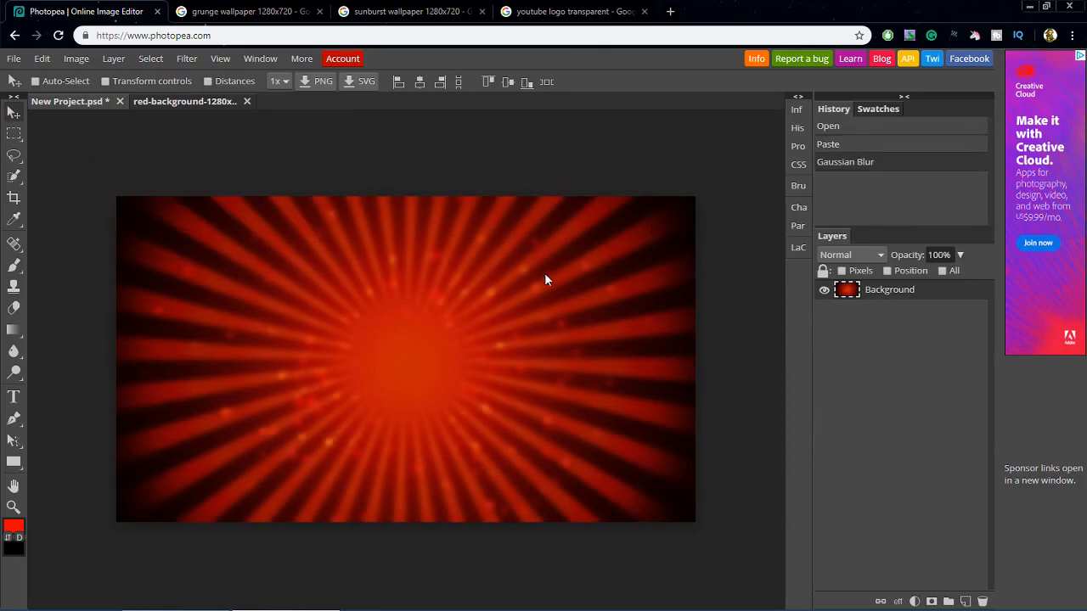
mouse_move(91, 185)
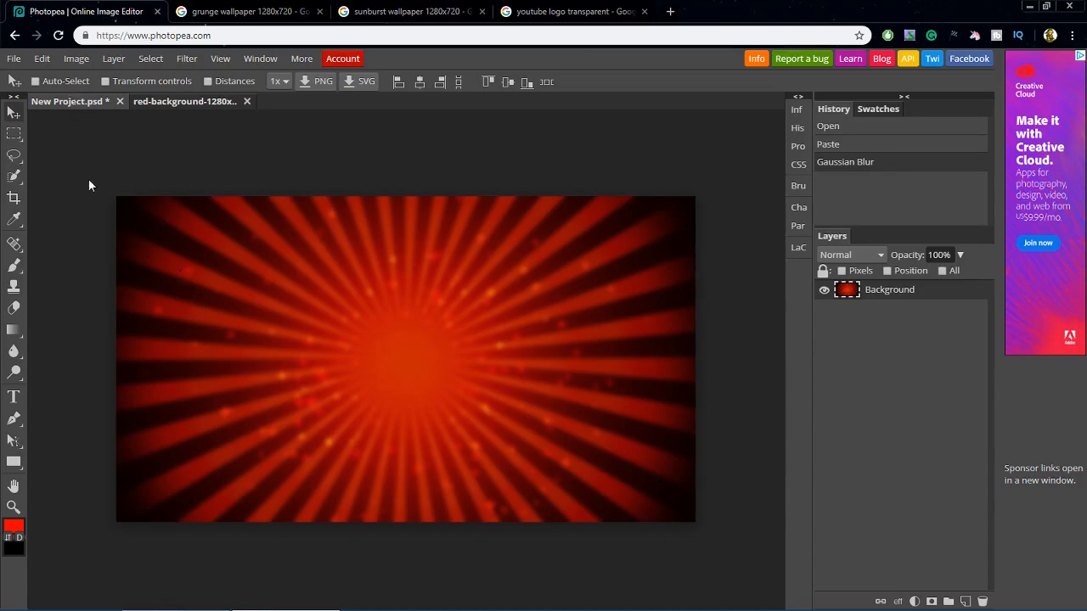
mouse_move(84, 314)
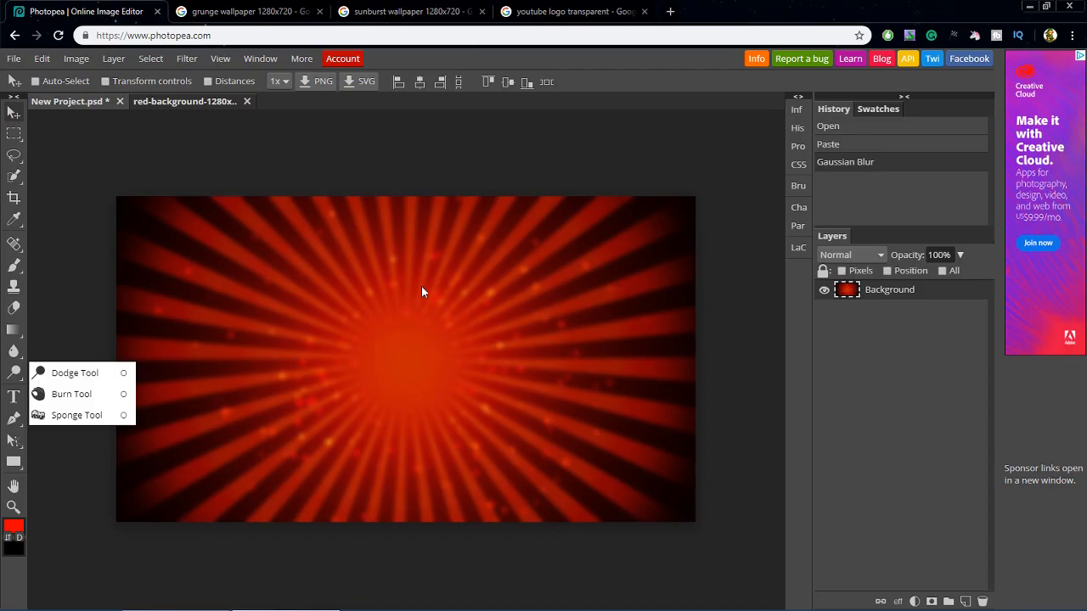
Step: Browse the Filter and View menus and the Background layer's options
click(186, 58)
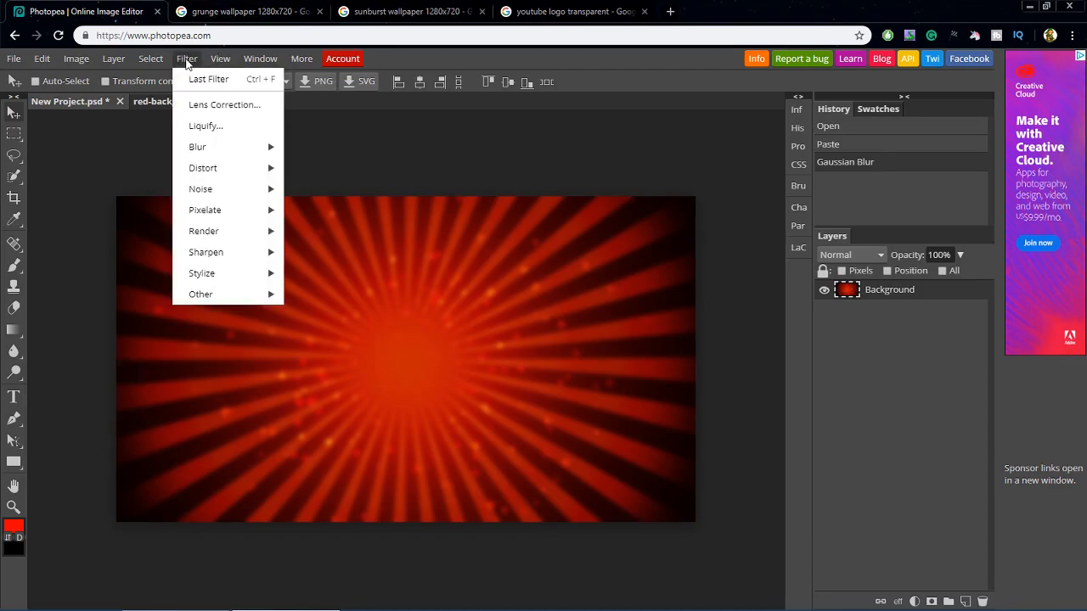
mouse_move(220, 59)
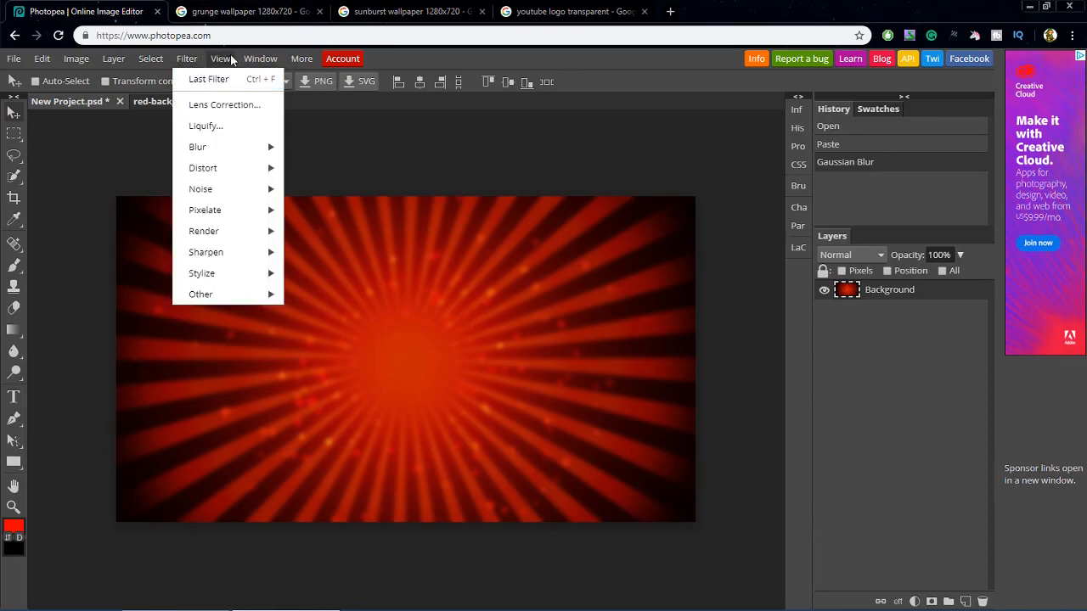
click(220, 57)
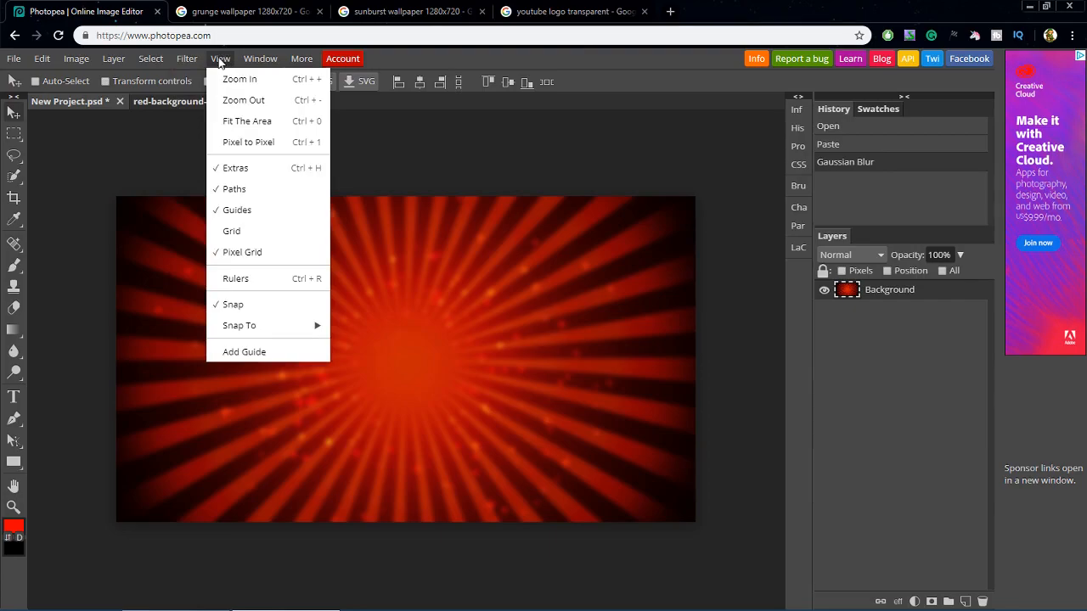
click(150, 59)
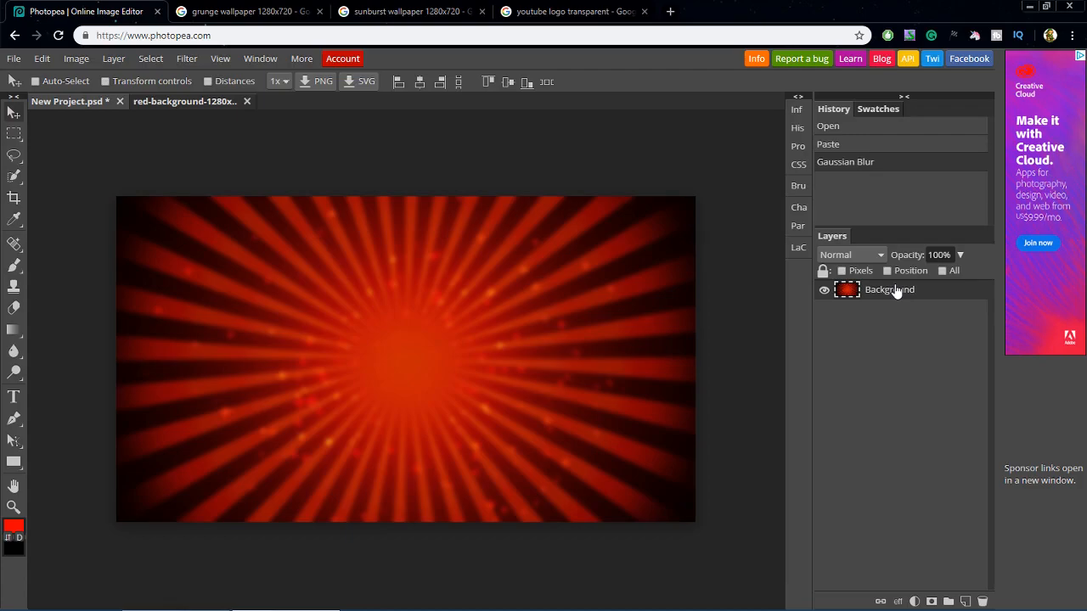
right_click(889, 290)
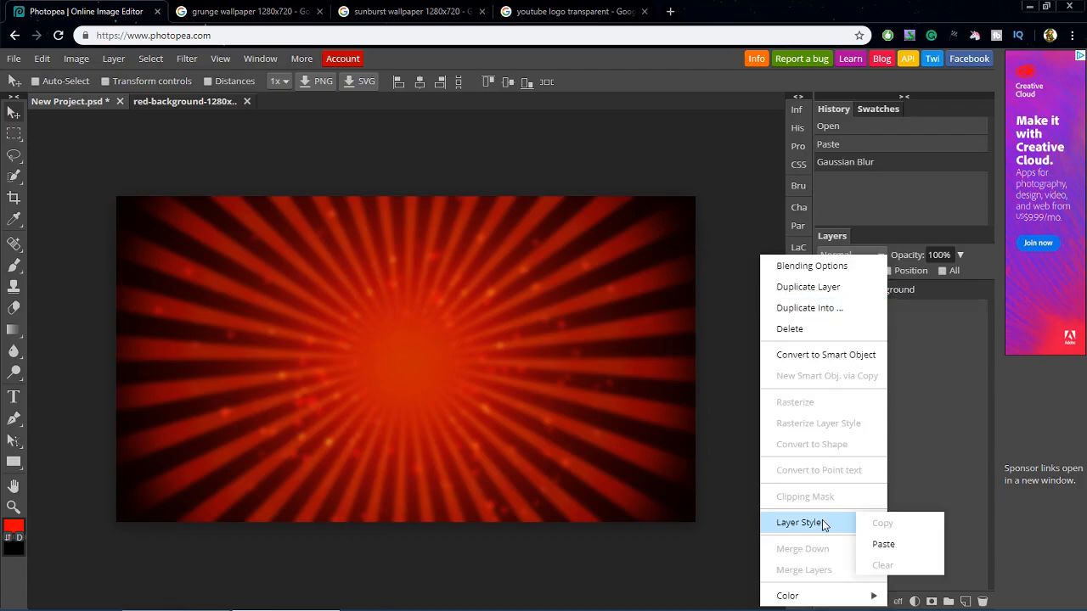
mouse_move(937, 400)
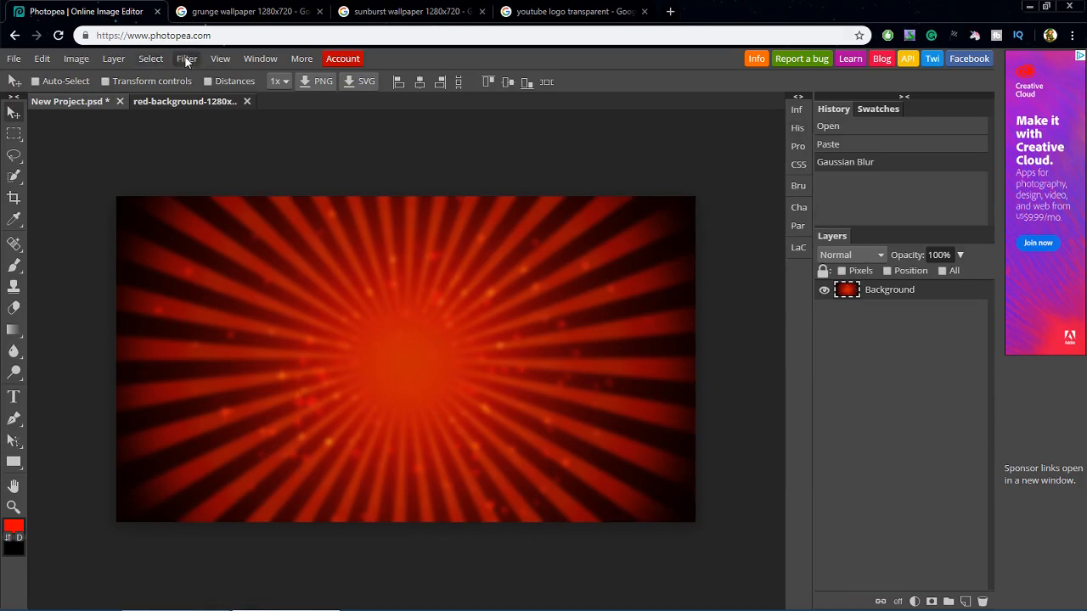
click(186, 58)
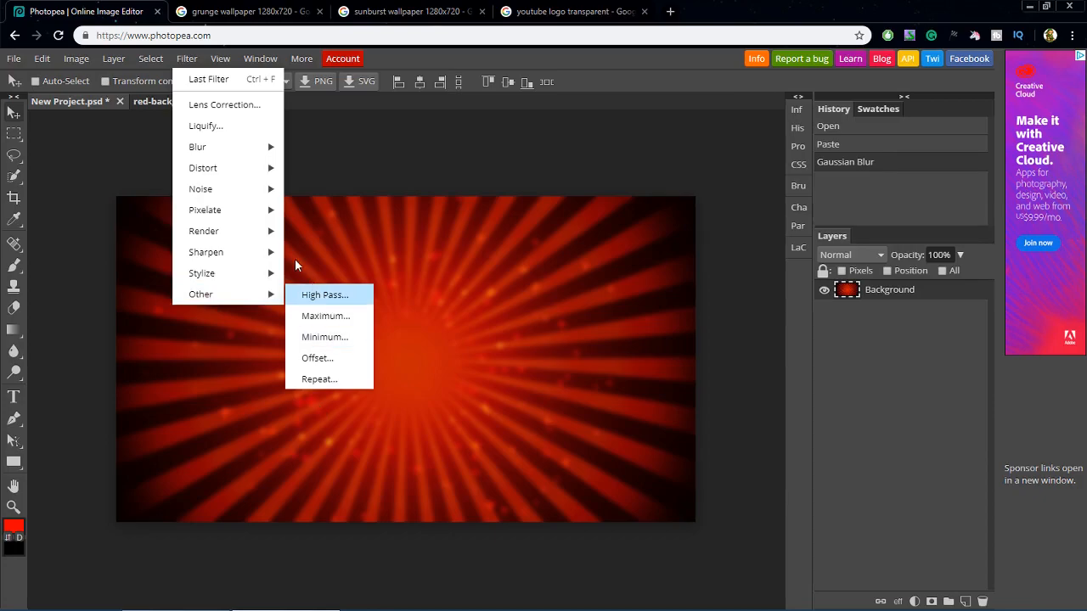
mouse_move(201, 189)
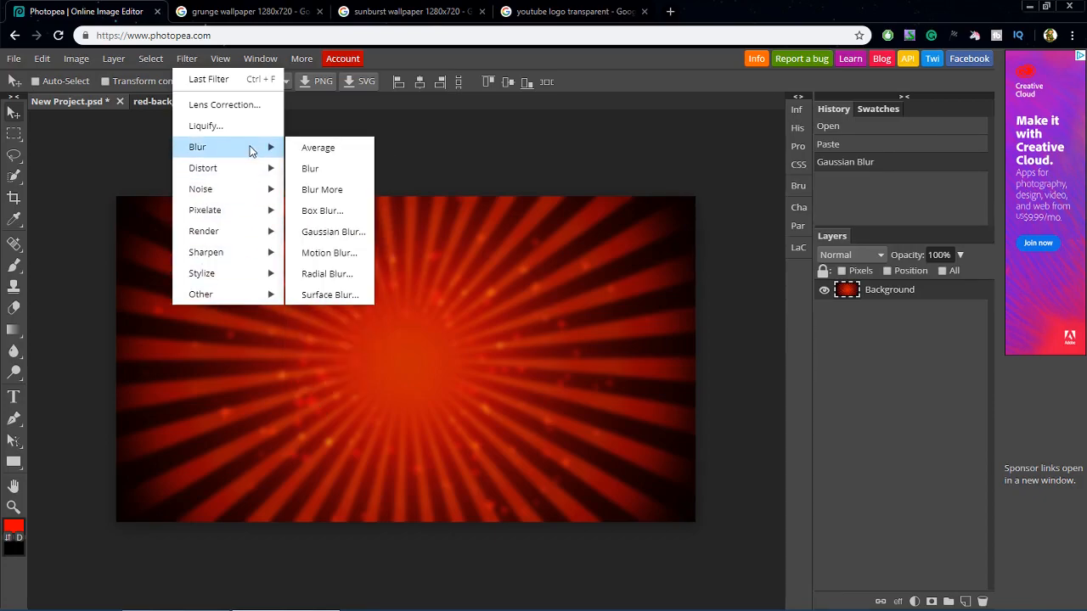
mouse_move(408, 138)
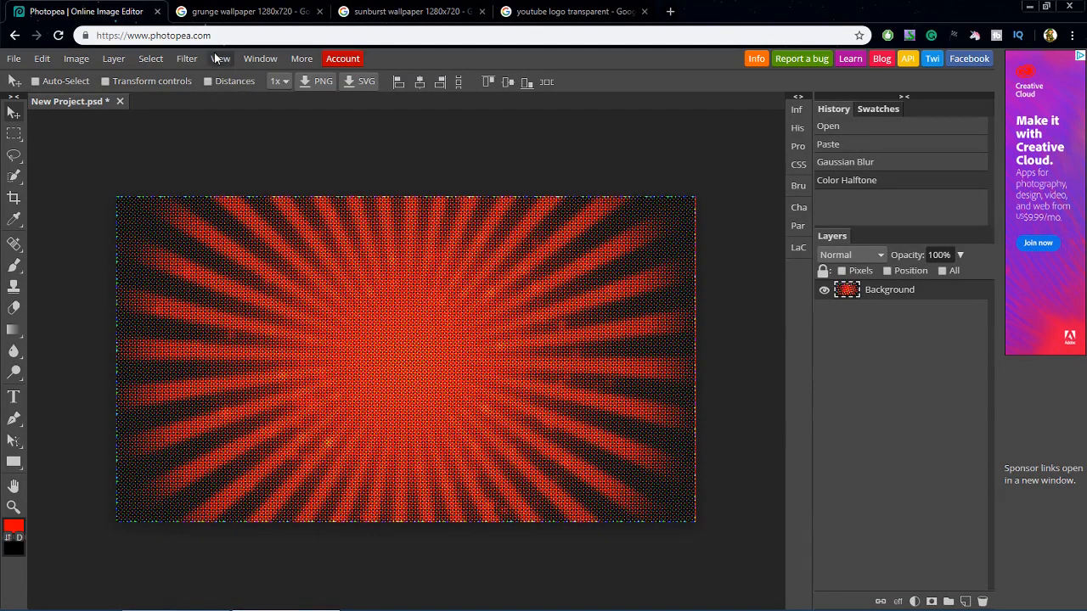
Step: Set up the Type tool with white text colour and a 125 px size
click(220, 58)
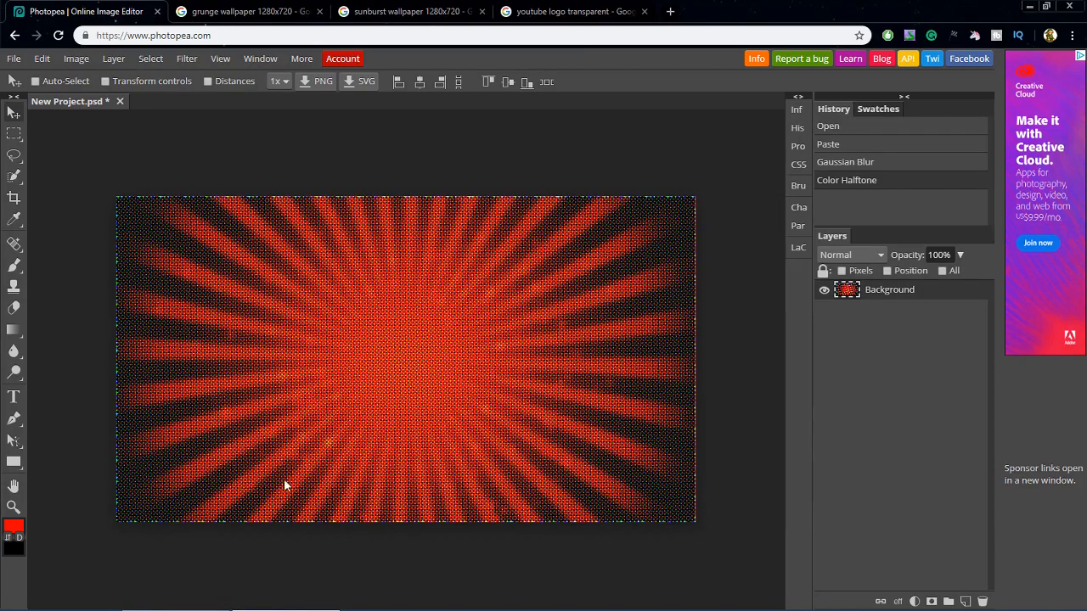
click(14, 396)
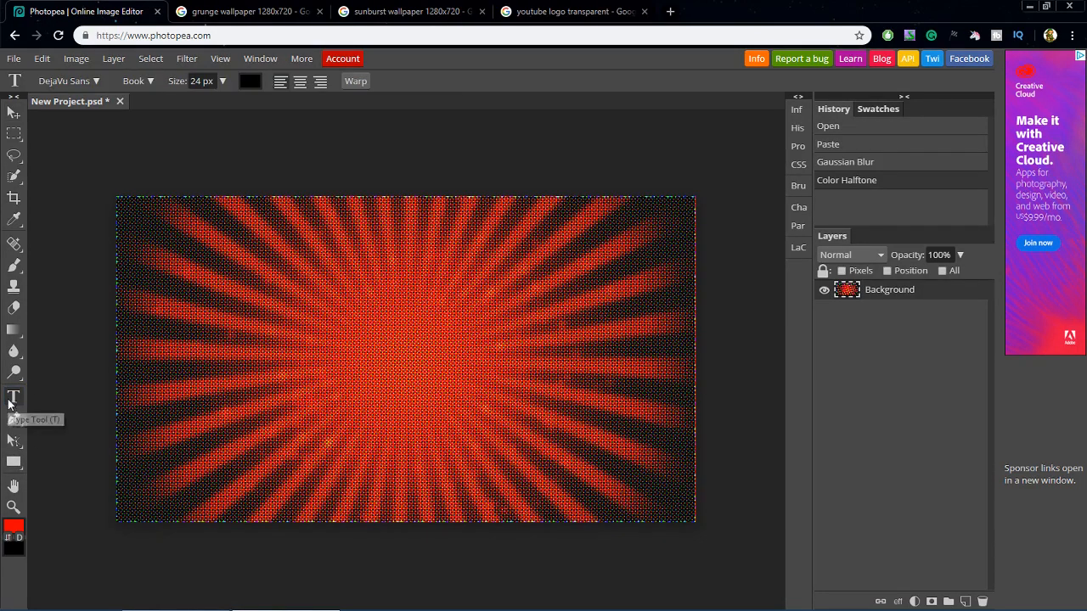
mouse_move(258, 82)
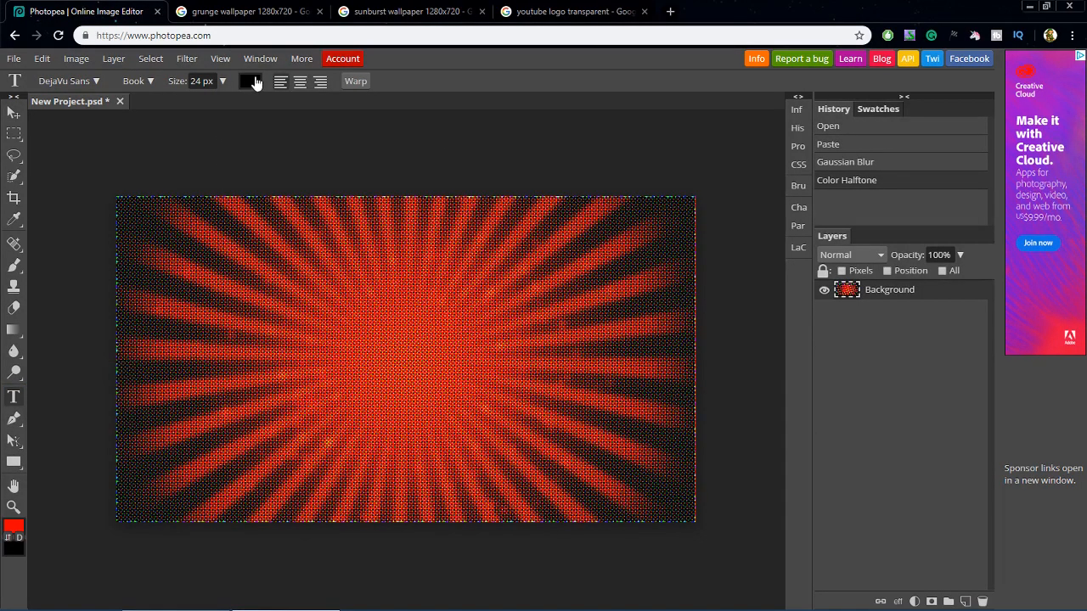
click(250, 81)
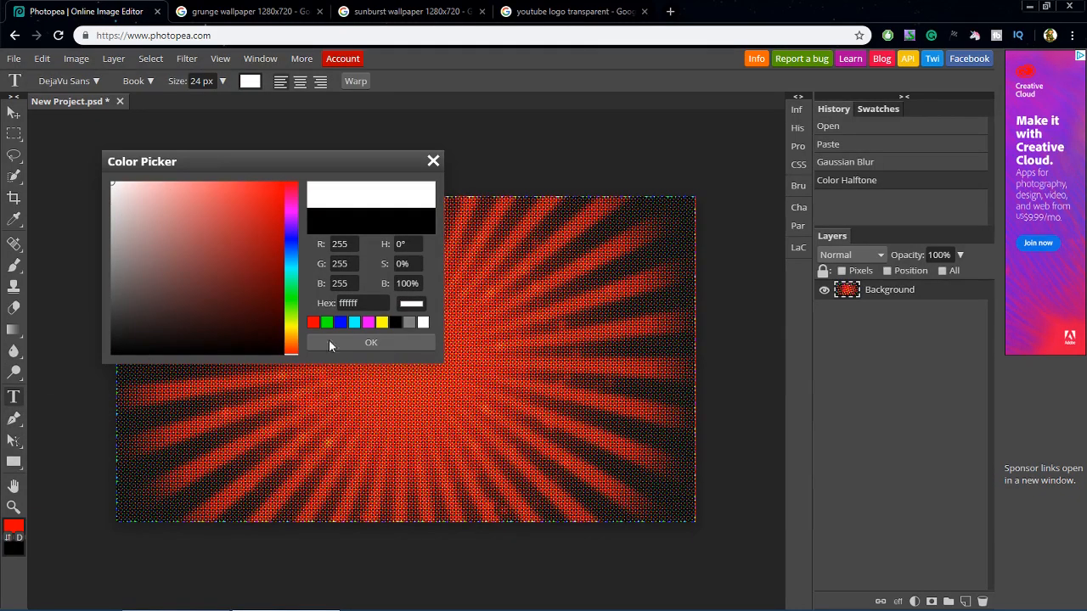
click(370, 342)
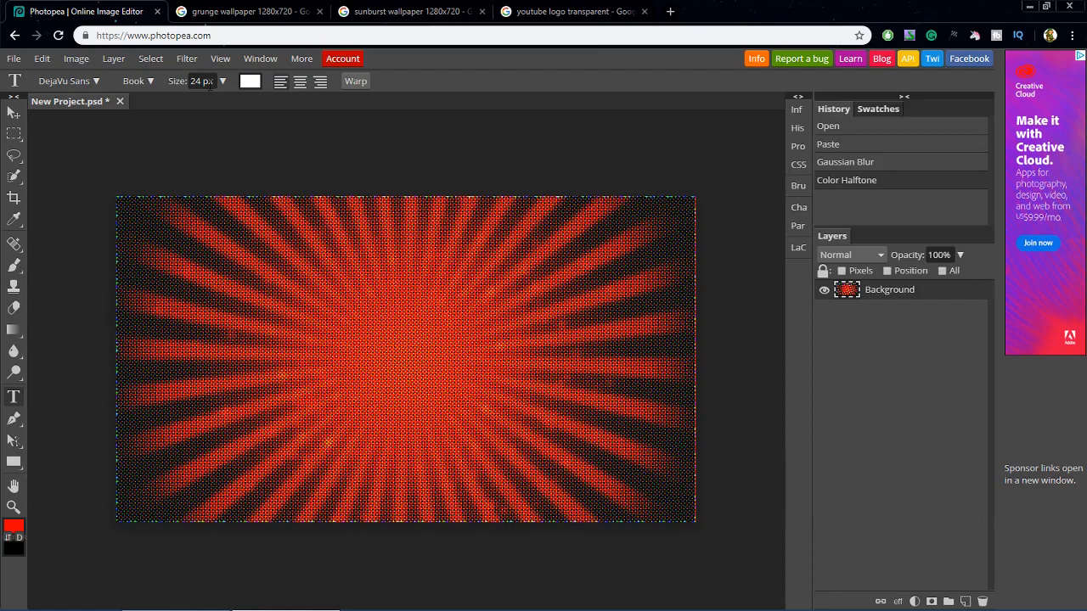
click(222, 80)
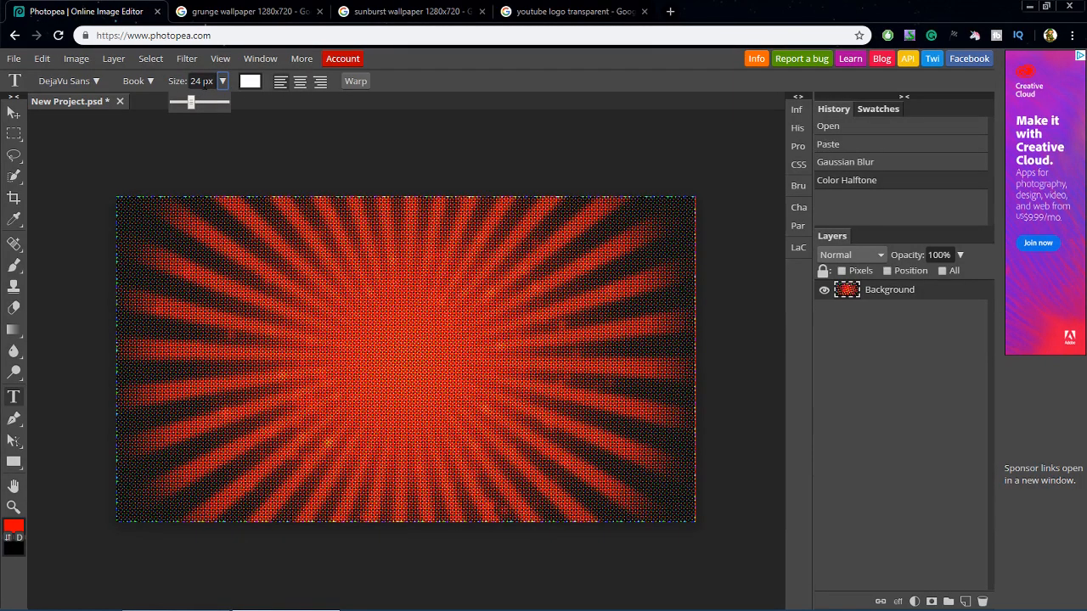
triple_click(201, 80)
text(125)
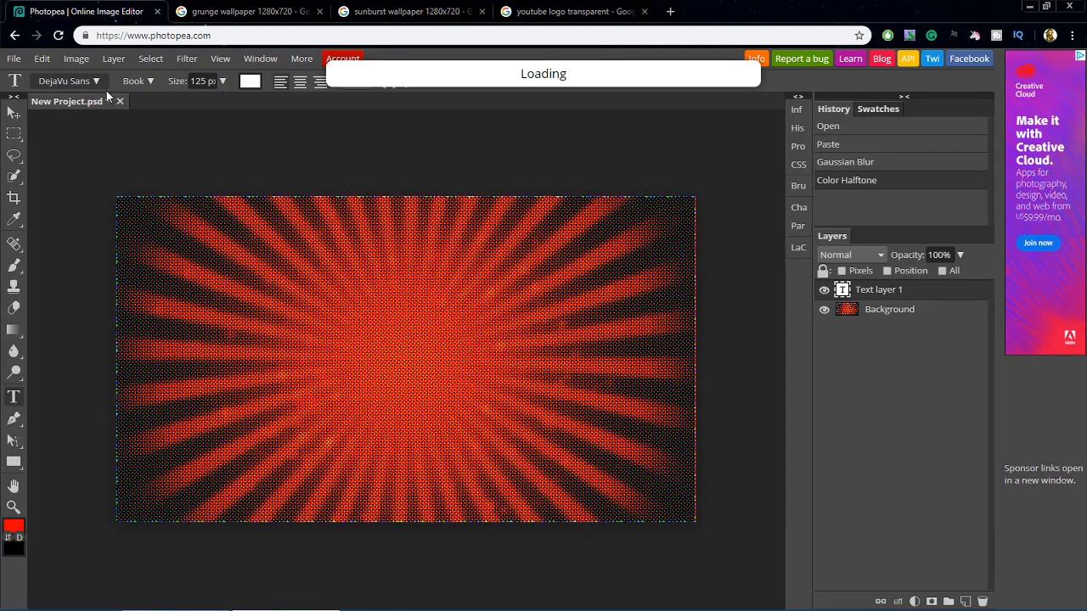
Step: Choose D-DIN Exp from the Type tool's font list
click(64, 81)
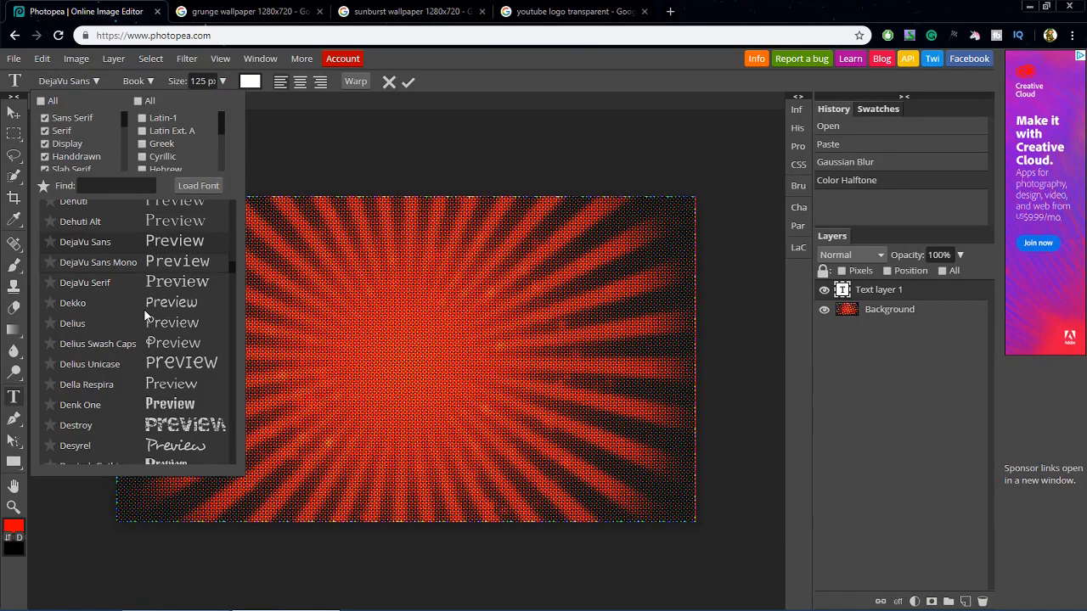
scroll(down, 3)
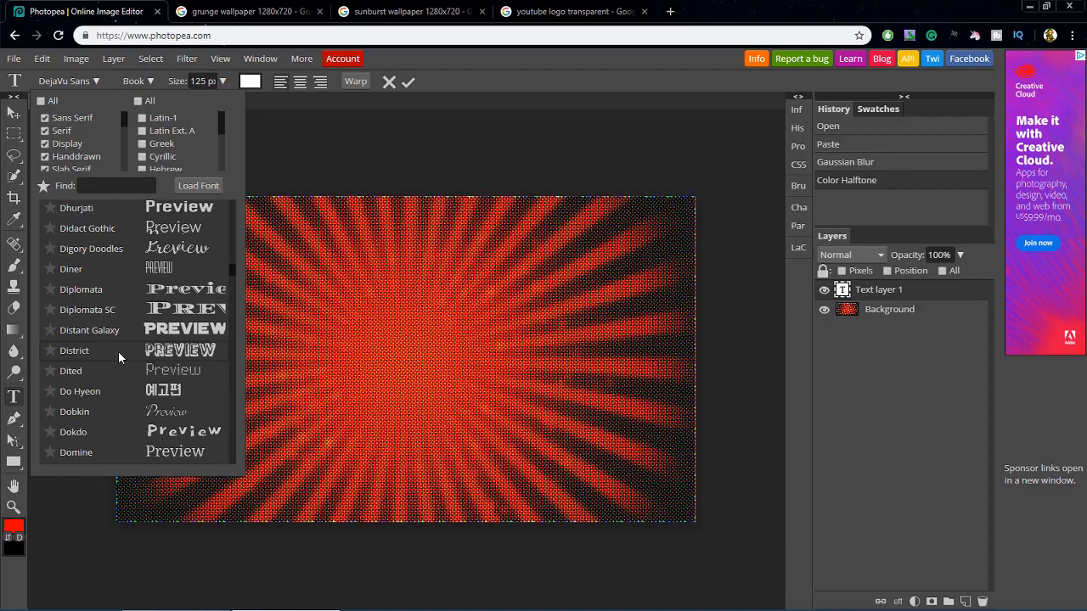
scroll(down, 3)
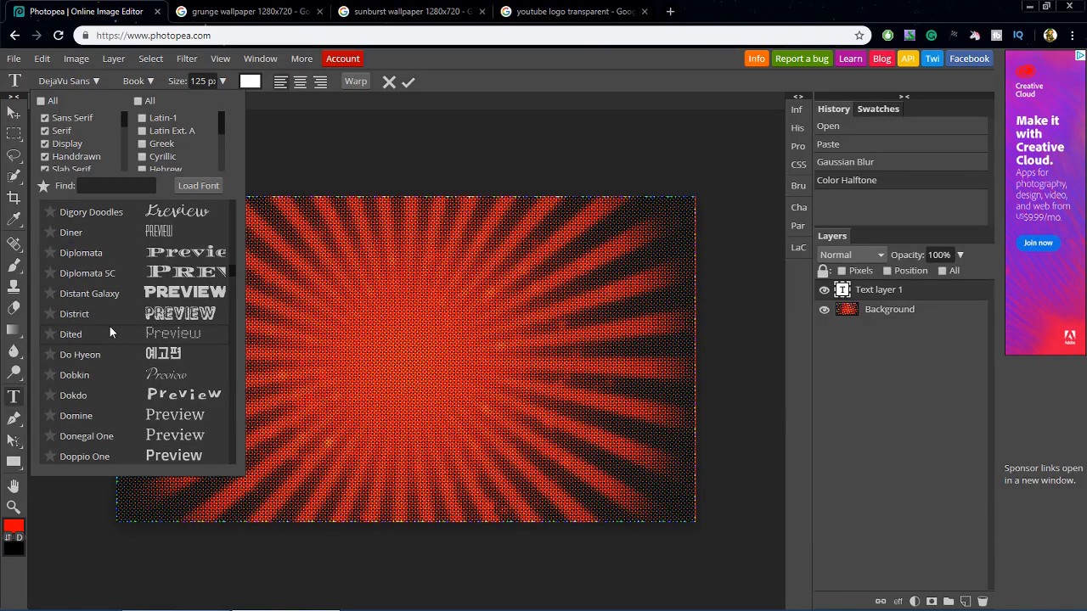
scroll(down, 3)
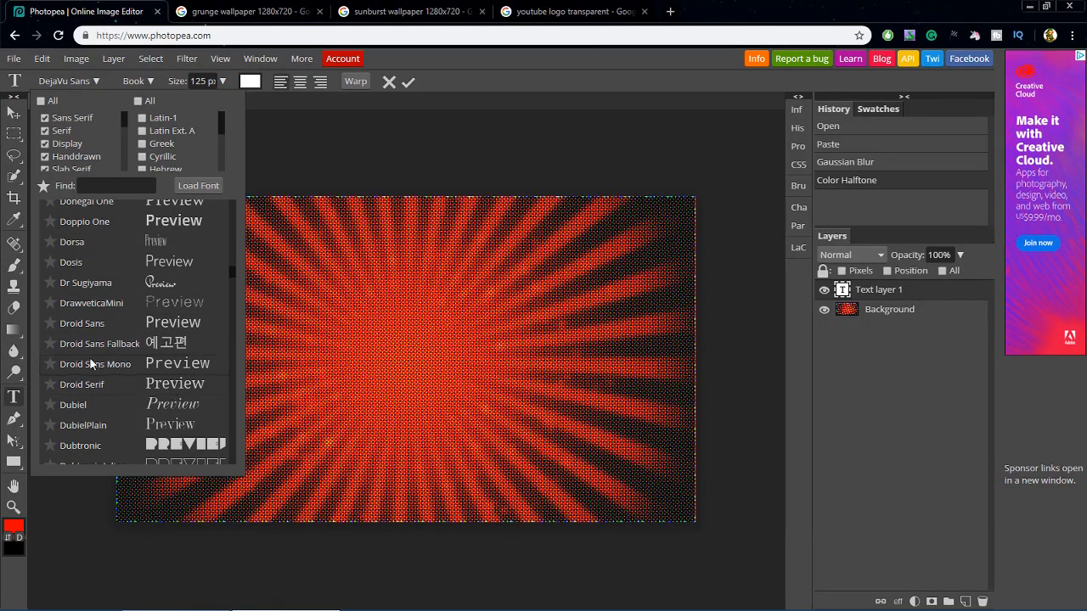
scroll(up, 3)
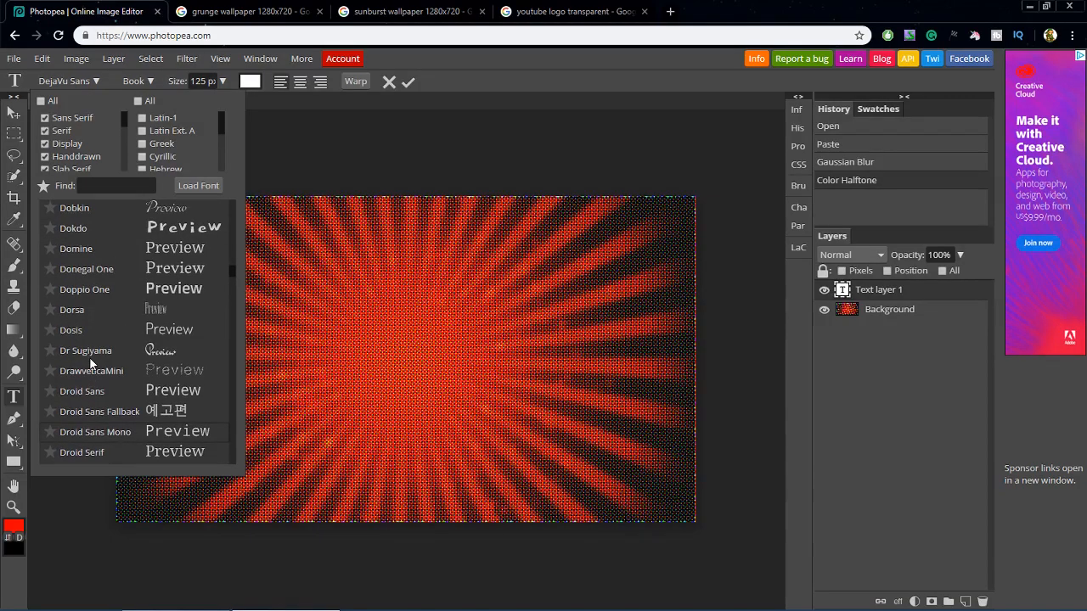
scroll(down, 3)
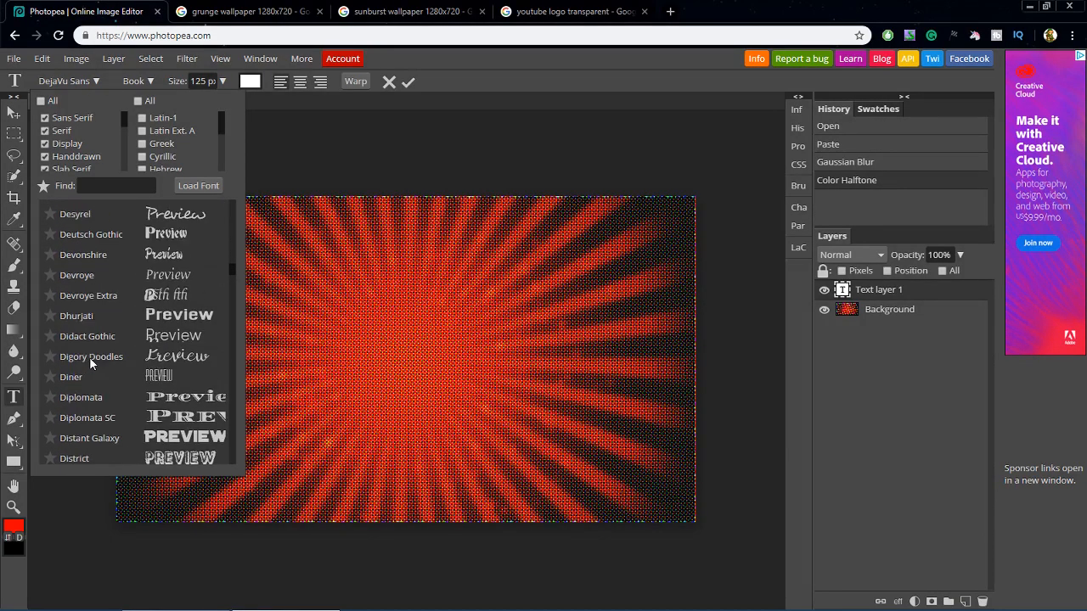
scroll(up, 3)
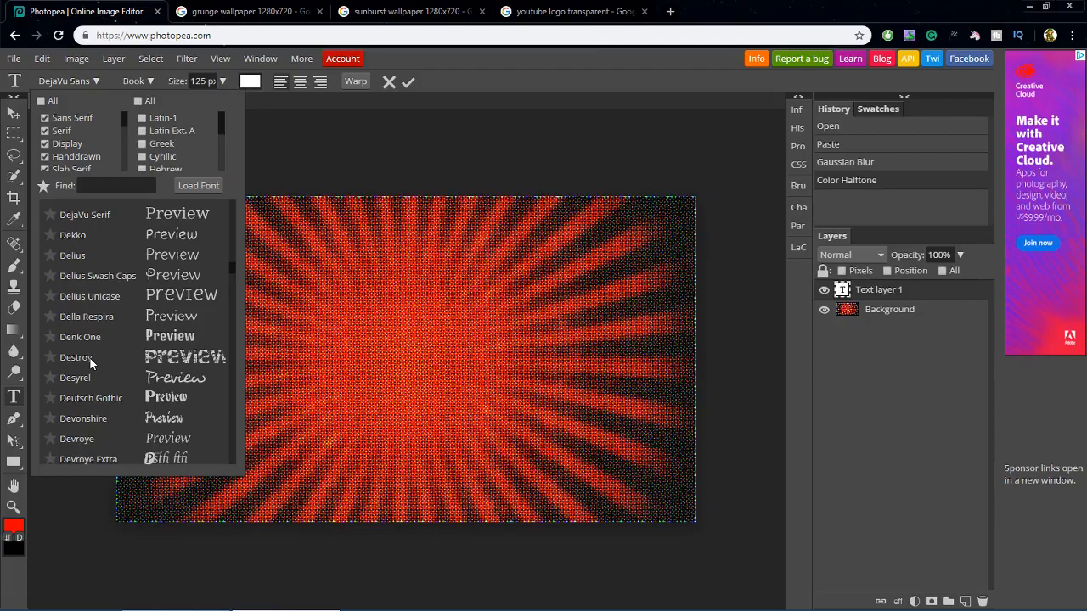
scroll(up, 3)
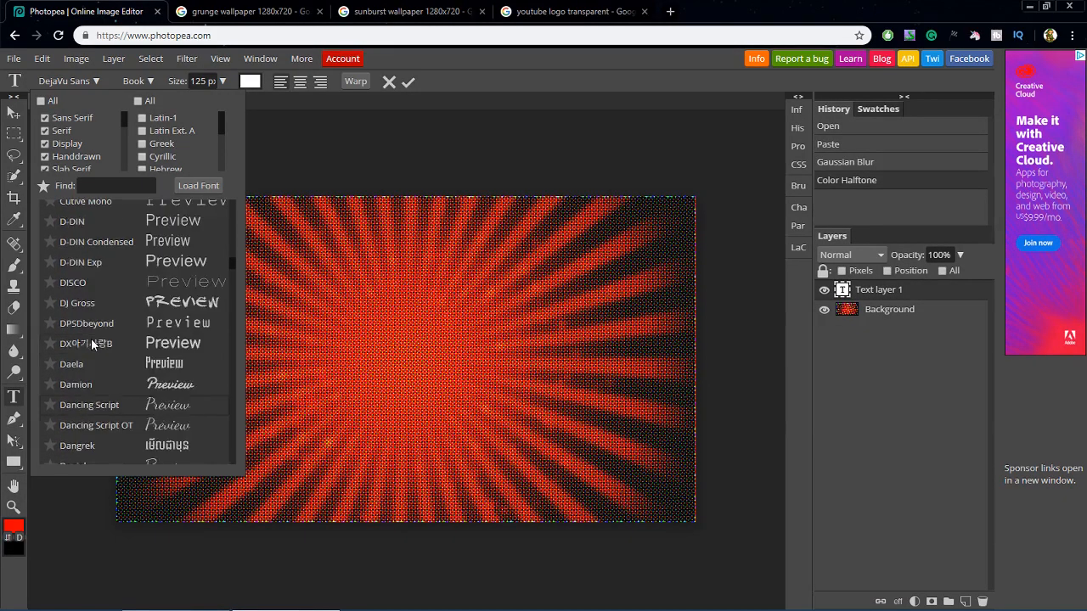
scroll(up, 3)
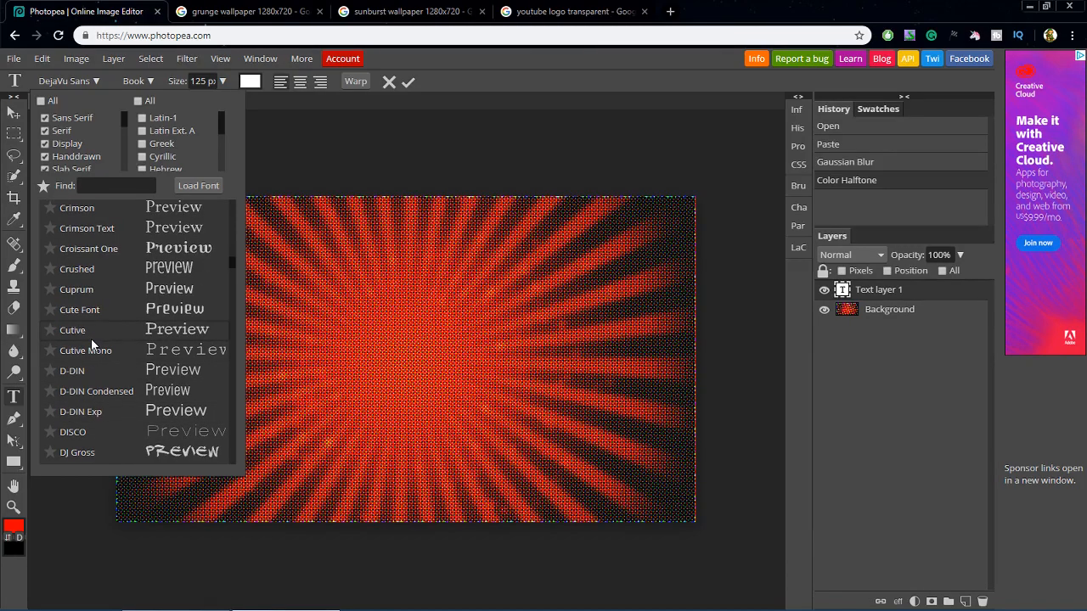
scroll(down, 3)
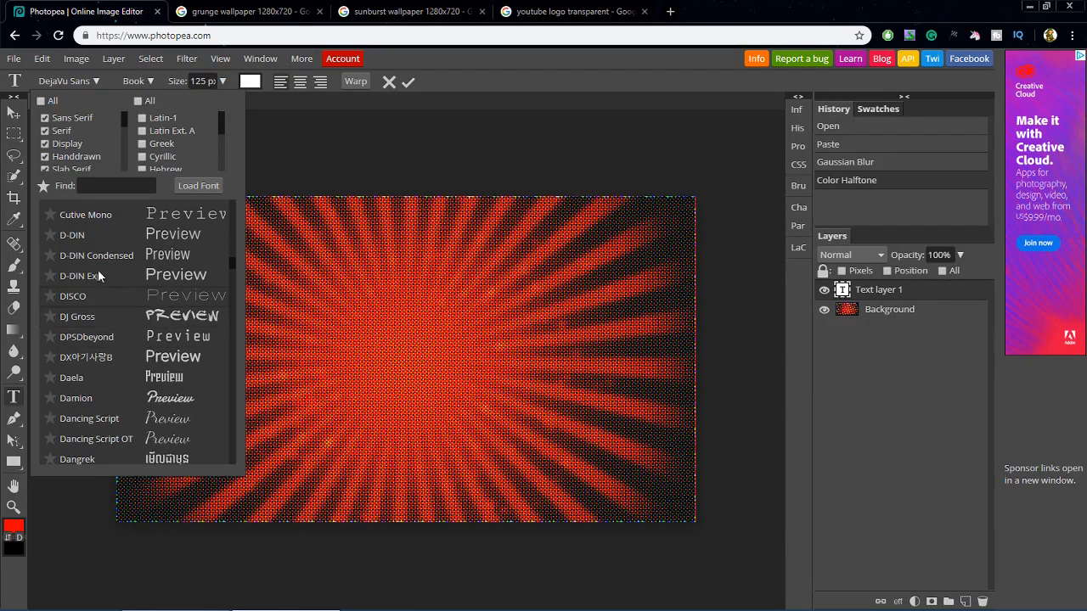
mouse_move(111, 277)
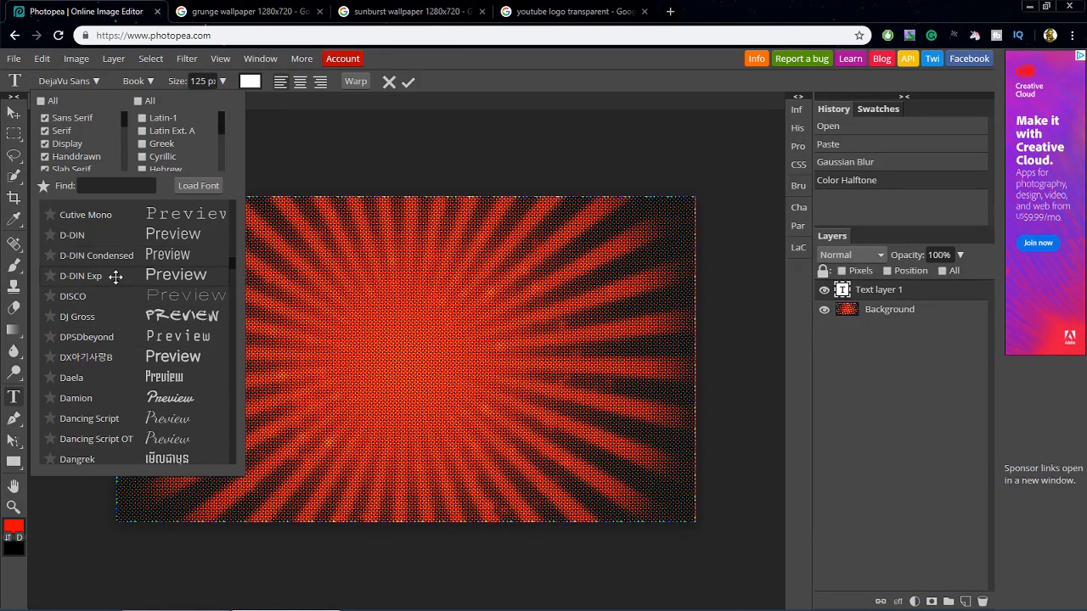
click(80, 275)
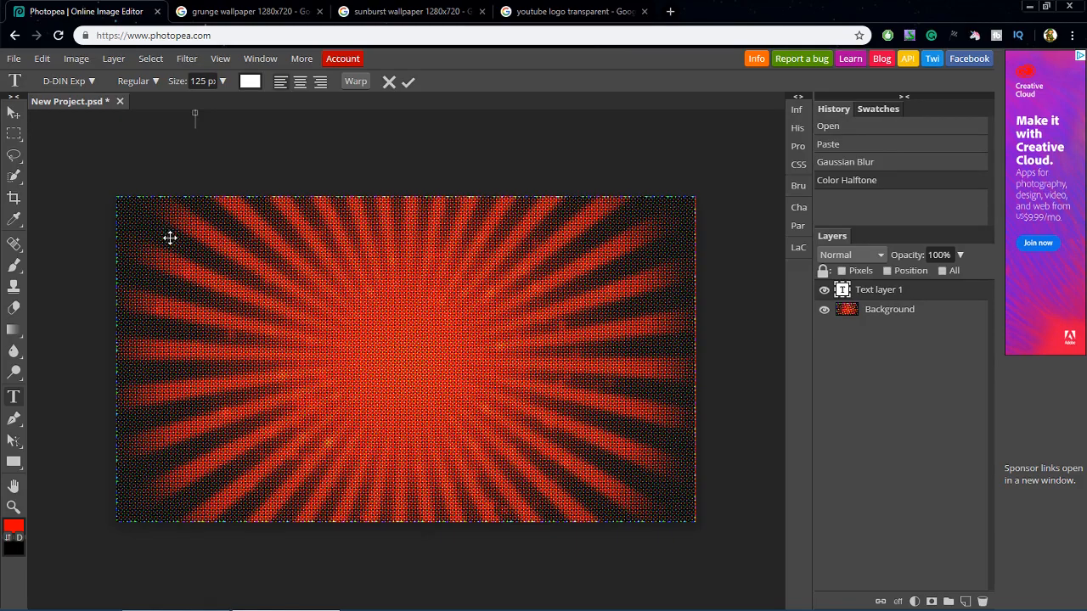
mouse_move(64, 380)
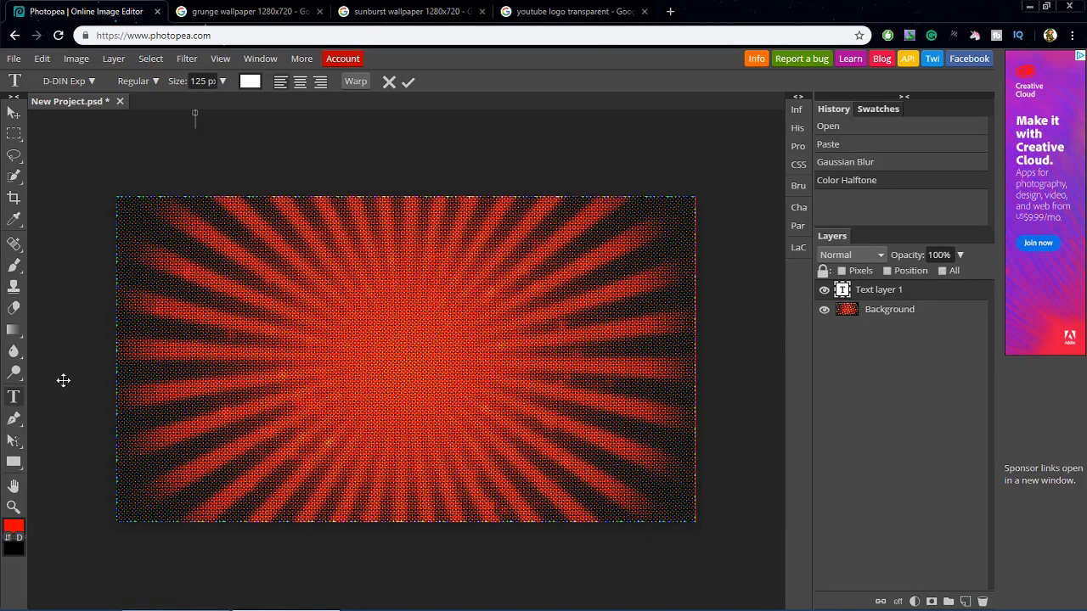
Step: Add the text 'How' near the top left of the canvas
click(409, 81)
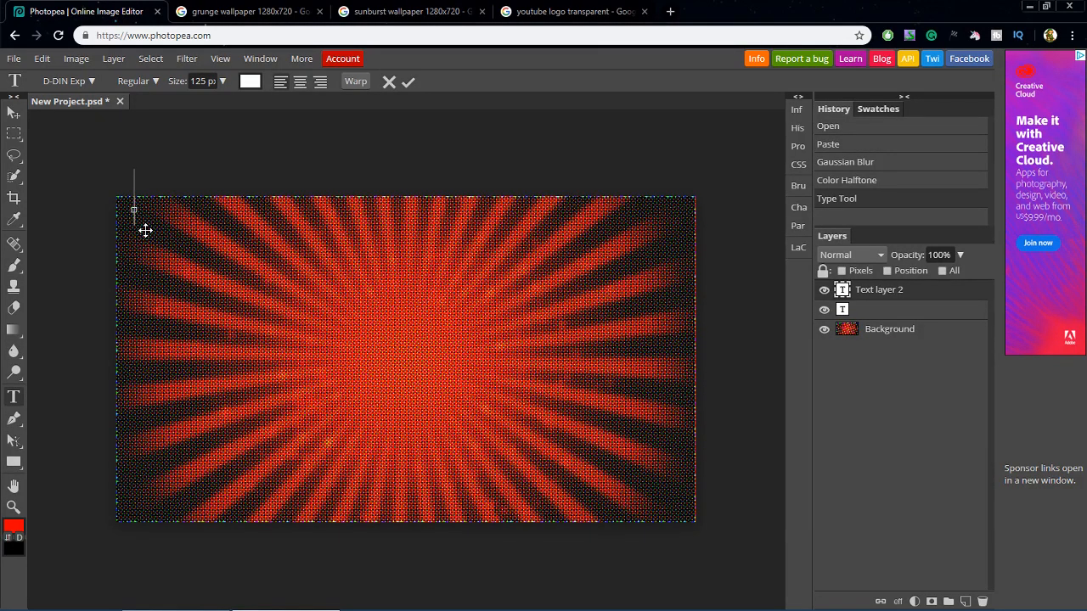
text(How)
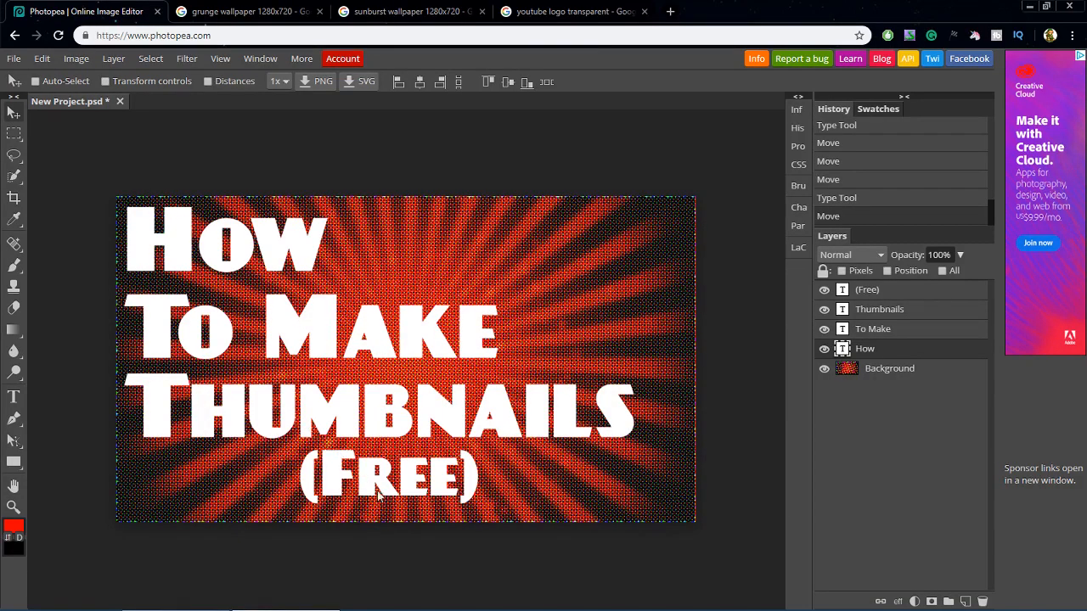
mouse_move(586, 245)
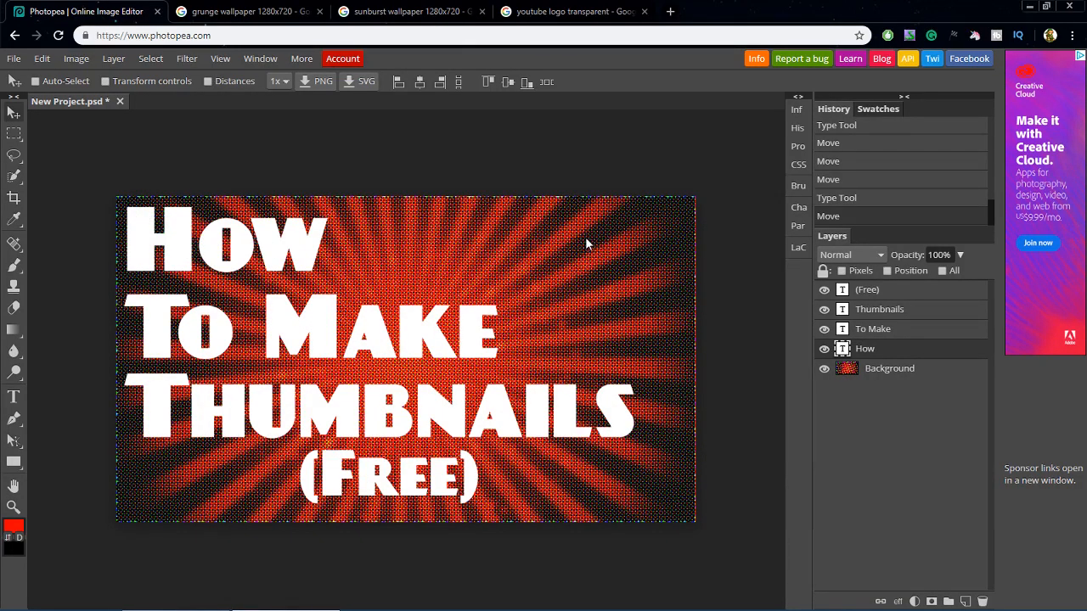
mouse_move(424, 516)
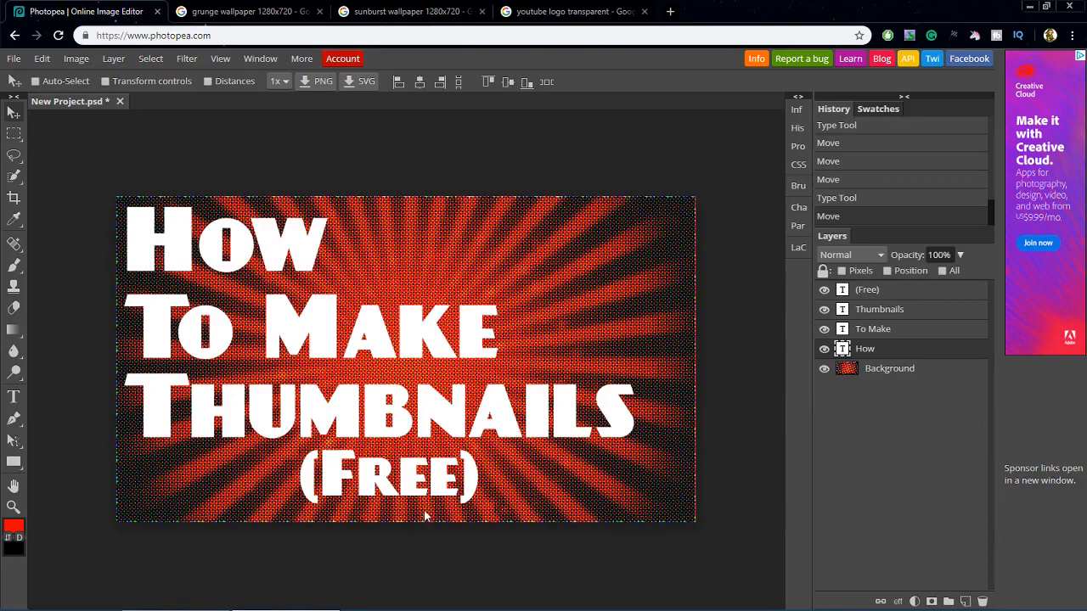
mouse_move(167, 332)
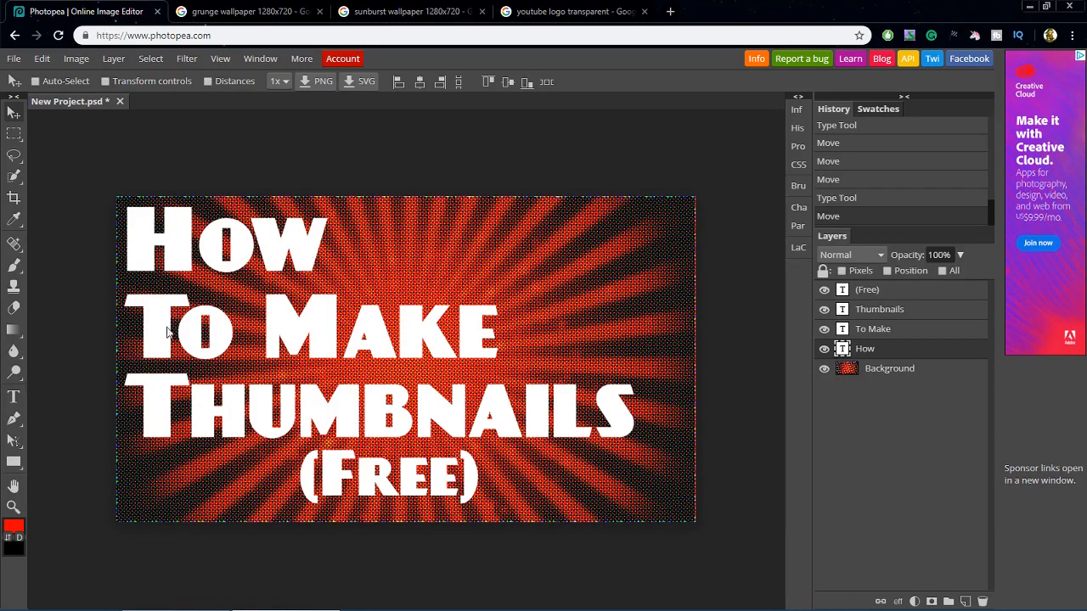
mouse_move(131, 316)
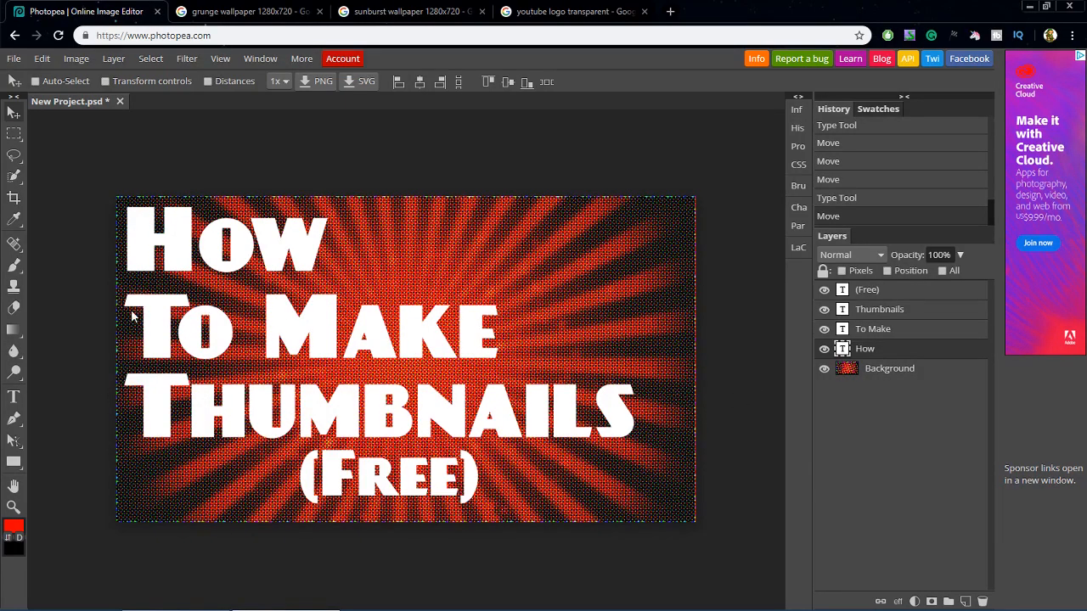
mouse_move(688, 310)
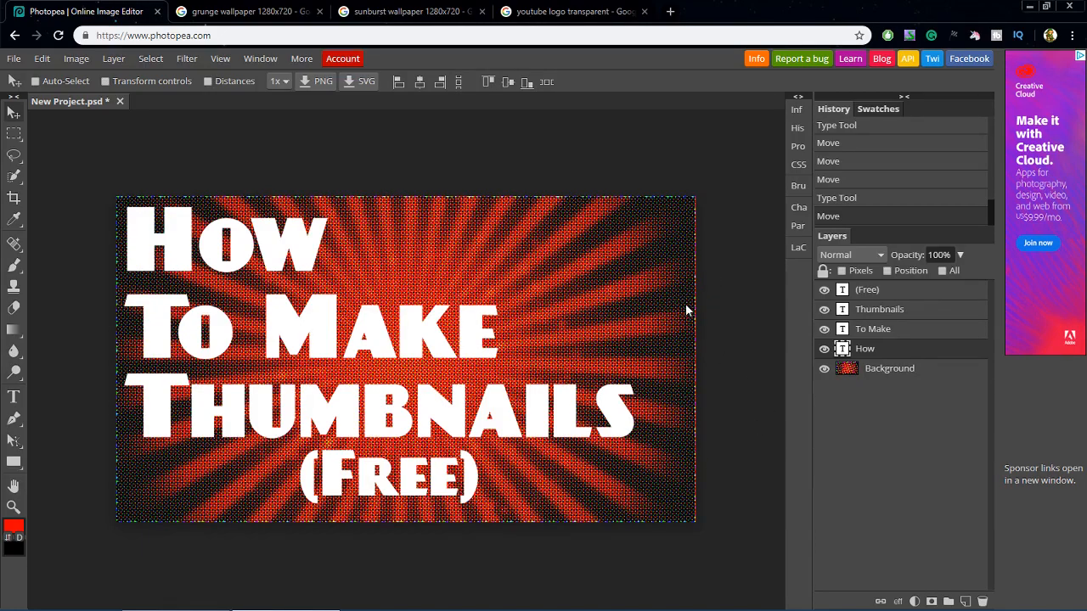
mouse_move(888, 334)
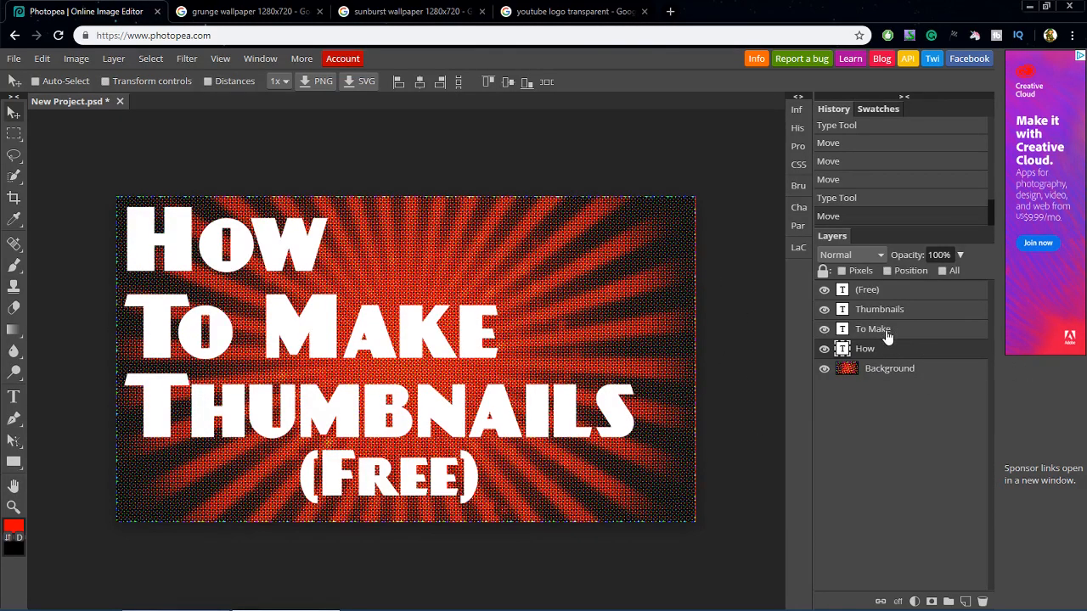
Step: Open Blending Options for the How layer and move the dialog aside
right_click(873, 329)
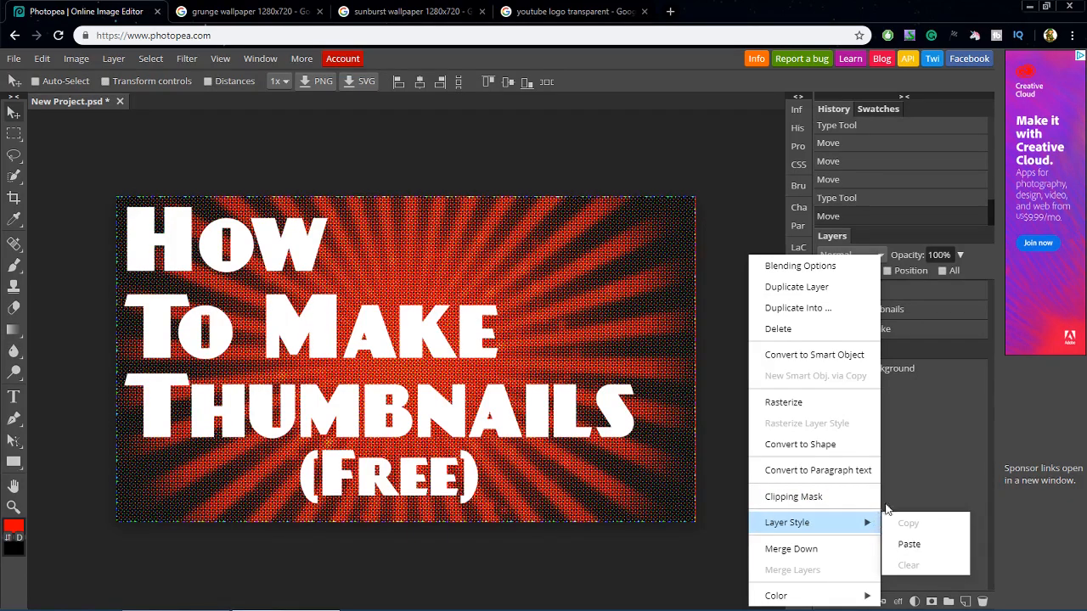
mouse_move(800, 266)
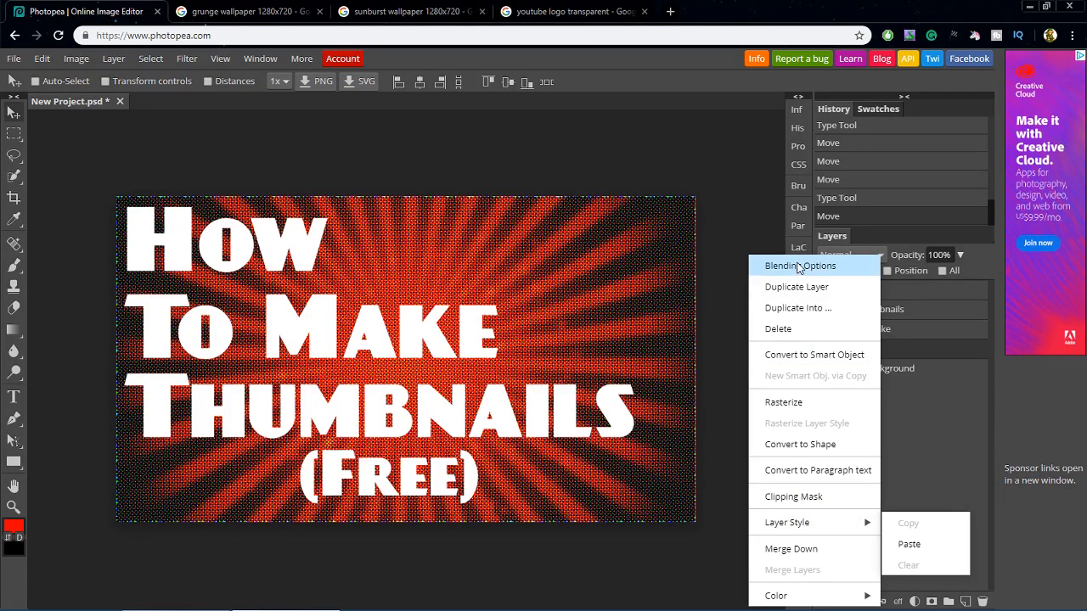
click(800, 266)
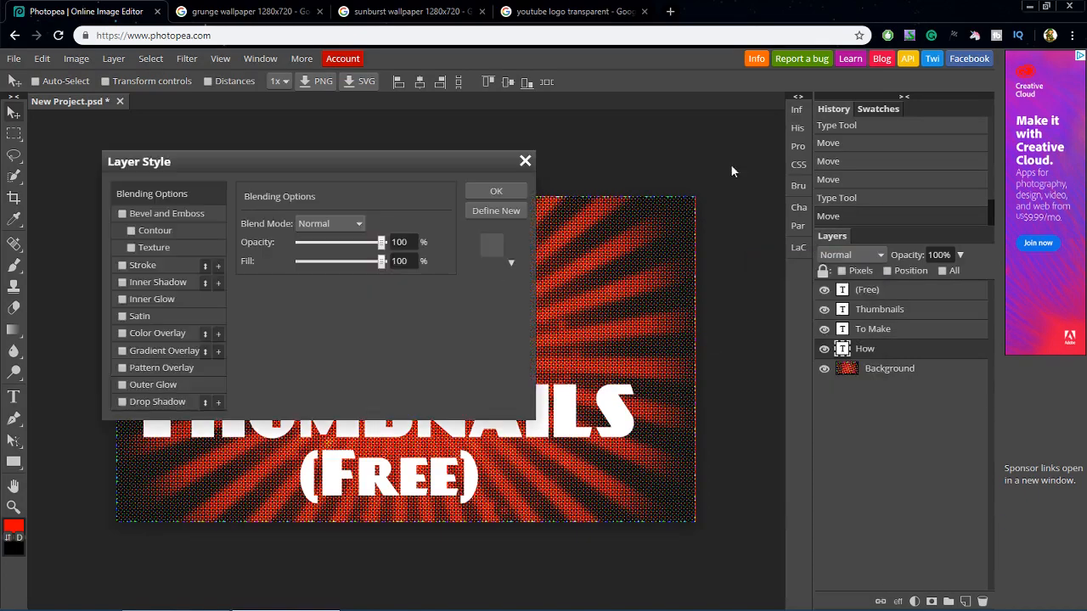
drag(139, 161, 399, 242)
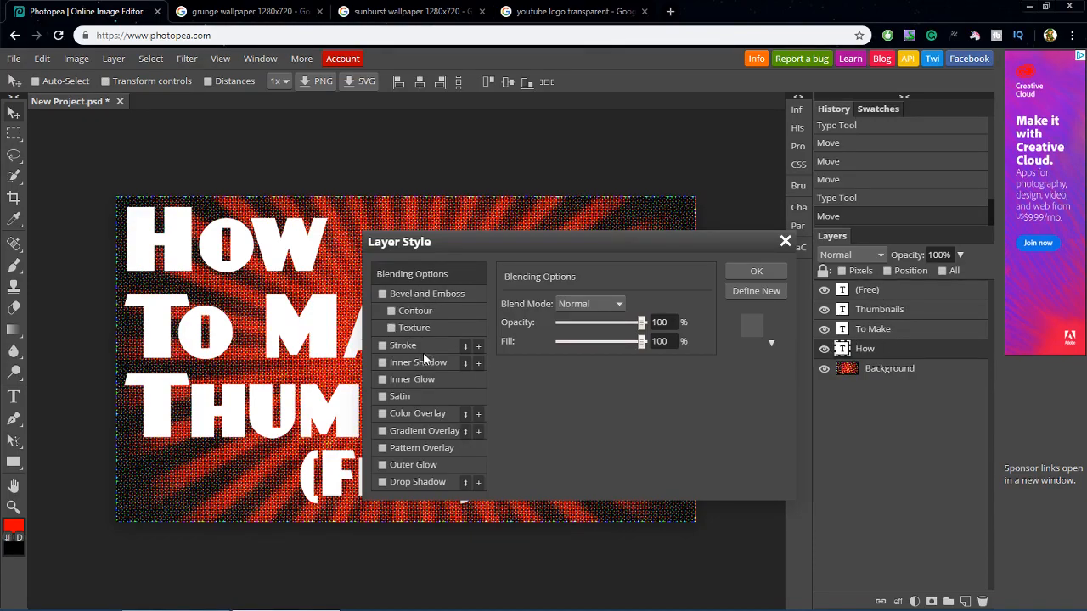
drag(400, 241, 496, 247)
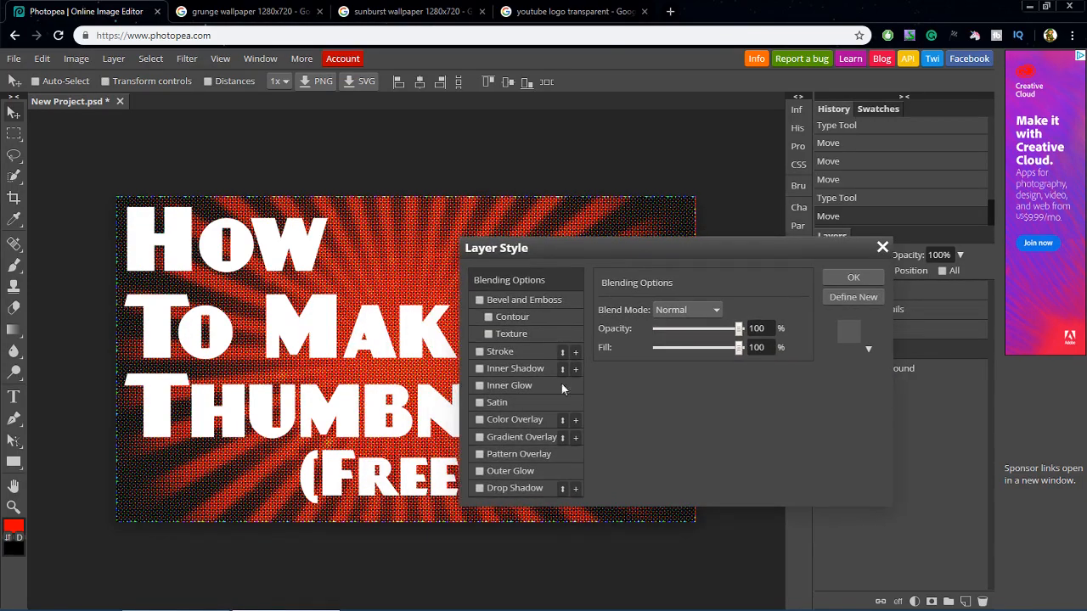
Step: Enable drop shadow, try then remove a red inner glow, and enable outer glow
click(480, 487)
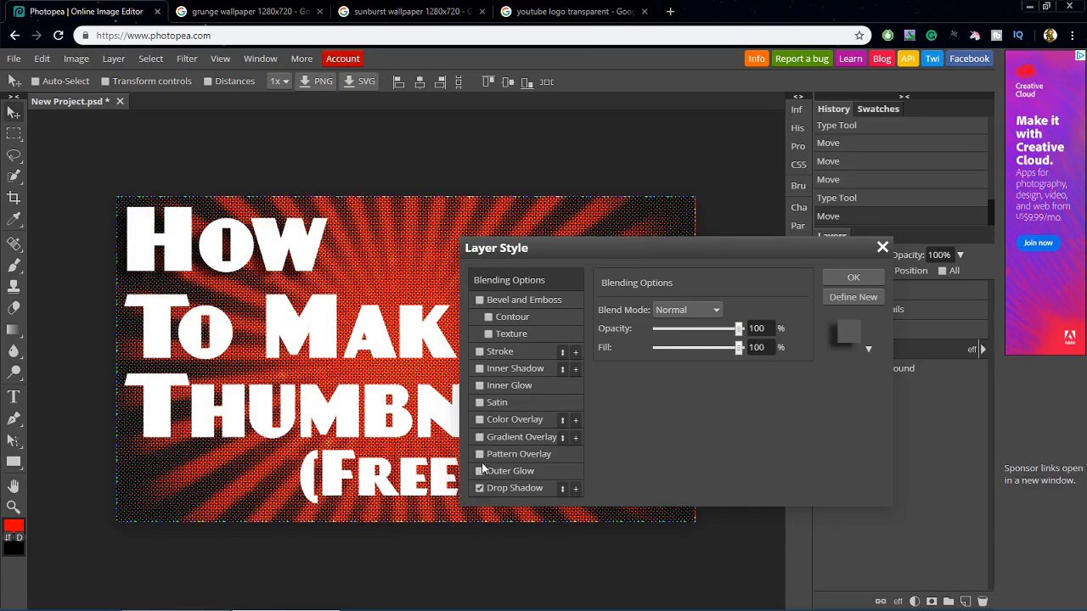
mouse_move(491, 405)
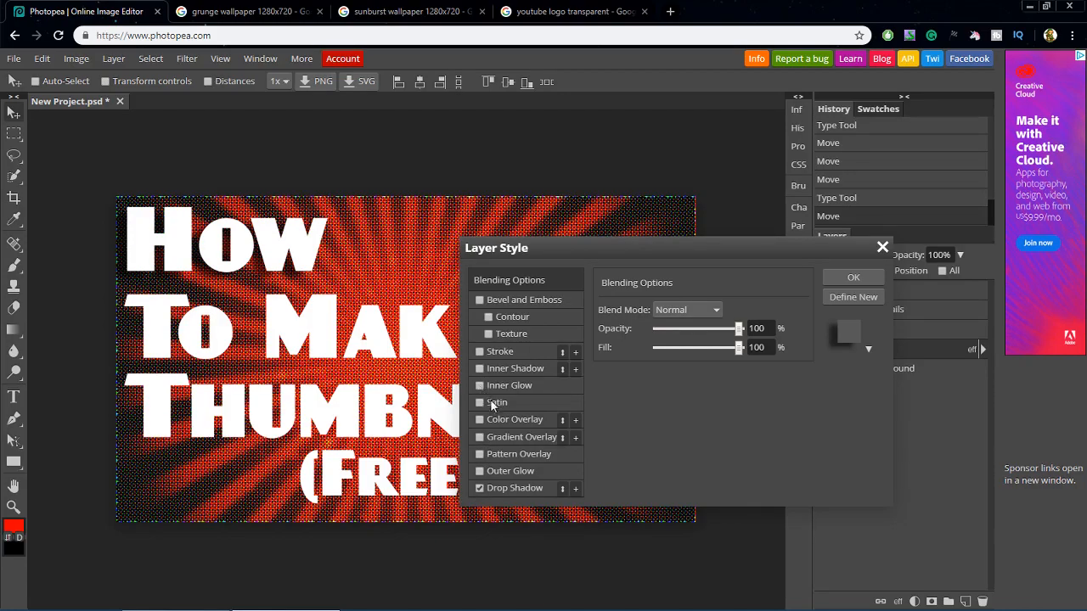
click(480, 384)
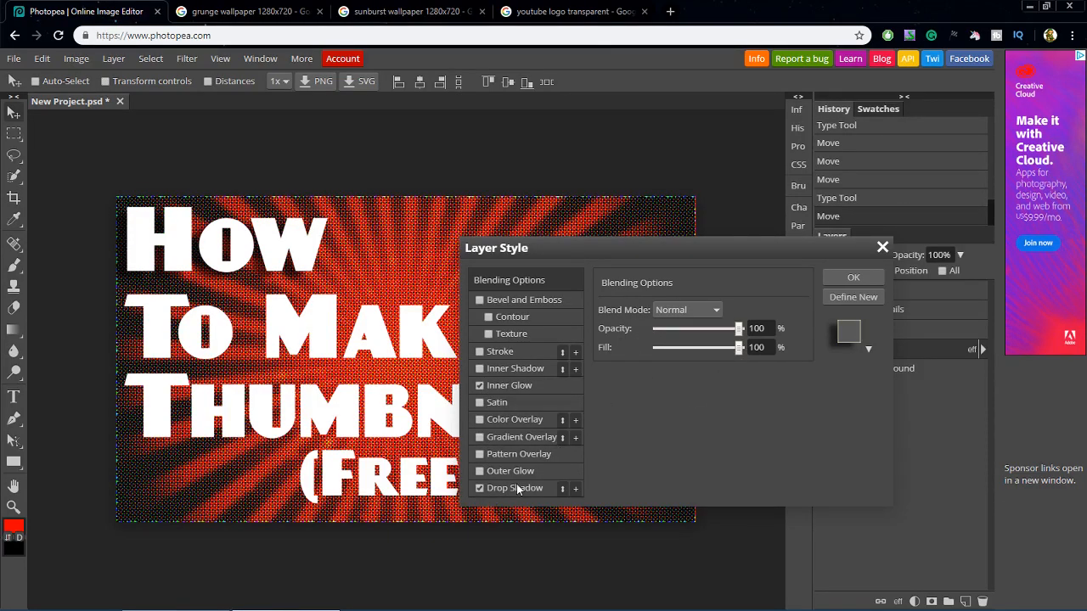
click(514, 487)
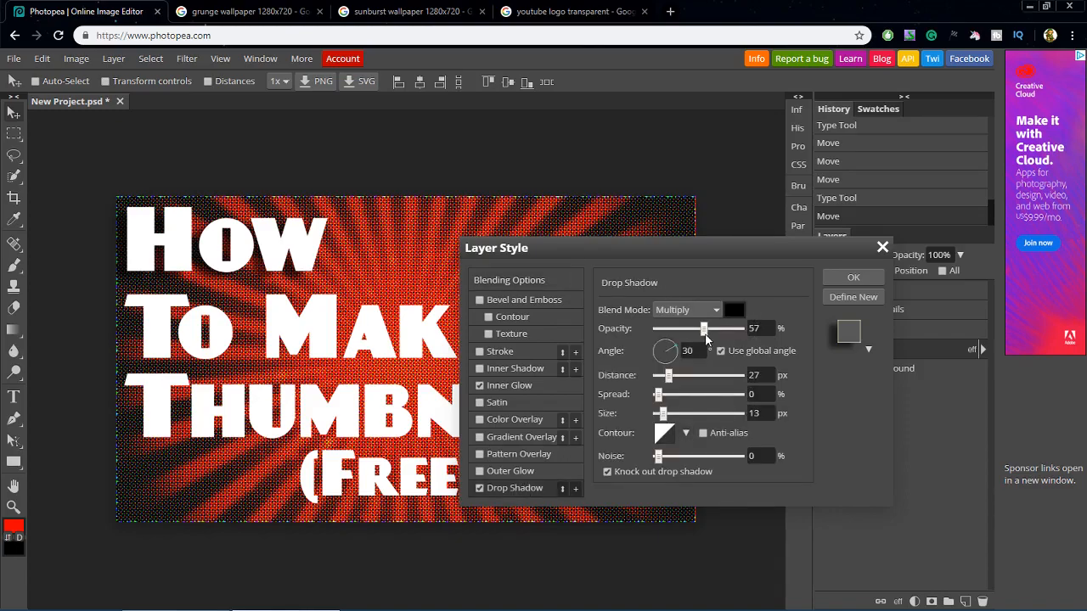
drag(704, 329, 738, 328)
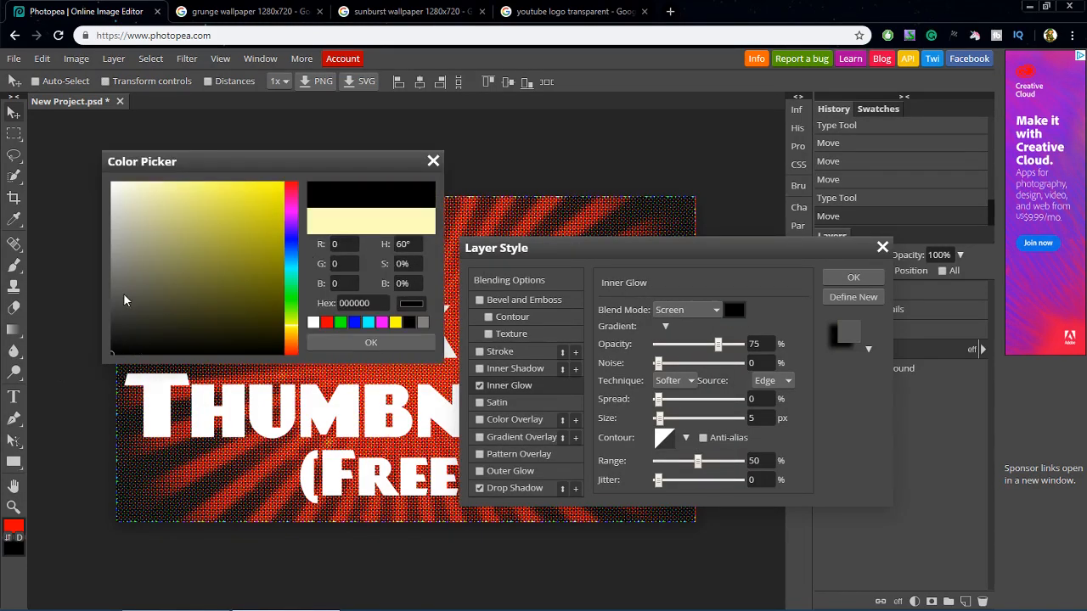
click(239, 313)
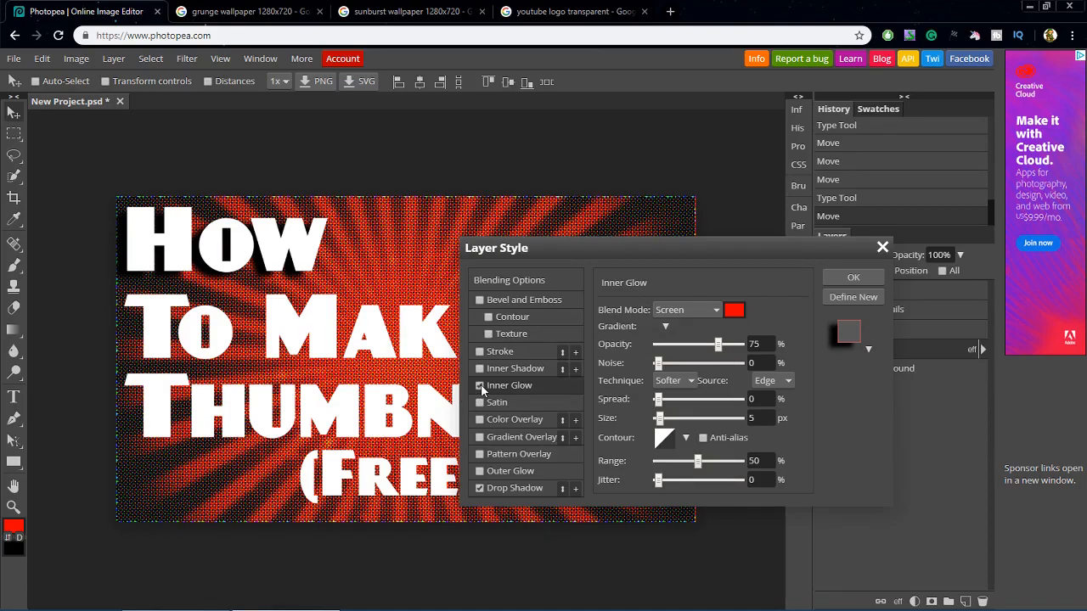
click(480, 385)
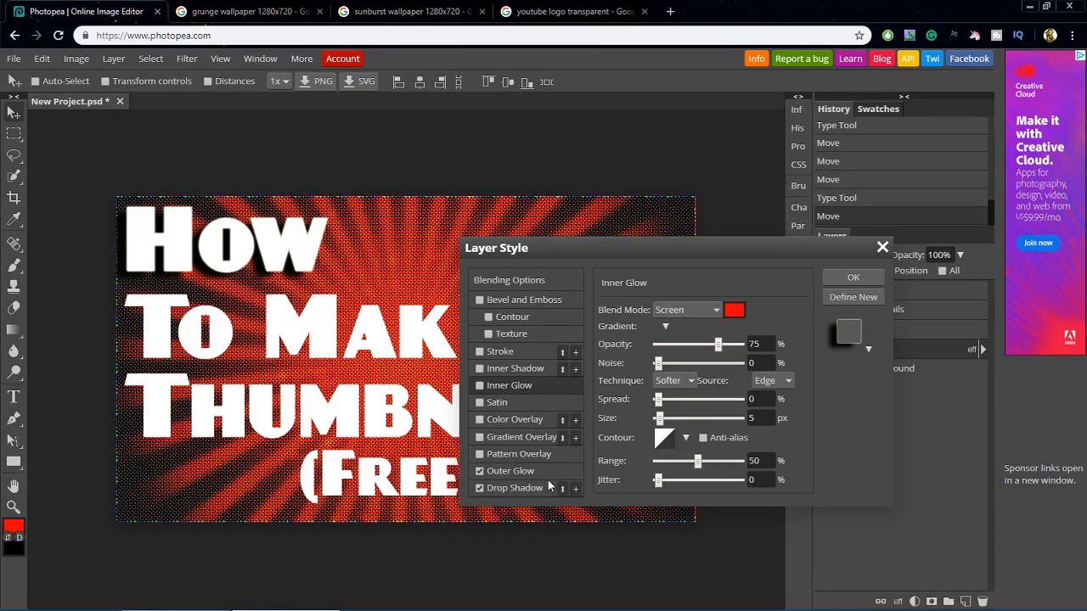
click(510, 471)
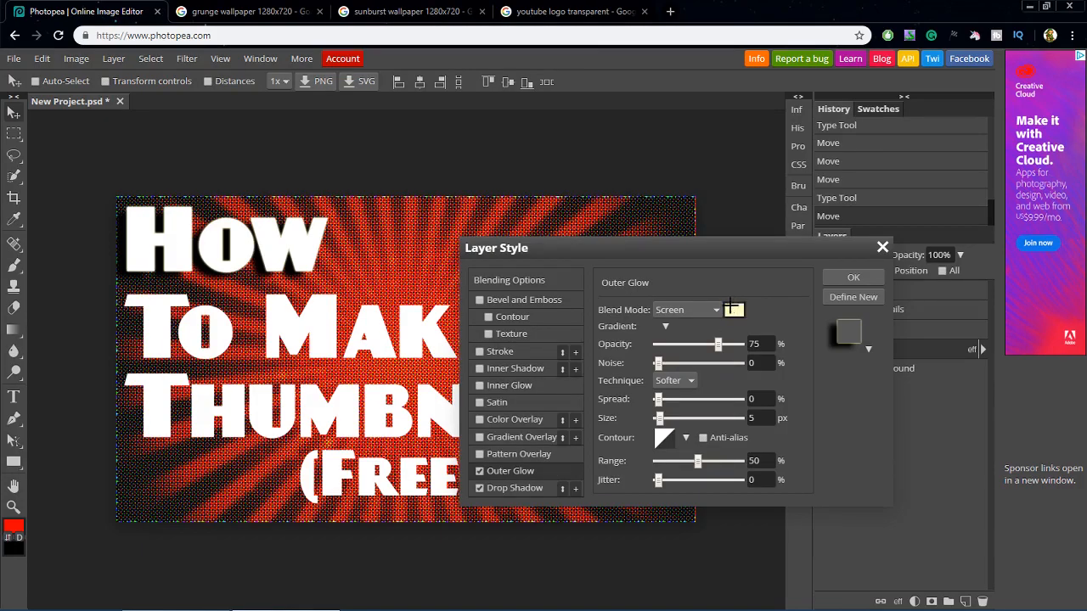
Step: Give How a red outer glow at full opacity and spread, and apply it
click(733, 309)
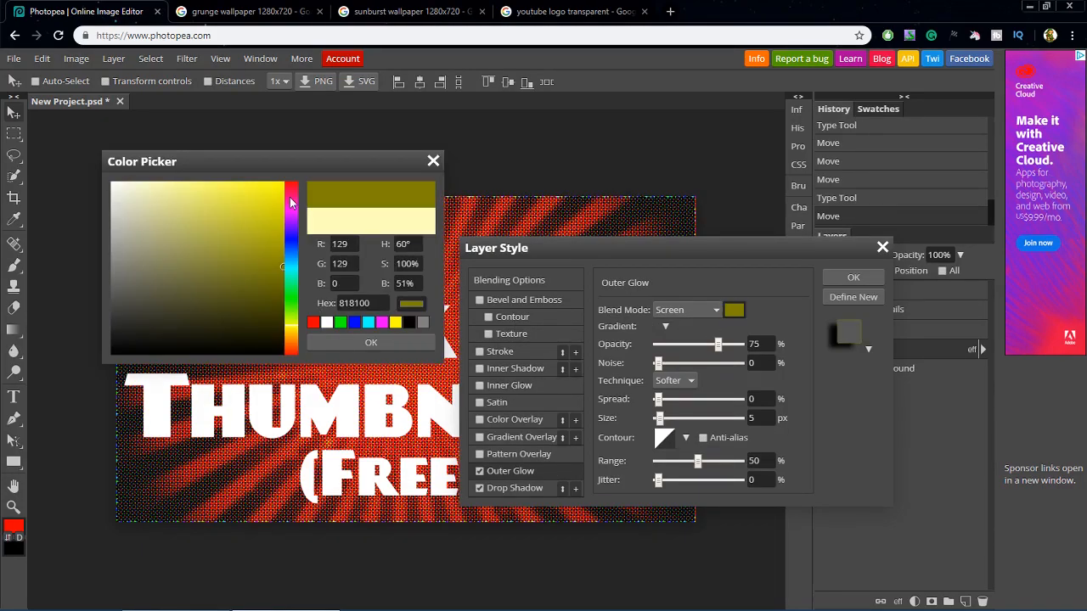
click(291, 179)
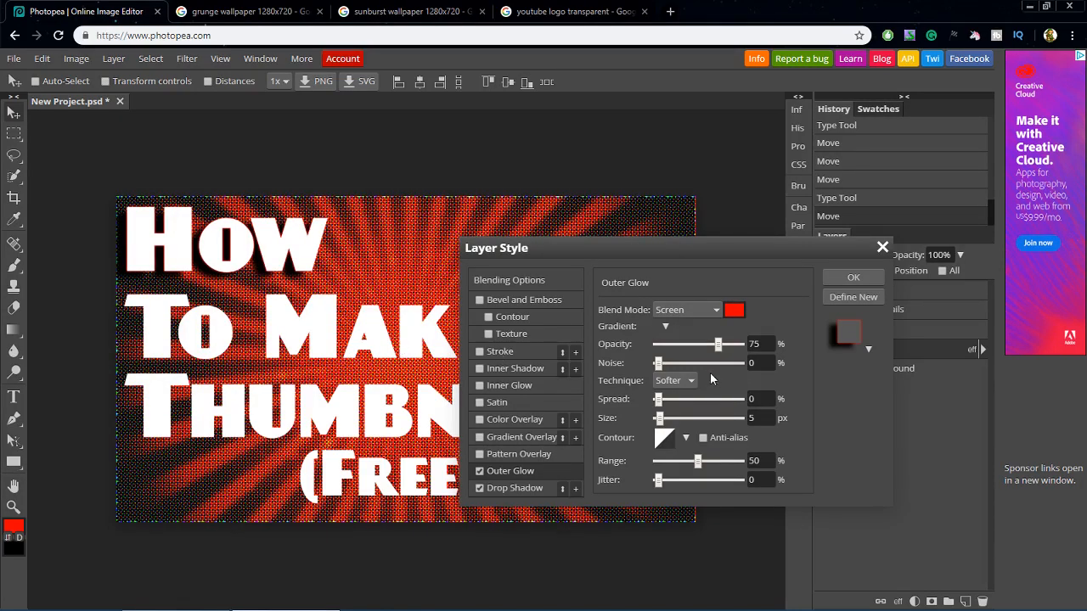
mouse_move(747, 295)
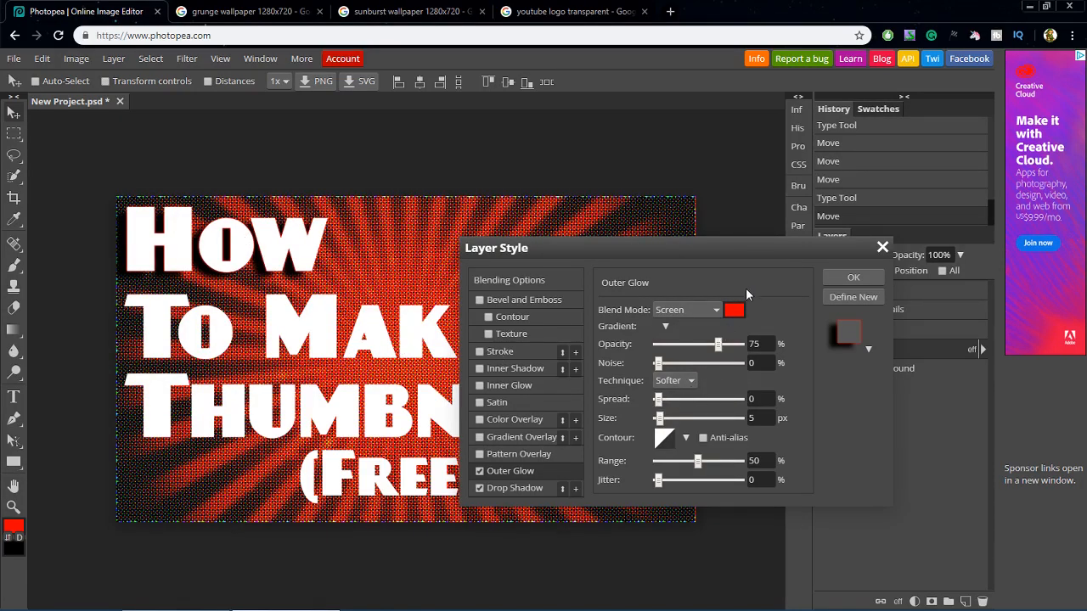
click(734, 309)
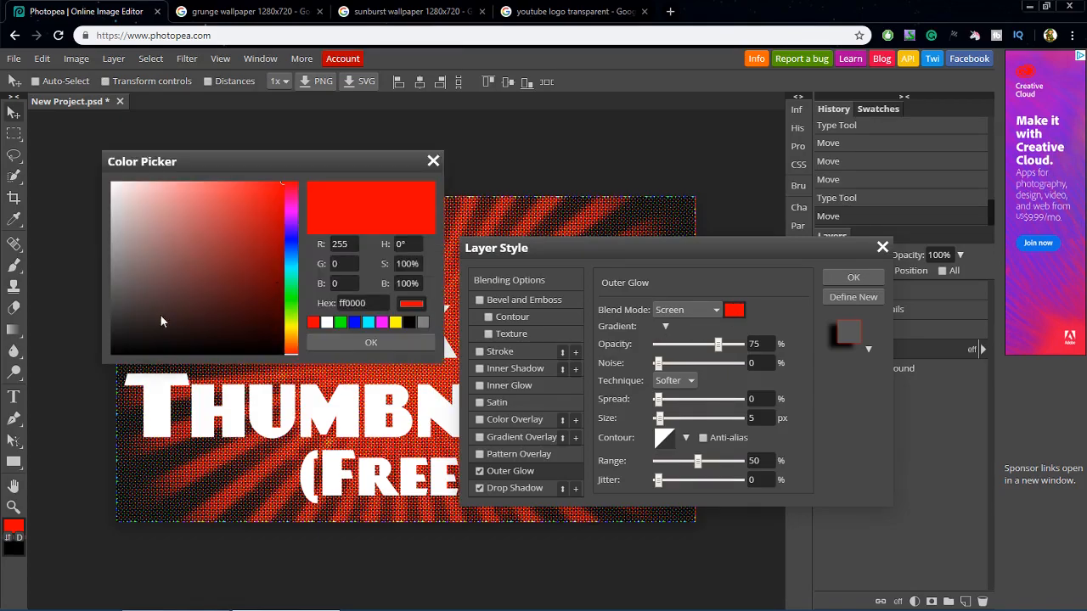
click(370, 342)
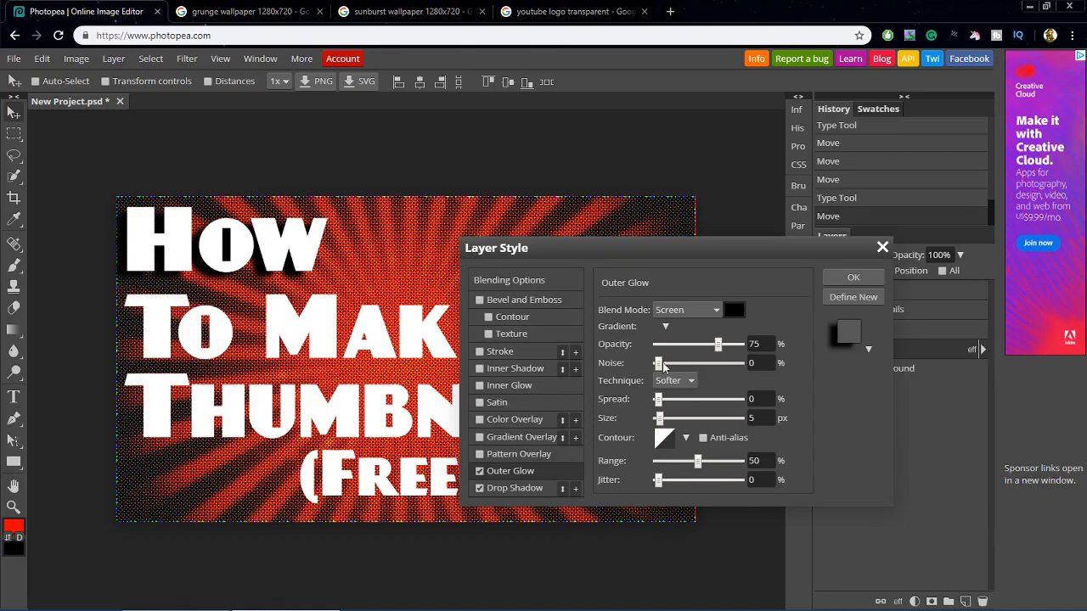
drag(718, 344, 723, 344)
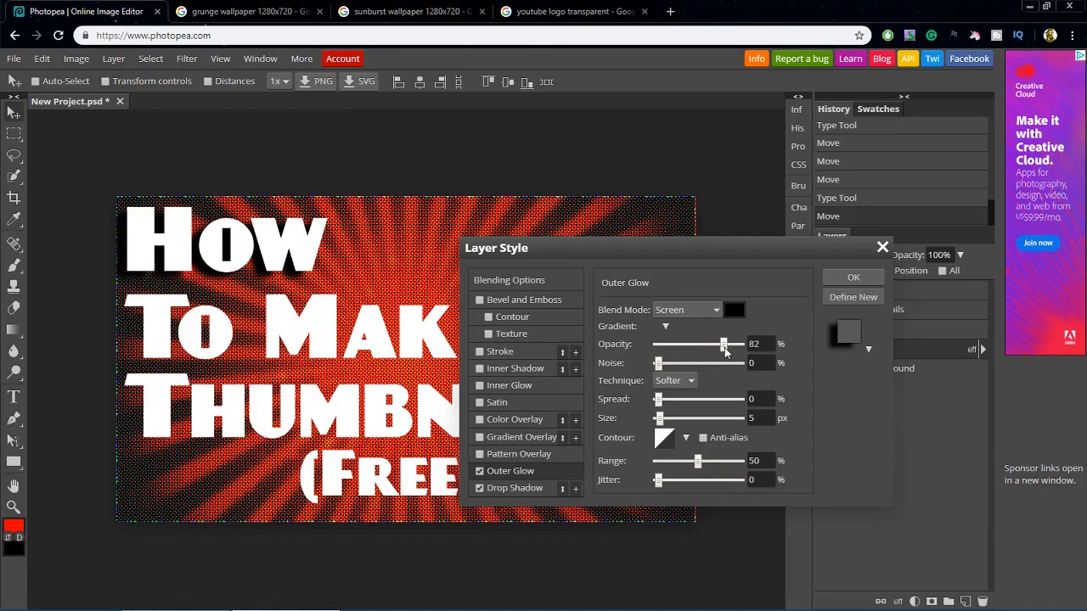
drag(723, 344, 739, 344)
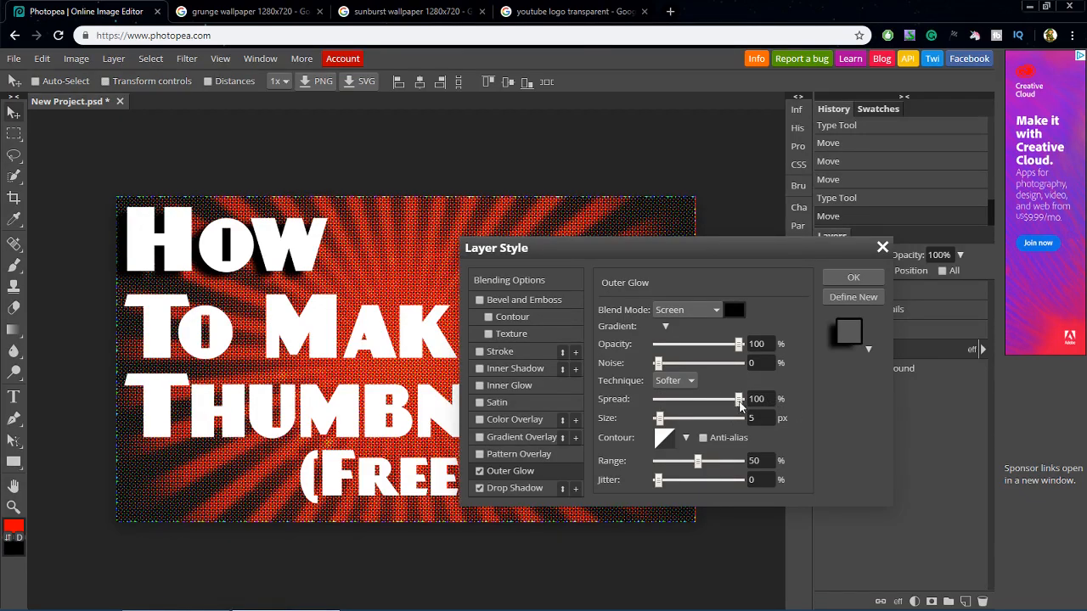
click(733, 309)
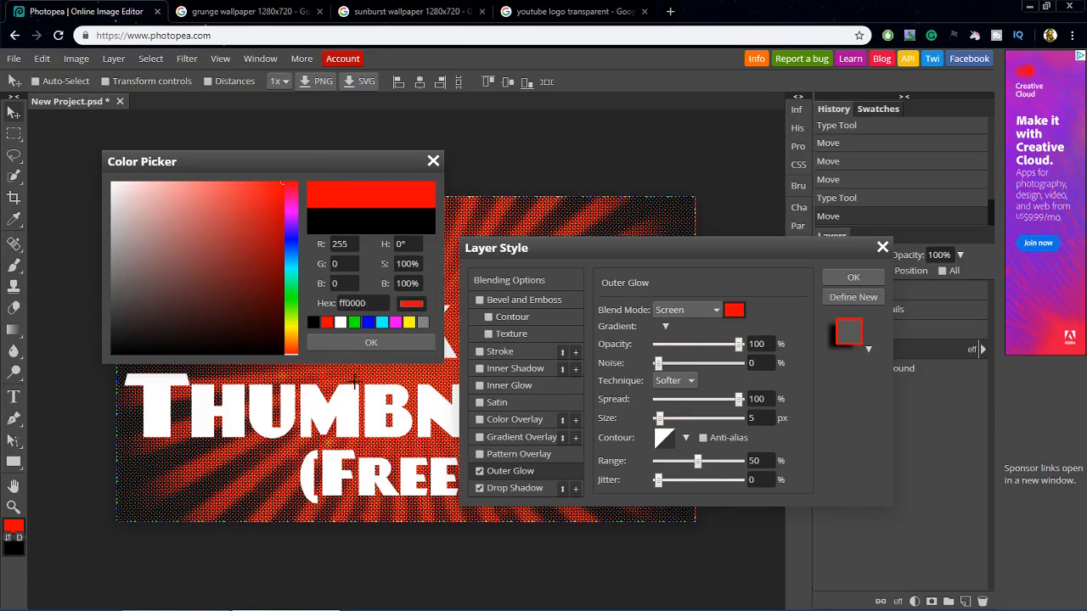
click(371, 343)
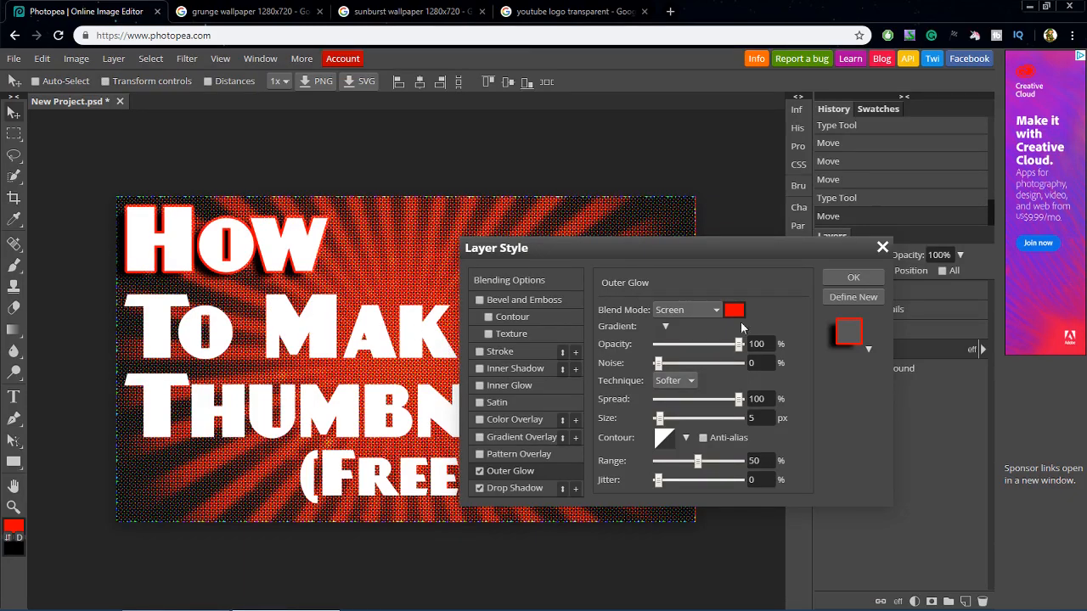
click(853, 277)
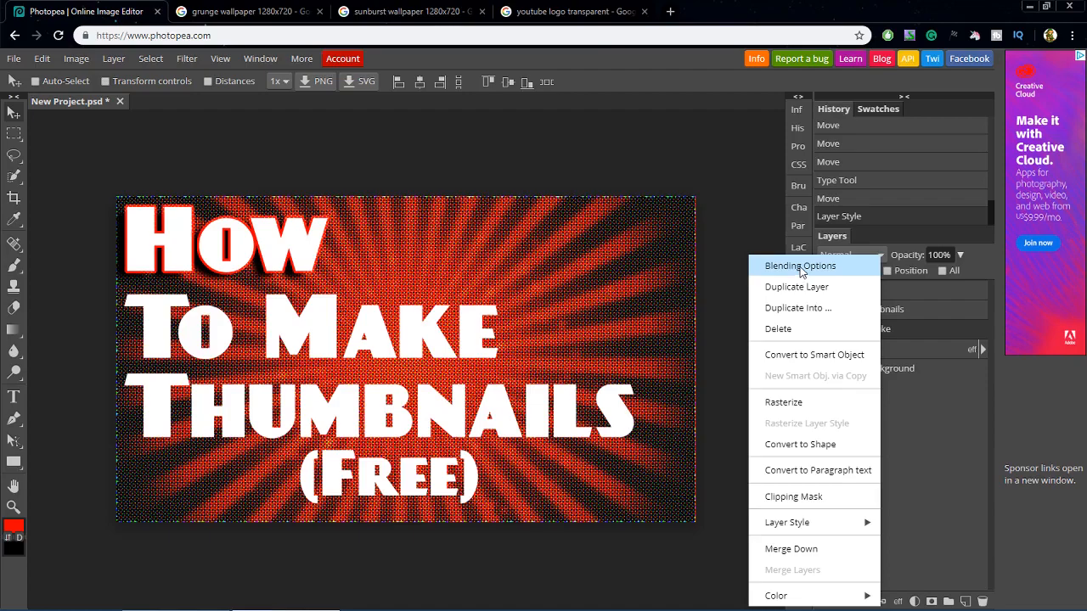
Step: Open the layer style settings for the To Make text layer
click(799, 266)
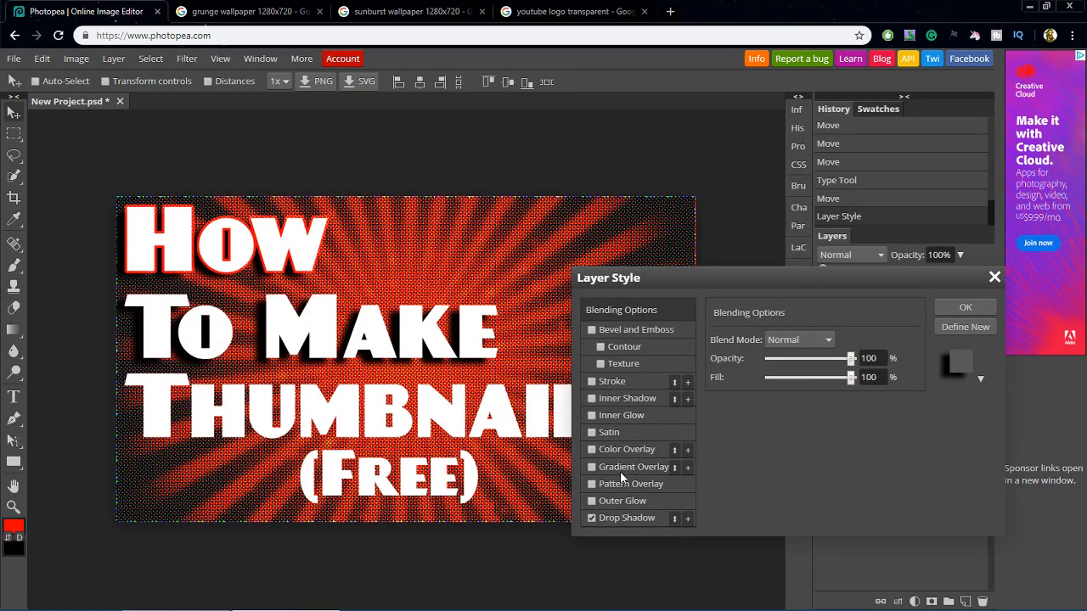
click(965, 307)
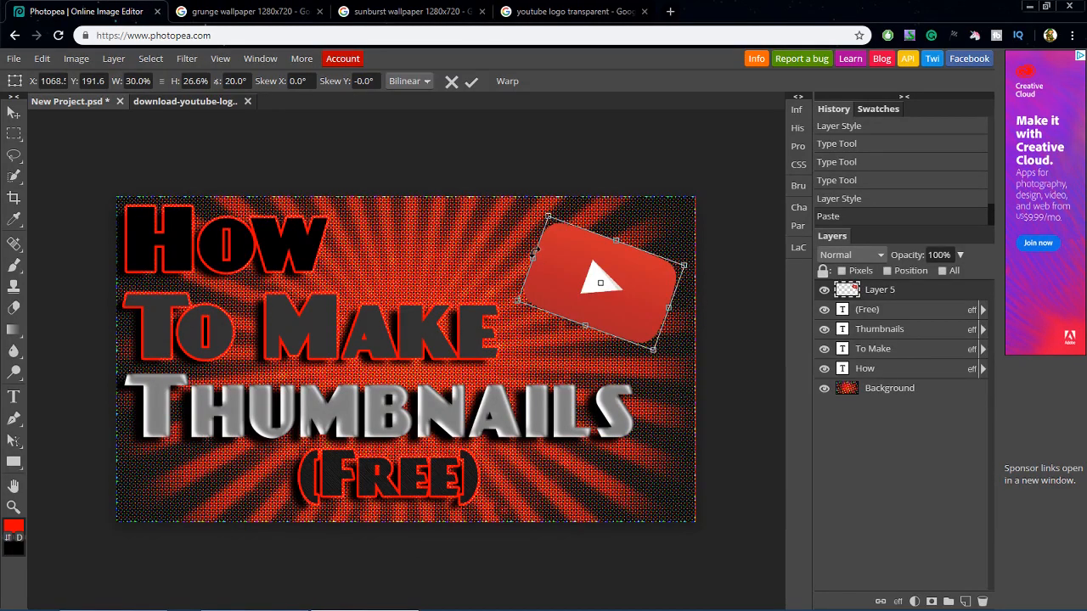
mouse_move(561, 259)
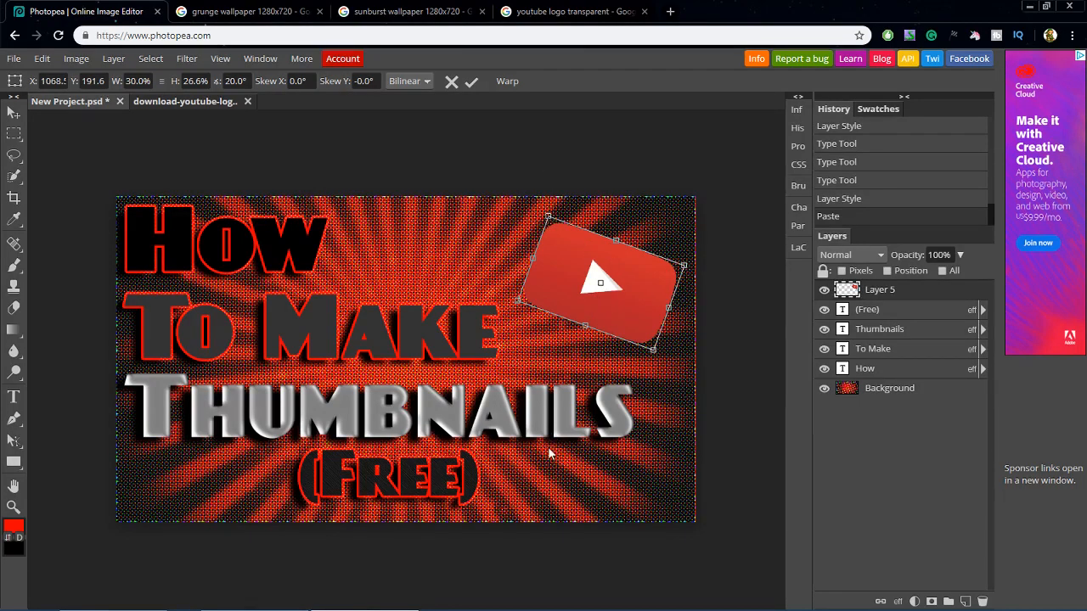
mouse_move(641, 297)
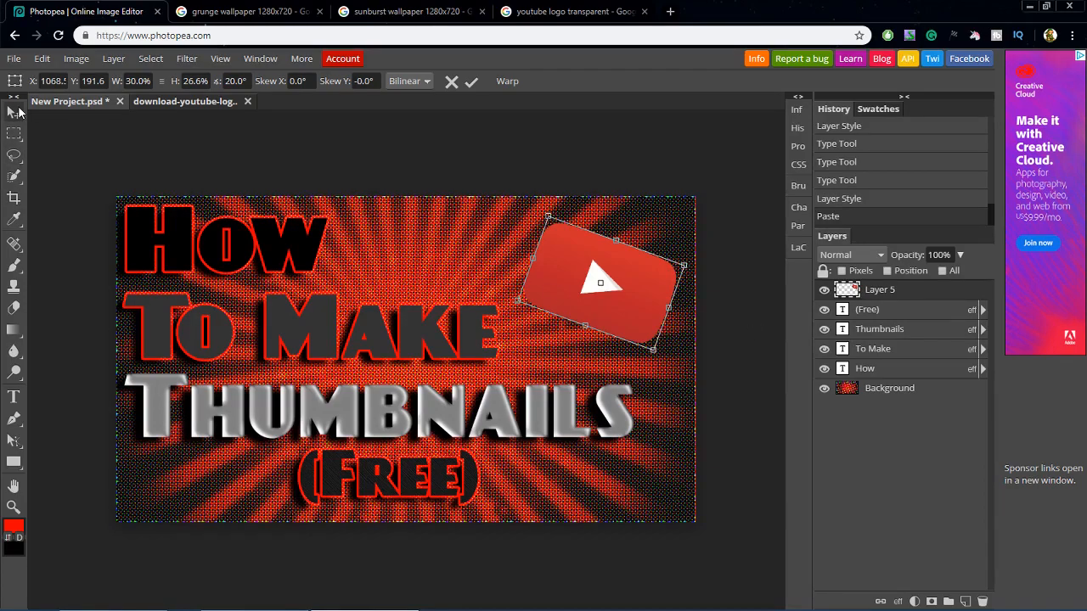
Step: Commit the tilted YouTube logo's placement and close the two image-search browser tabs
click(470, 81)
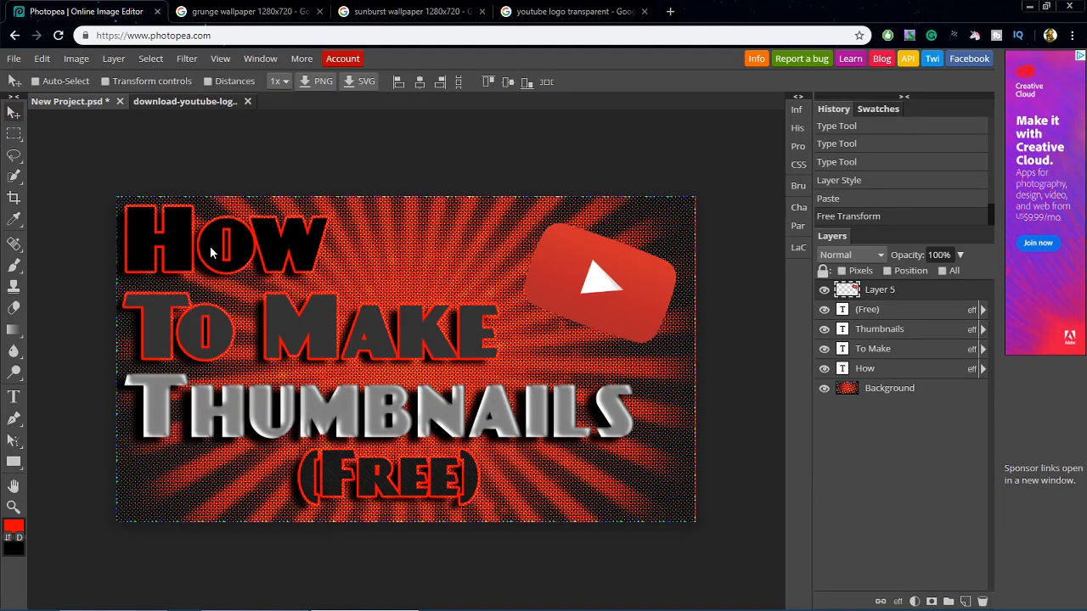
mouse_move(438, 184)
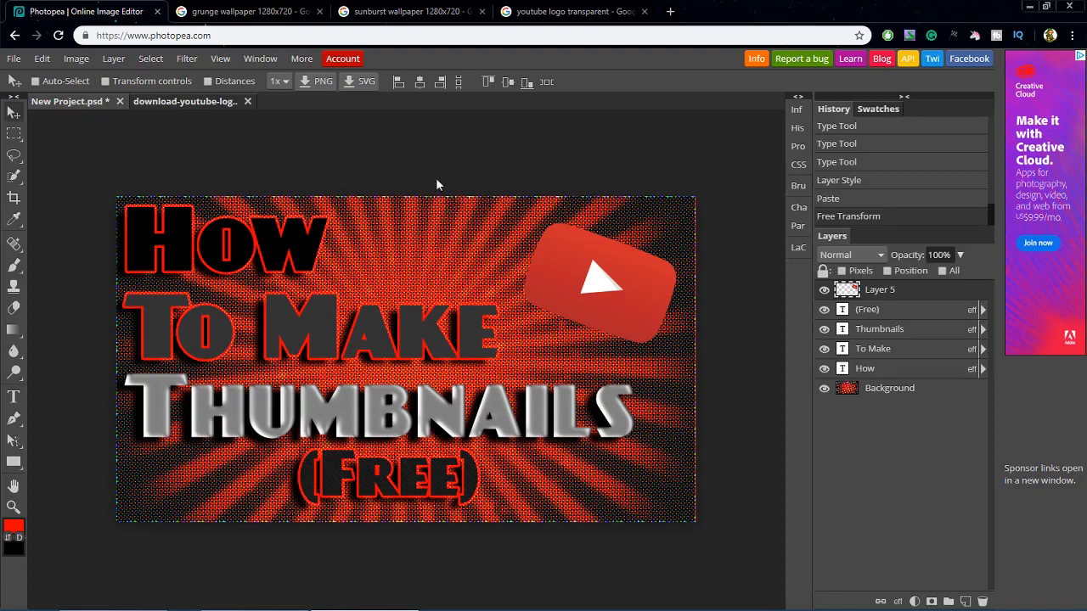
mouse_move(404, 265)
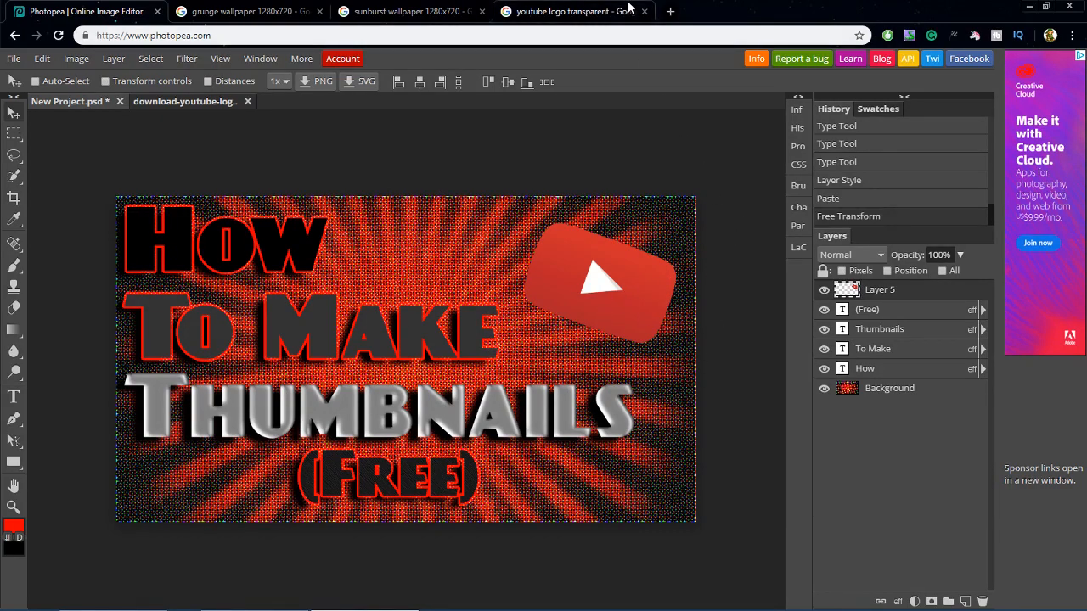
click(645, 11)
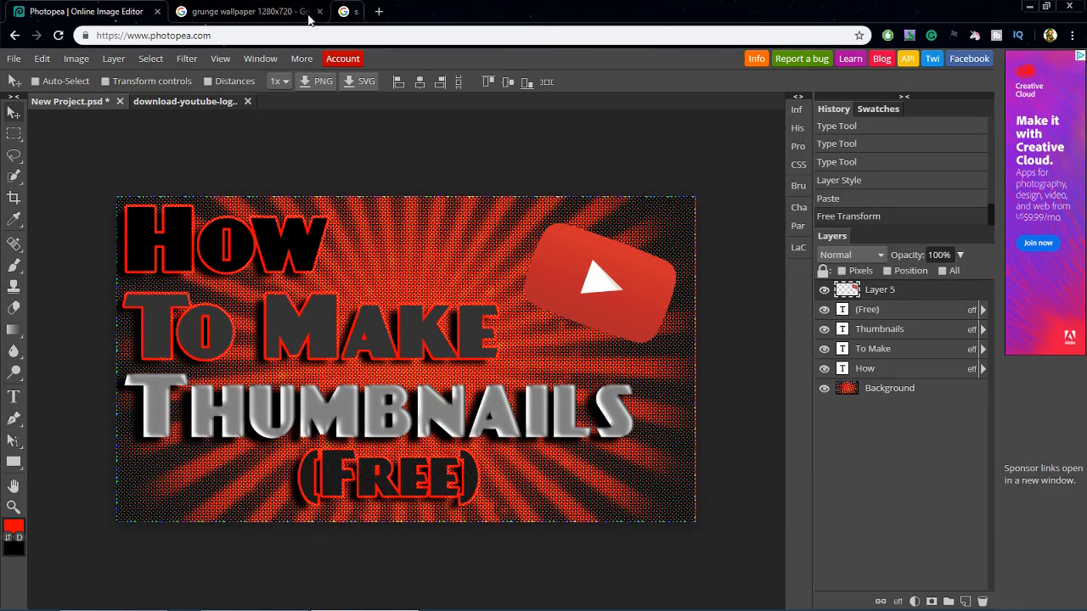
click(320, 11)
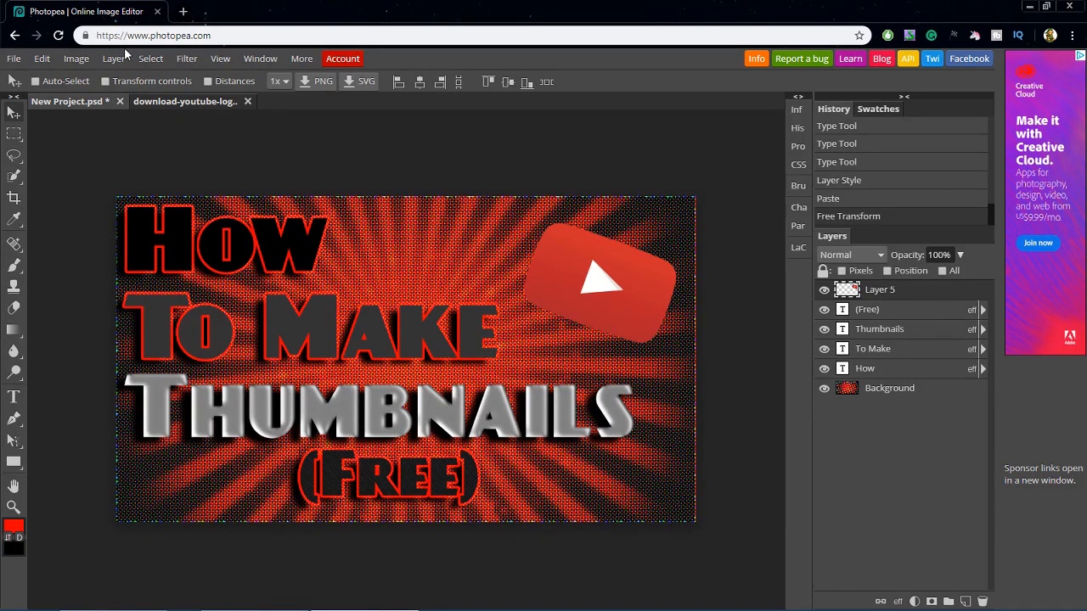
click(14, 59)
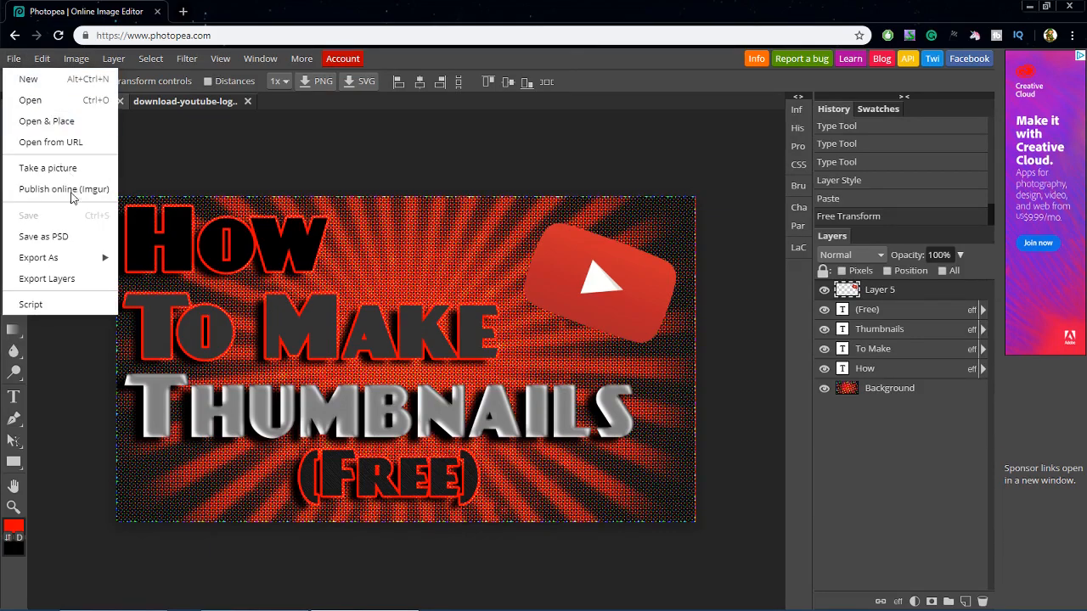
Step: Use Export As PNG, keeping 1280×720 at 100% quality, and save
click(38, 257)
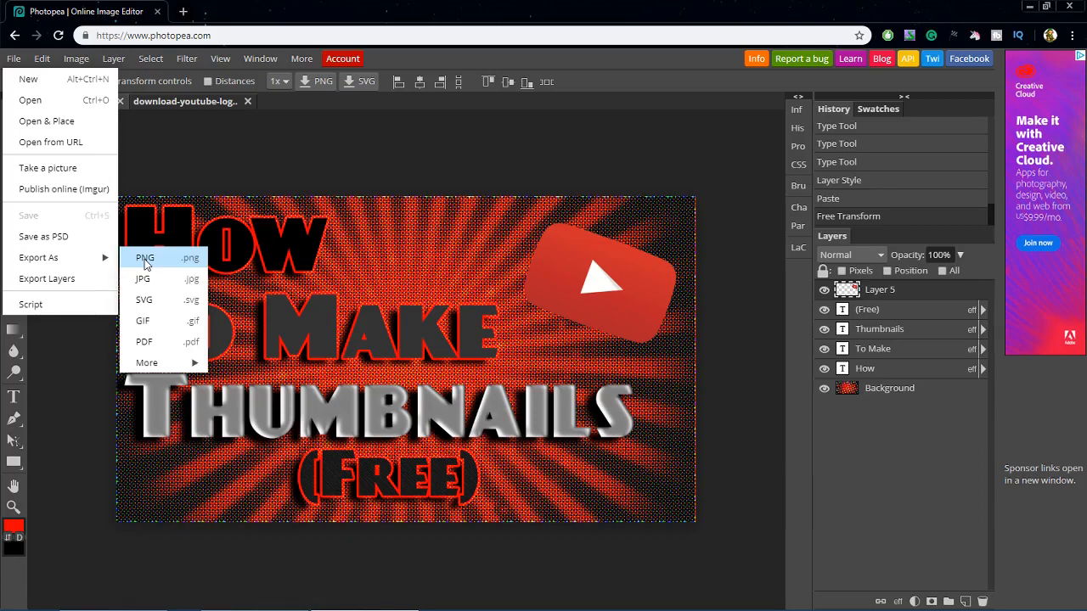
mouse_move(214, 316)
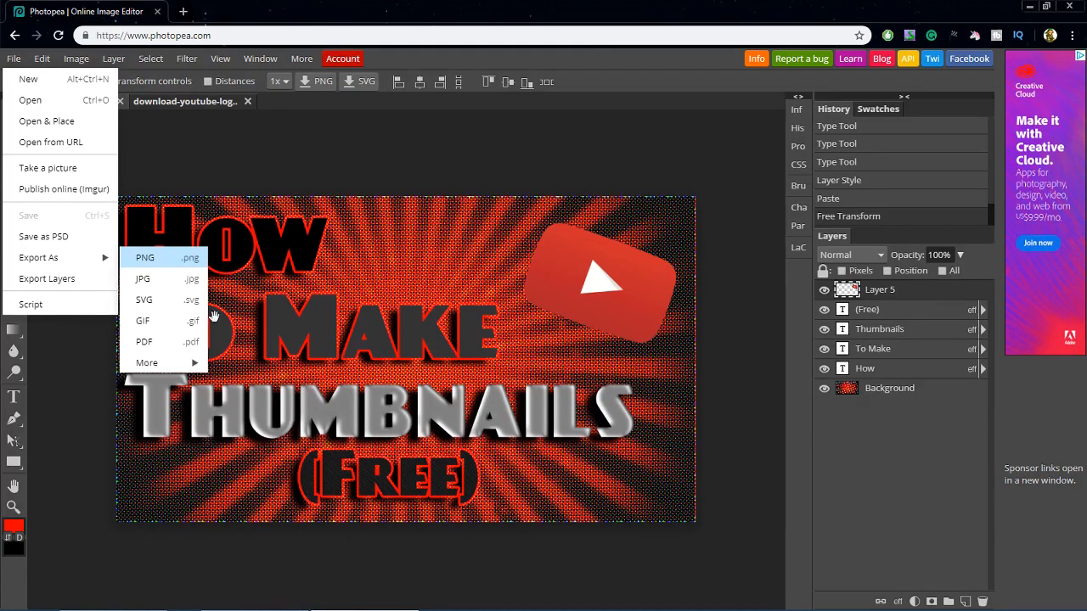
click(145, 257)
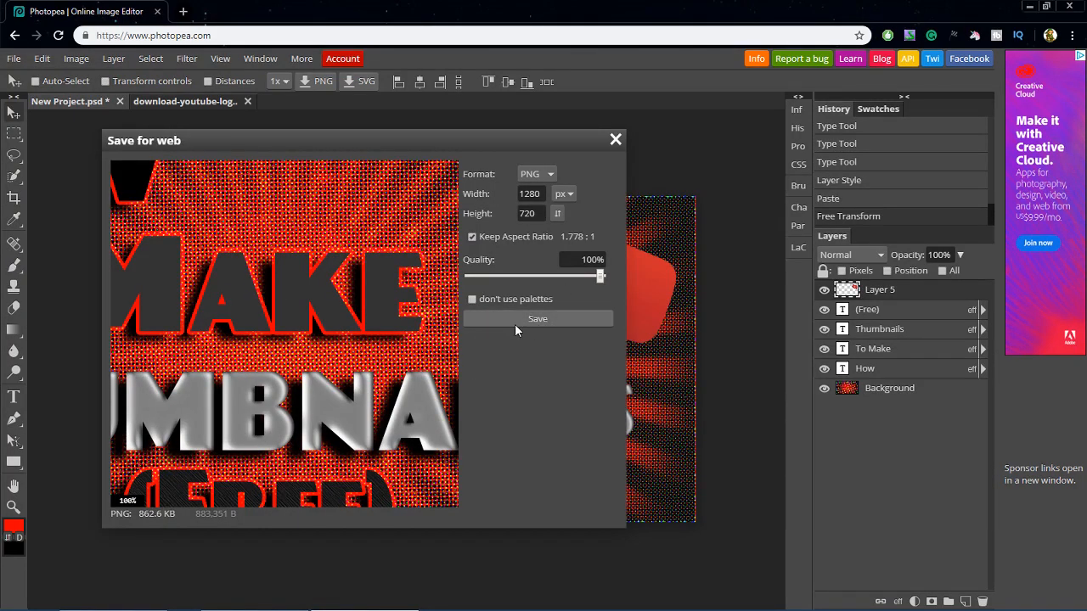
mouse_move(536, 329)
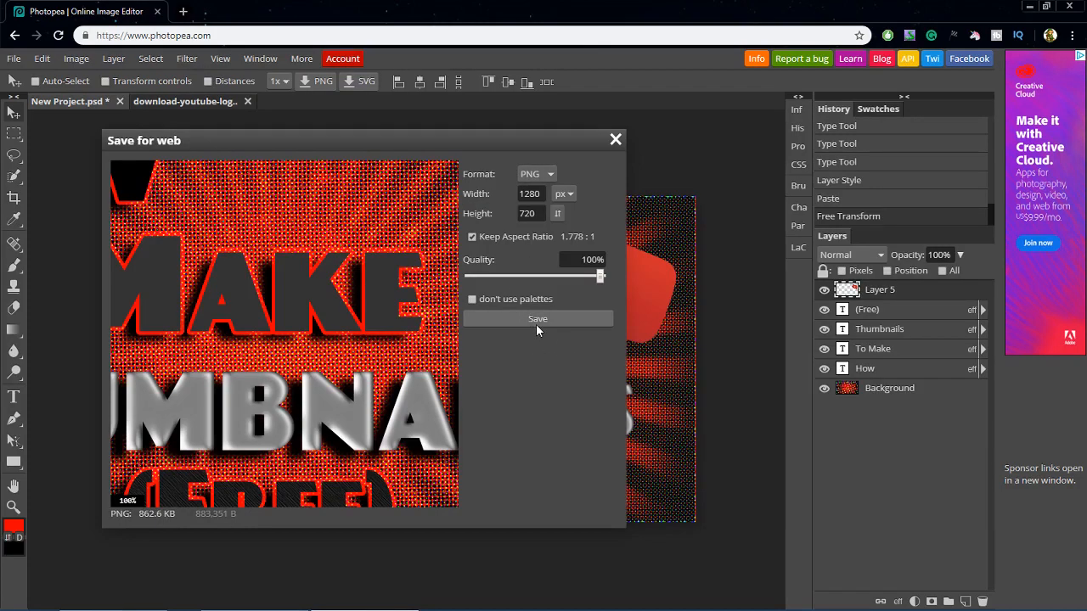
click(537, 319)
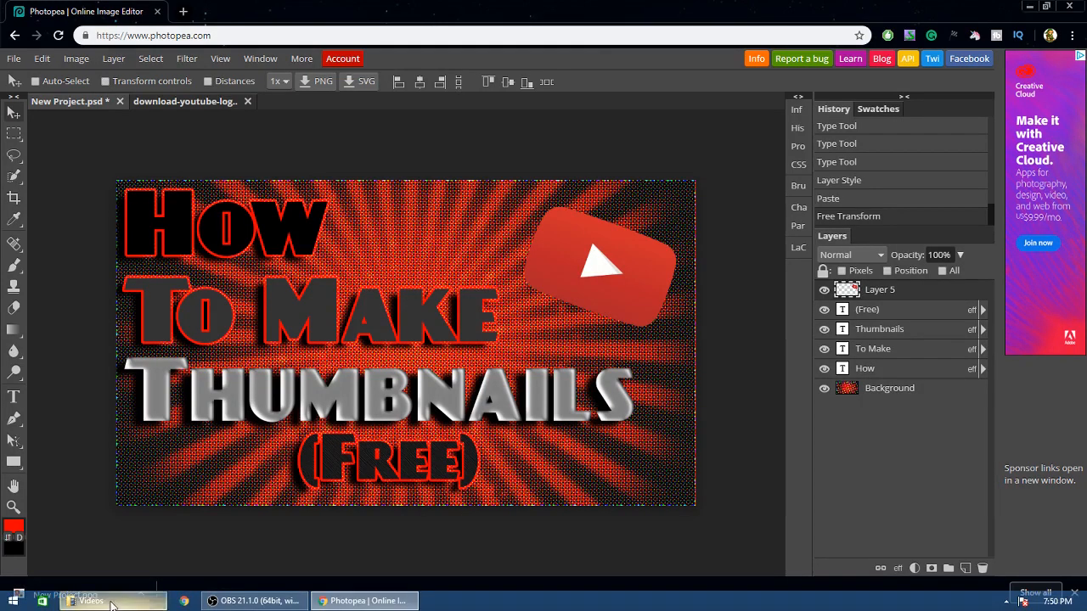
Step: In File Explorer, go from Pictures to Downloads and locate New Project.png
click(110, 602)
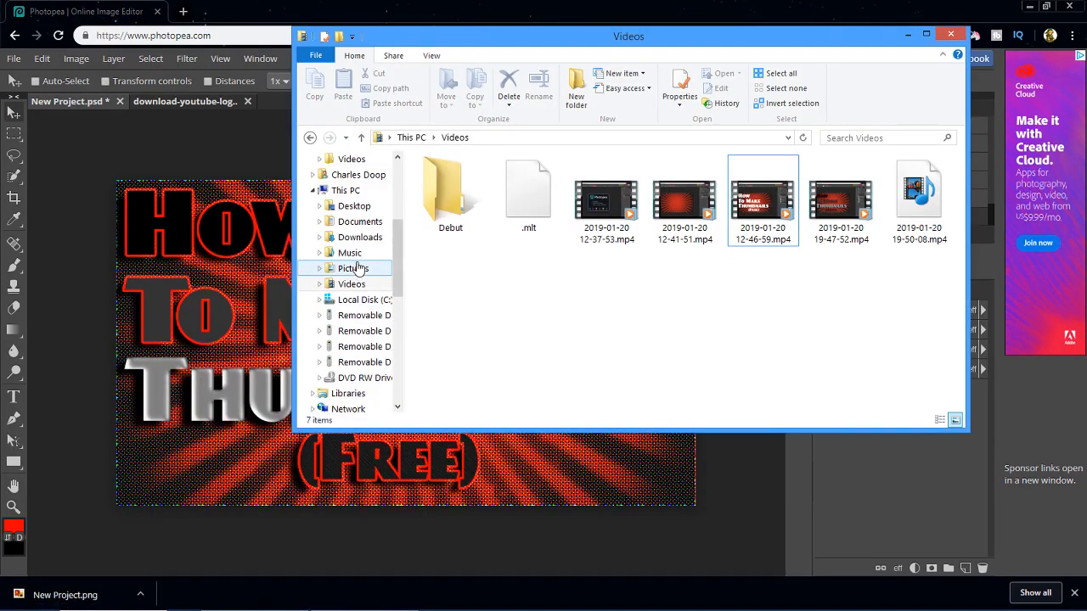
click(353, 268)
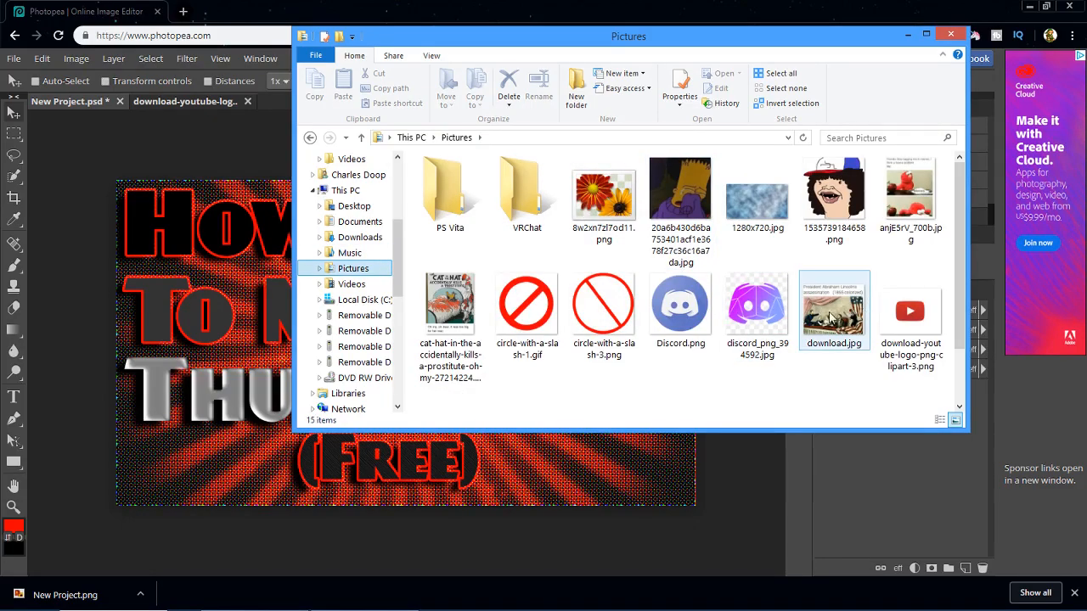
scroll(down, 3)
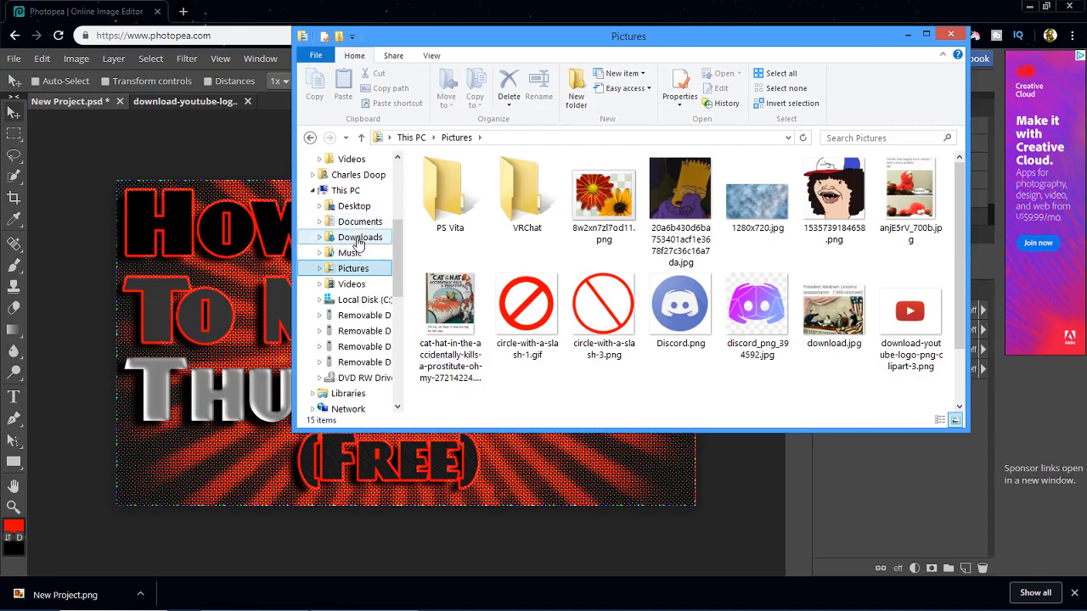
click(360, 236)
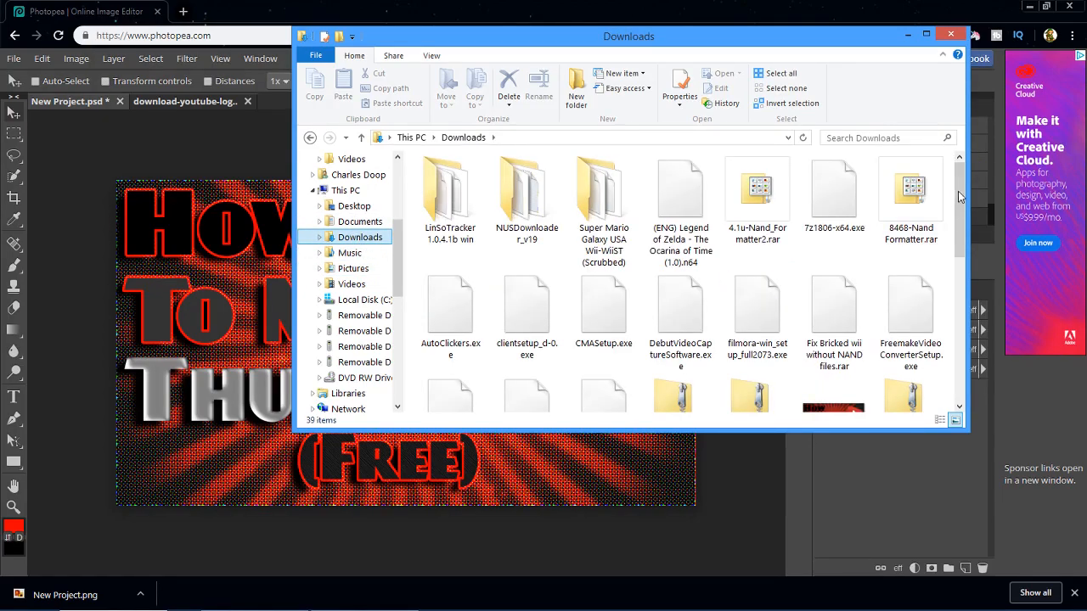
scroll(down, 3)
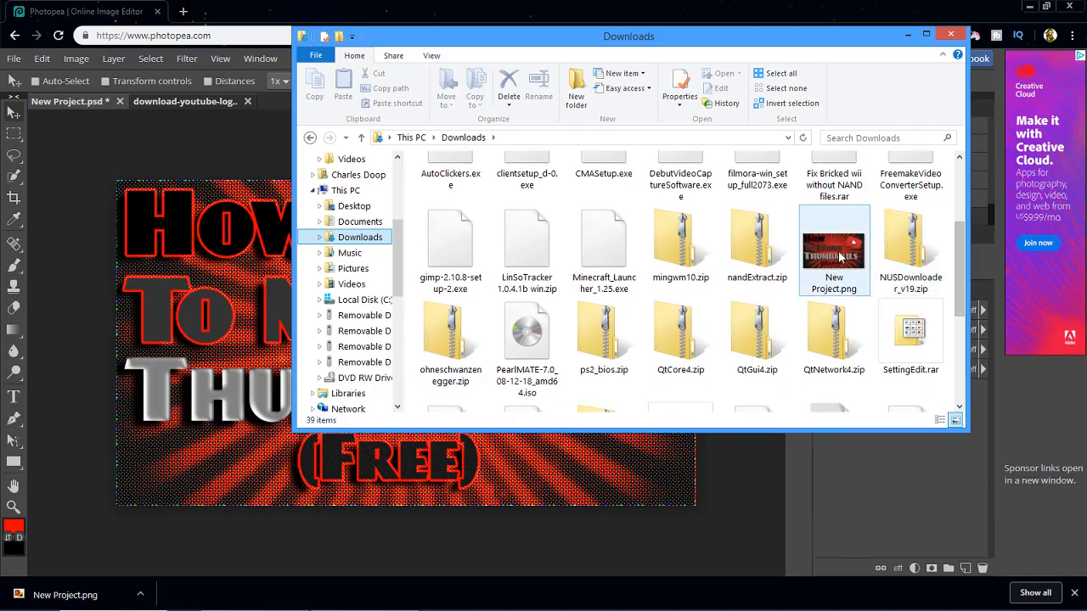
drag(834, 246, 357, 206)
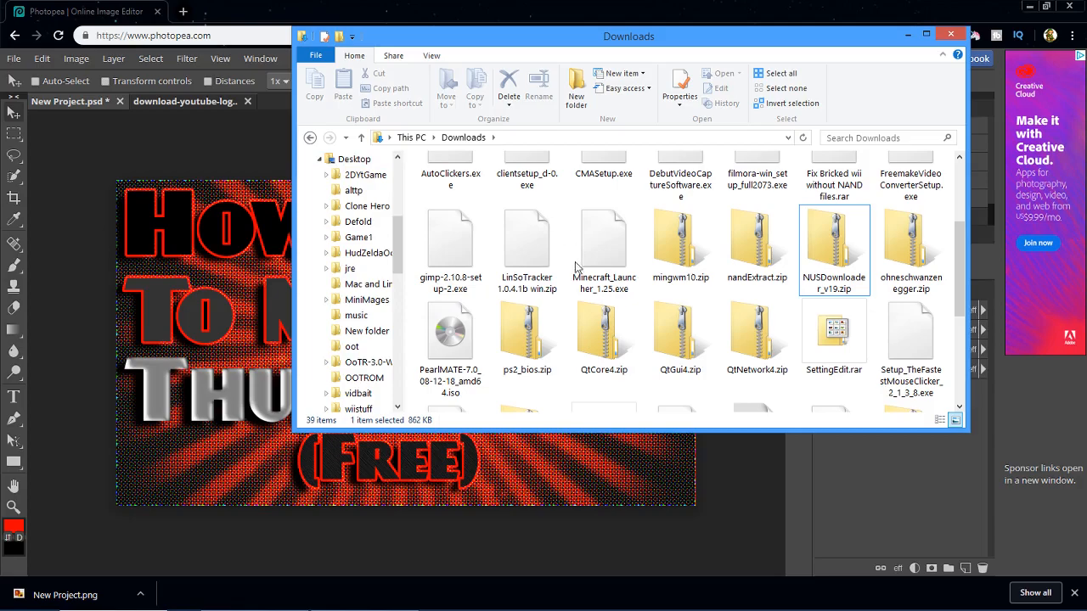
scroll(up, 3)
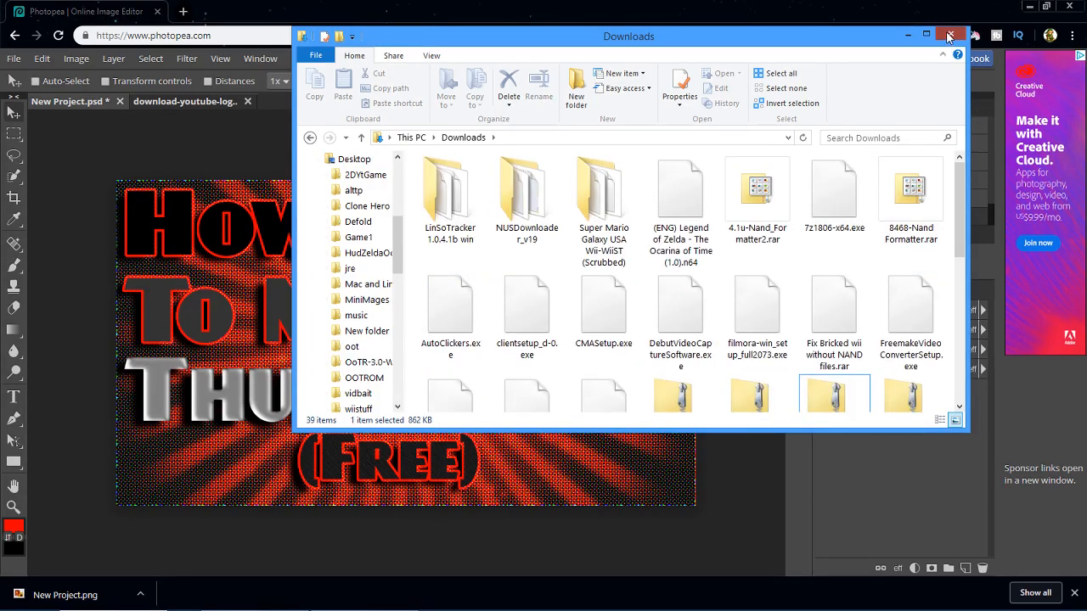